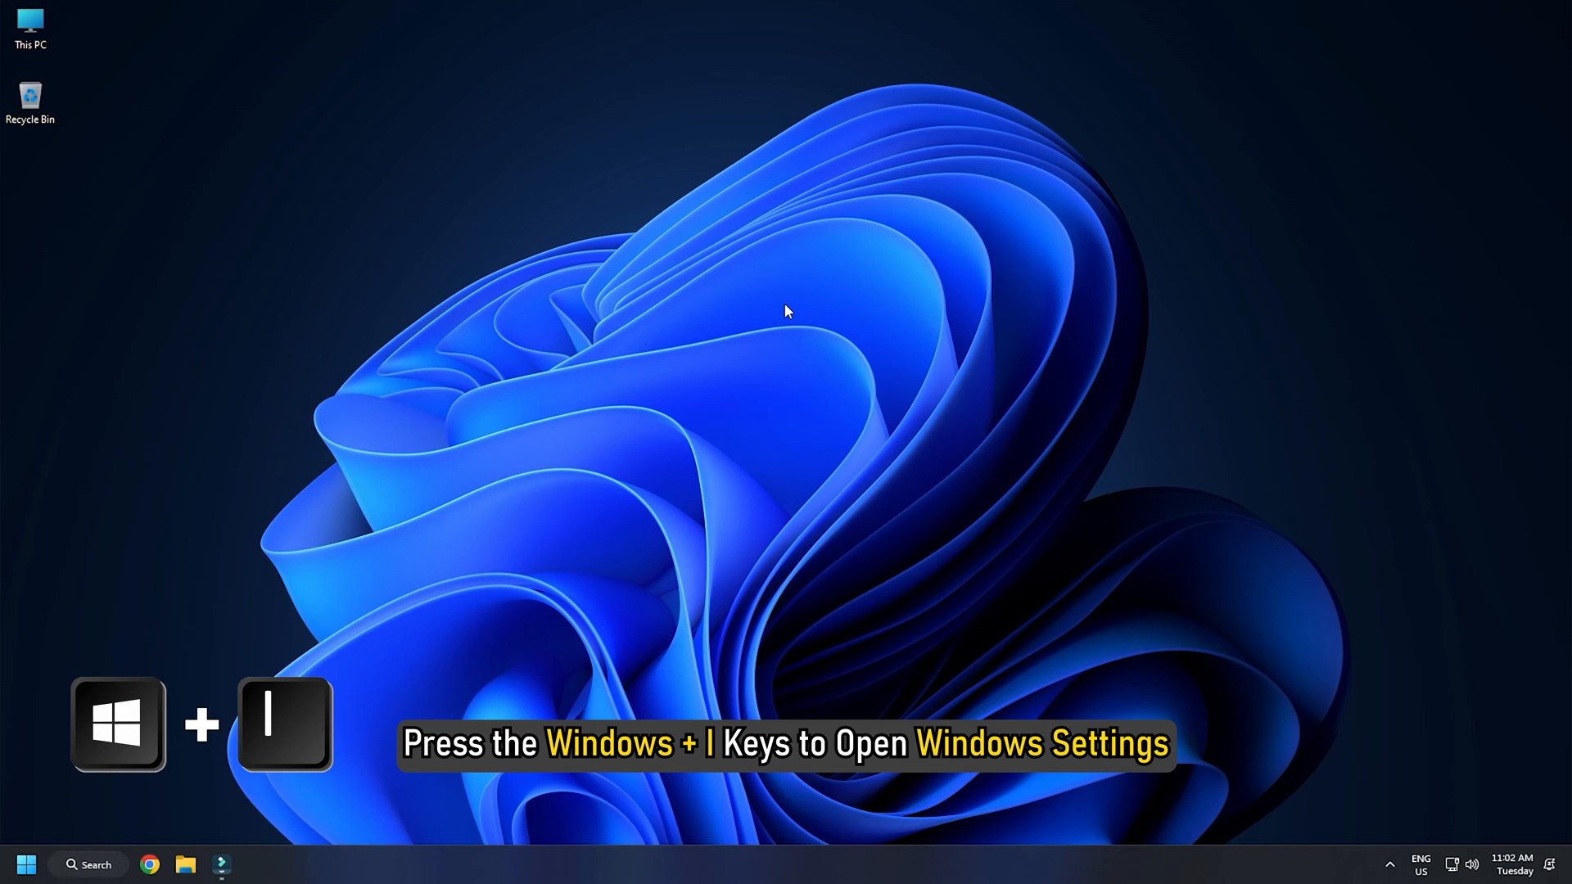
- Reach the Microphone page under Privacy & security in Windows Settings
key(win+i)
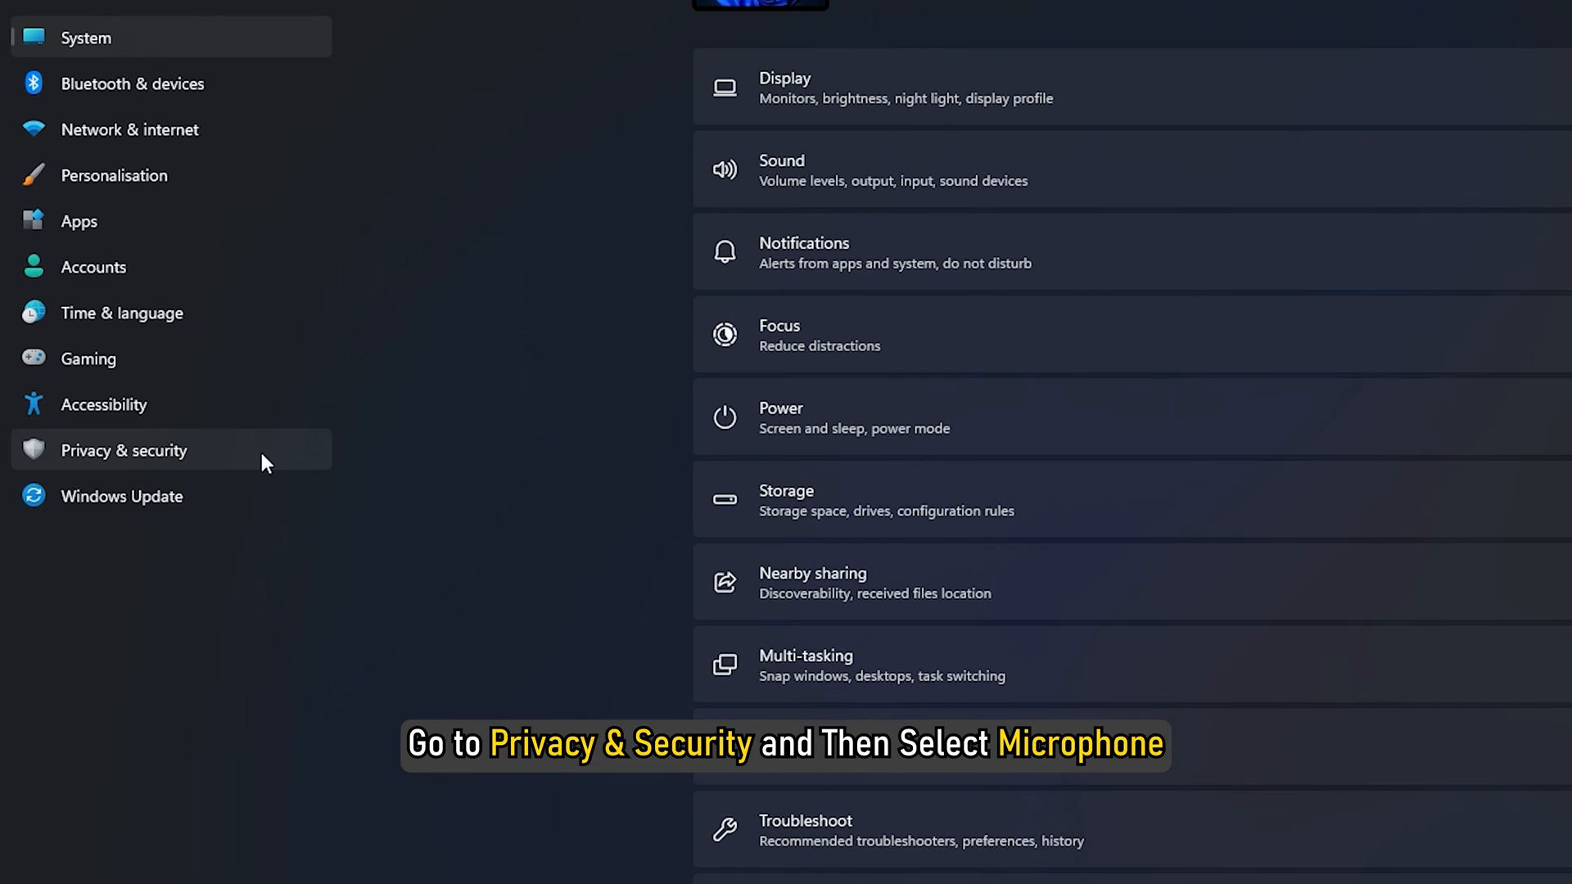
click(124, 451)
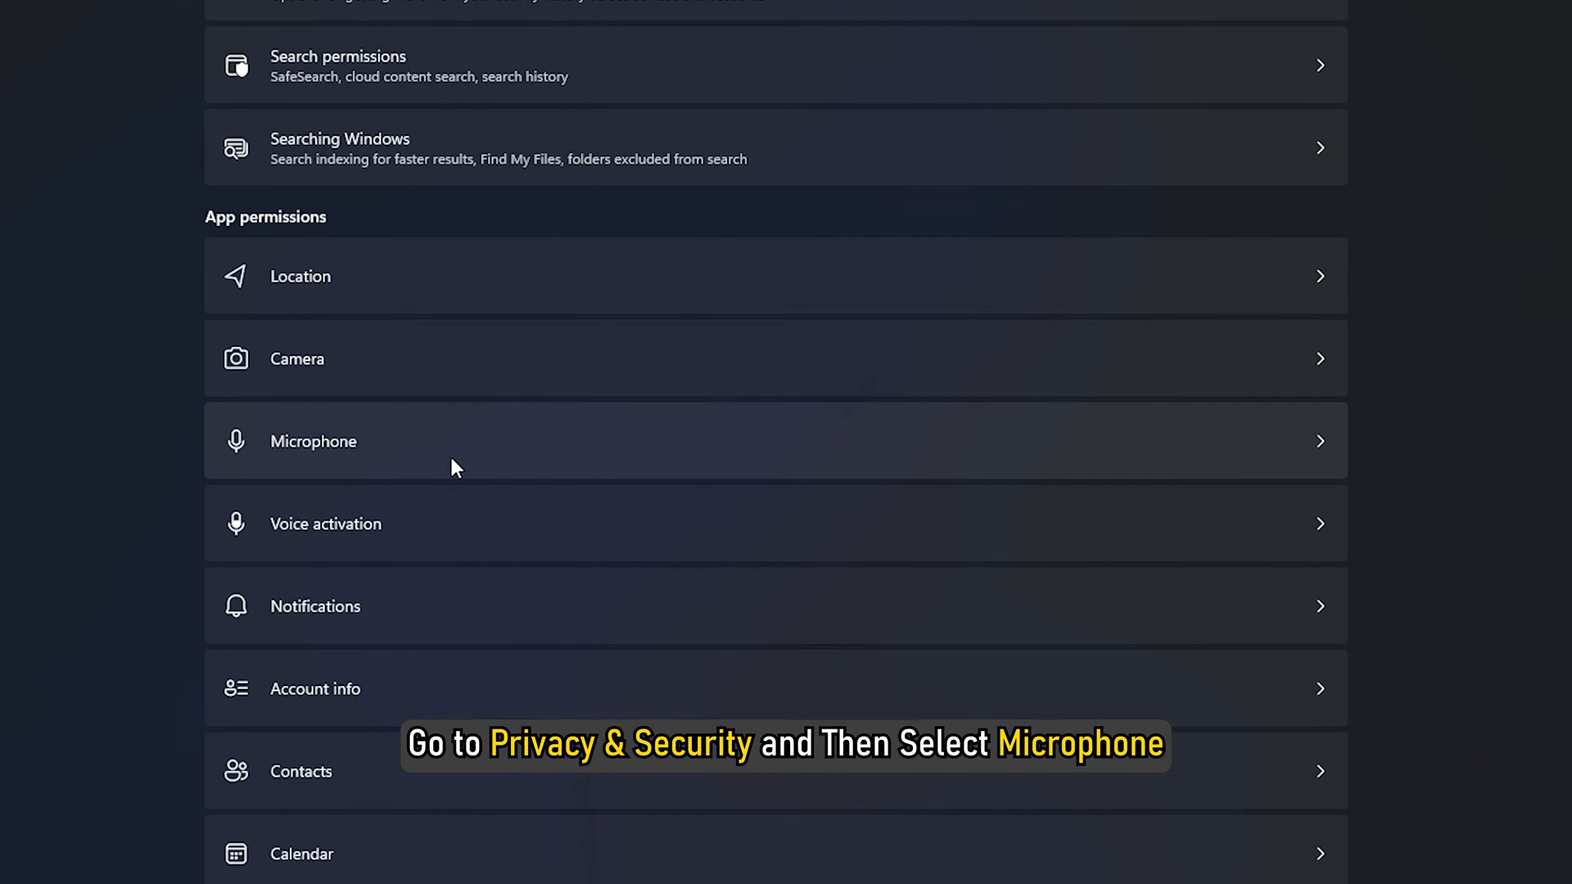
click(313, 441)
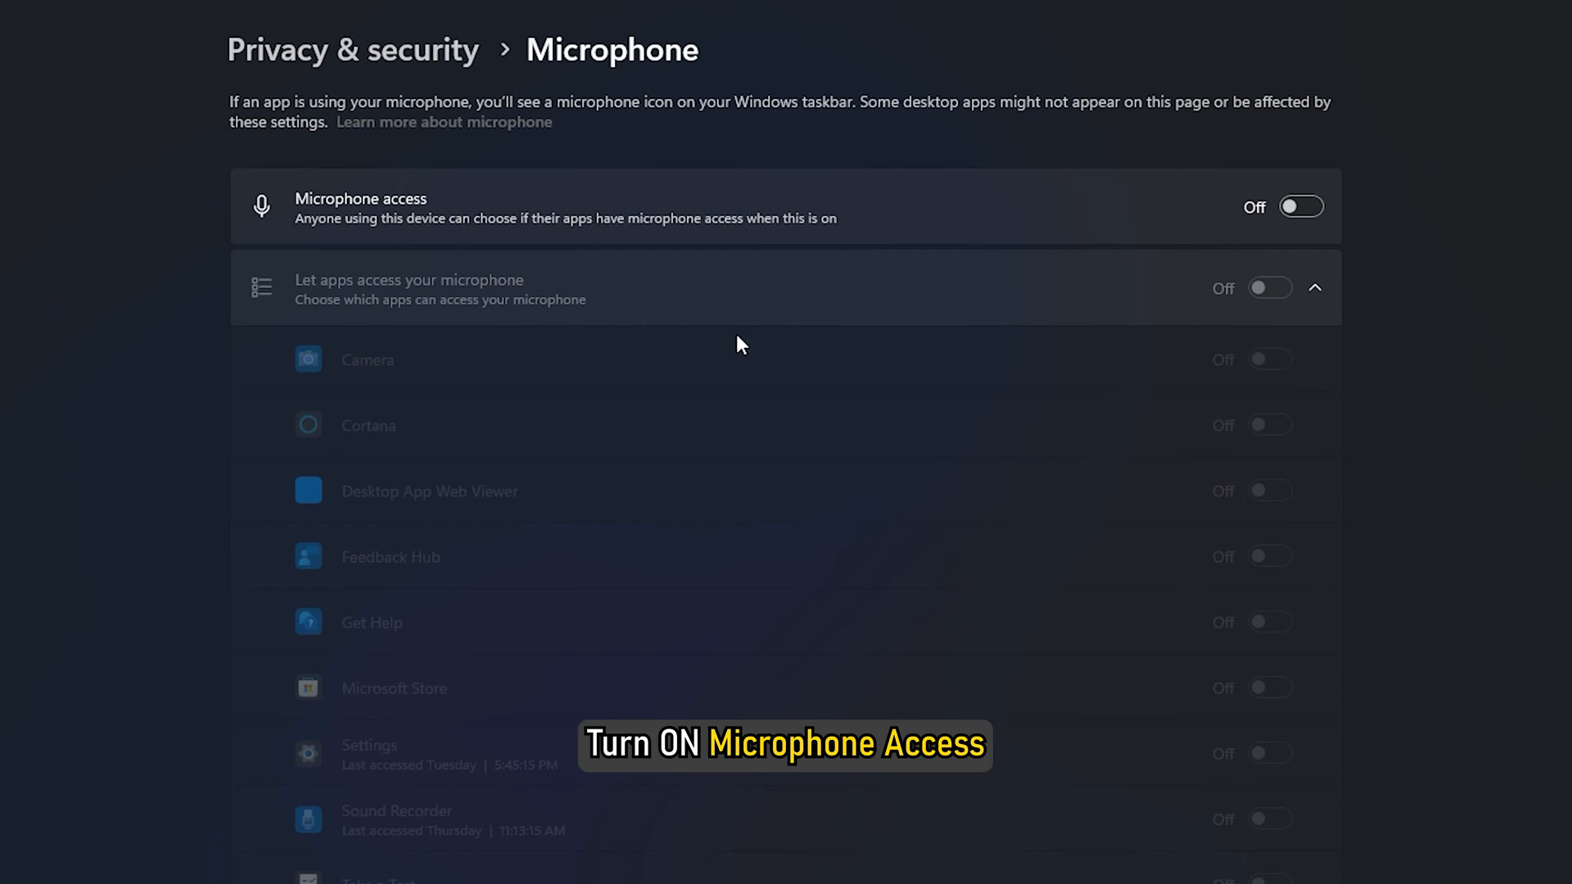
- Switch on Microphone access and Let apps access your microphone
click(1300, 206)
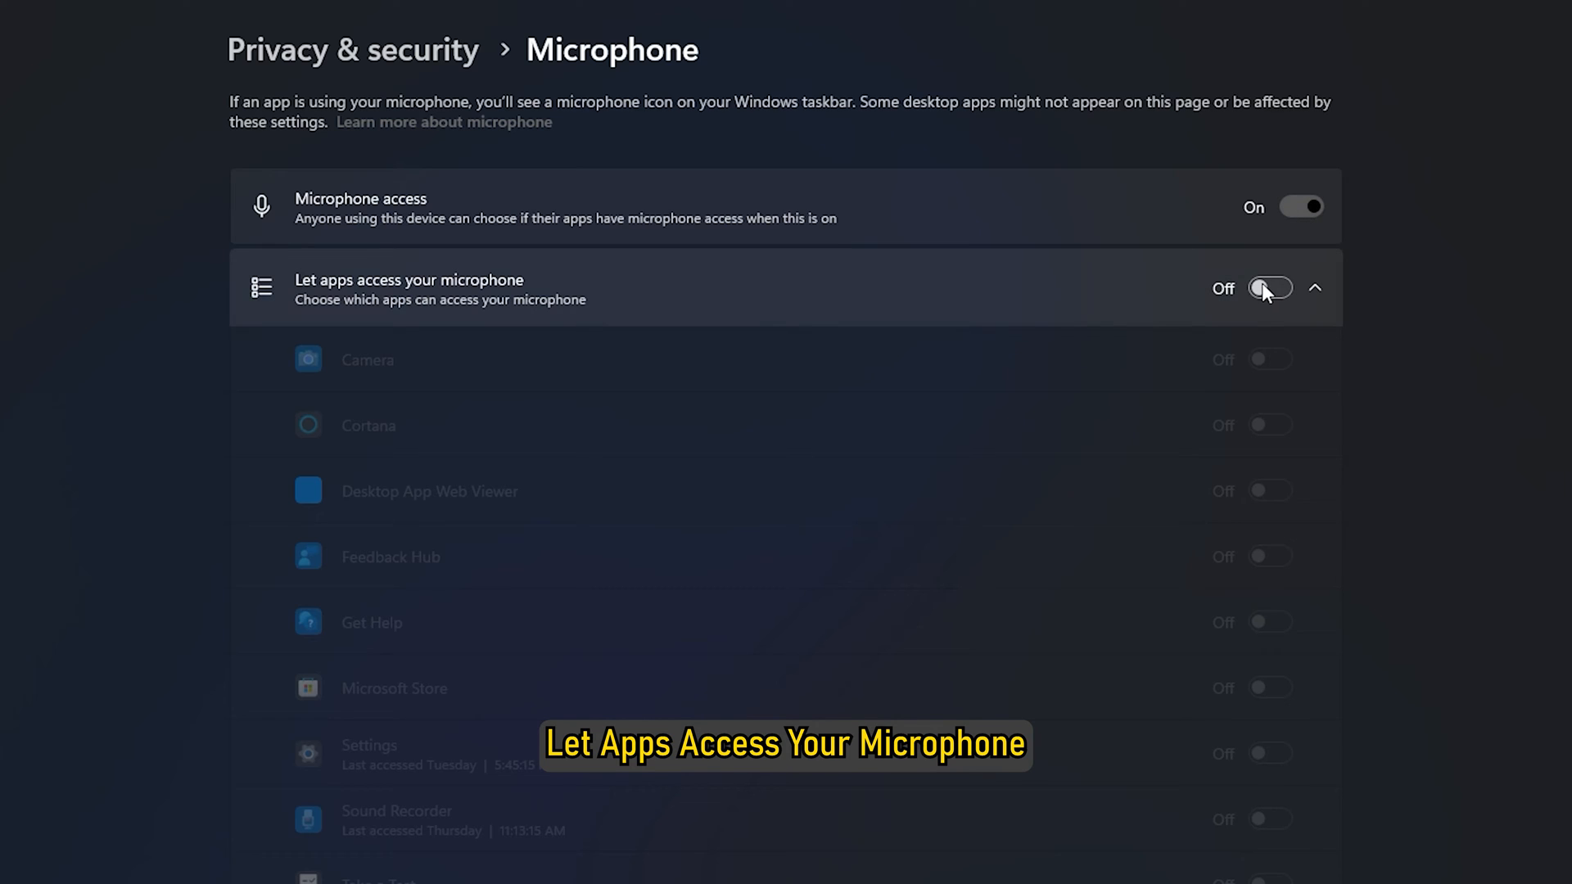
click(1271, 289)
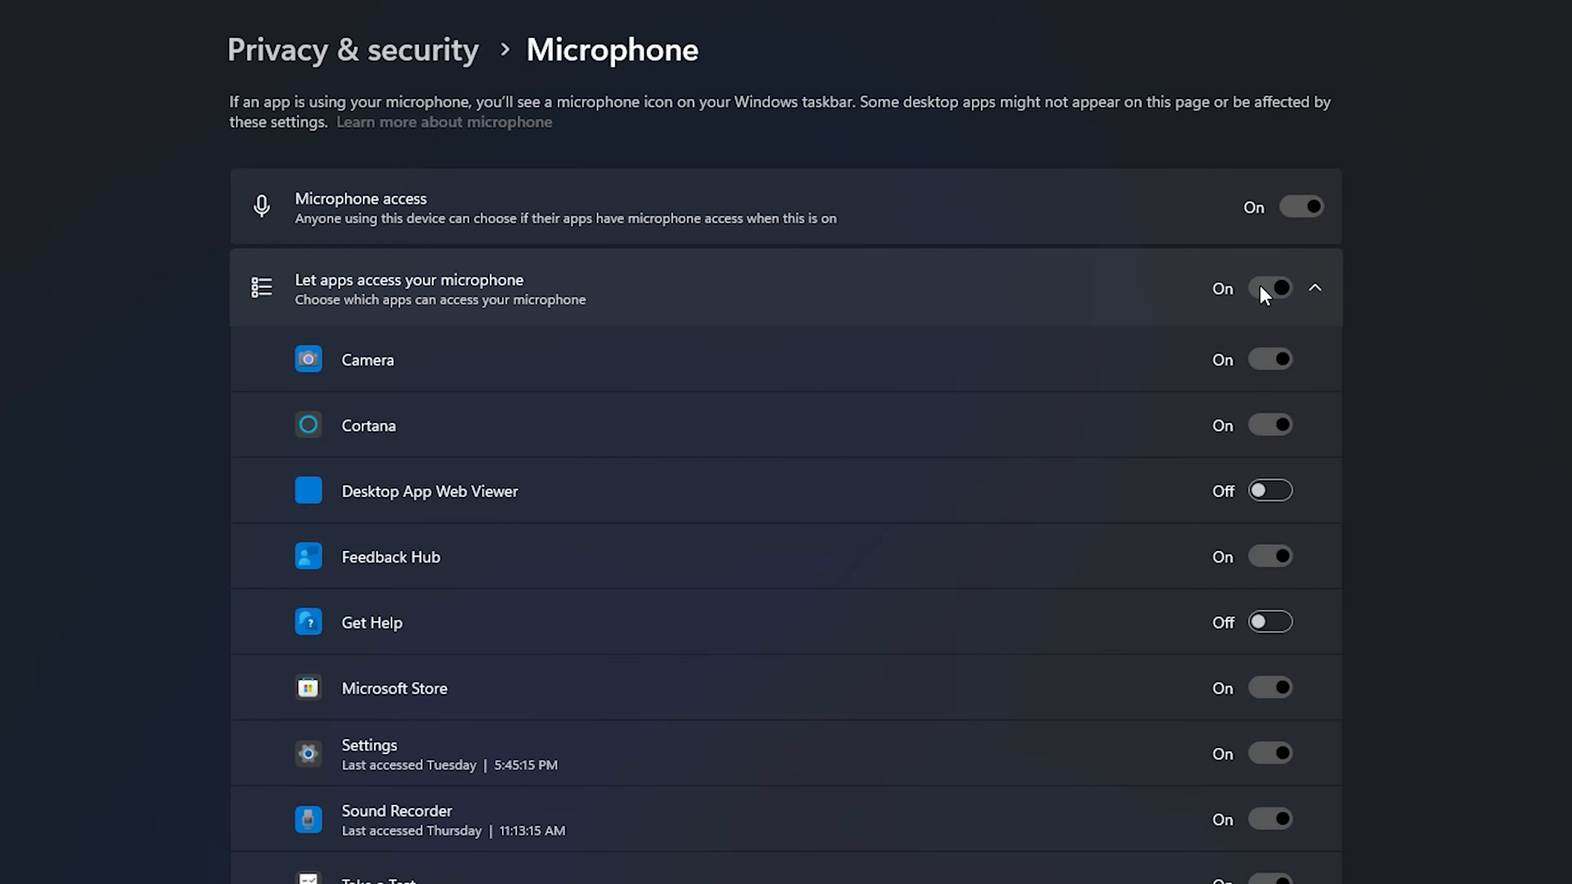
scroll(down, 3)
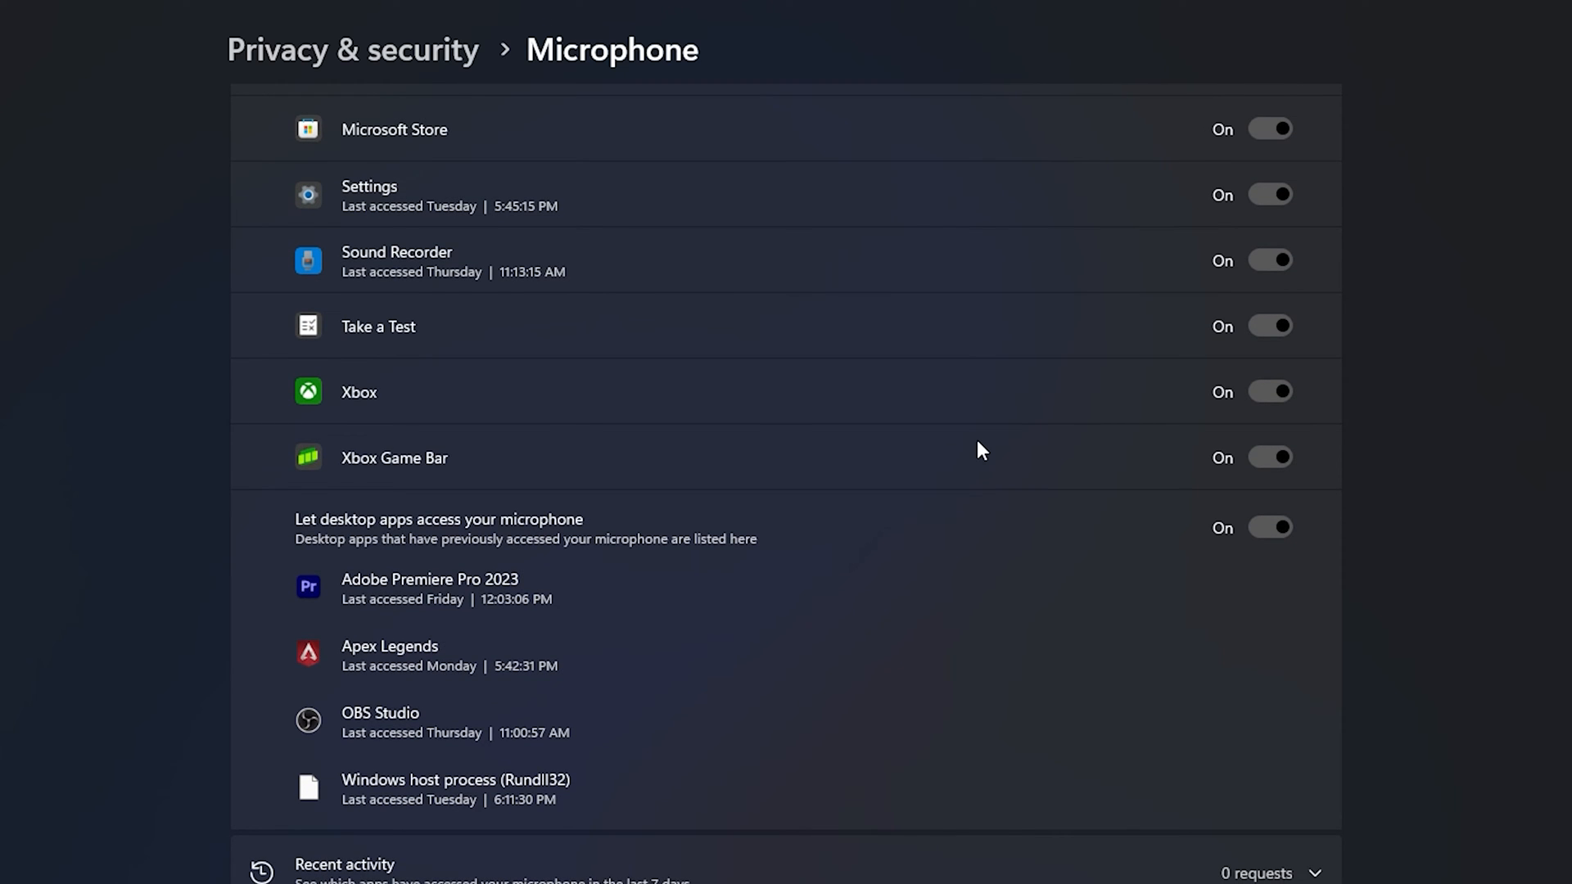
scroll(up, 3)
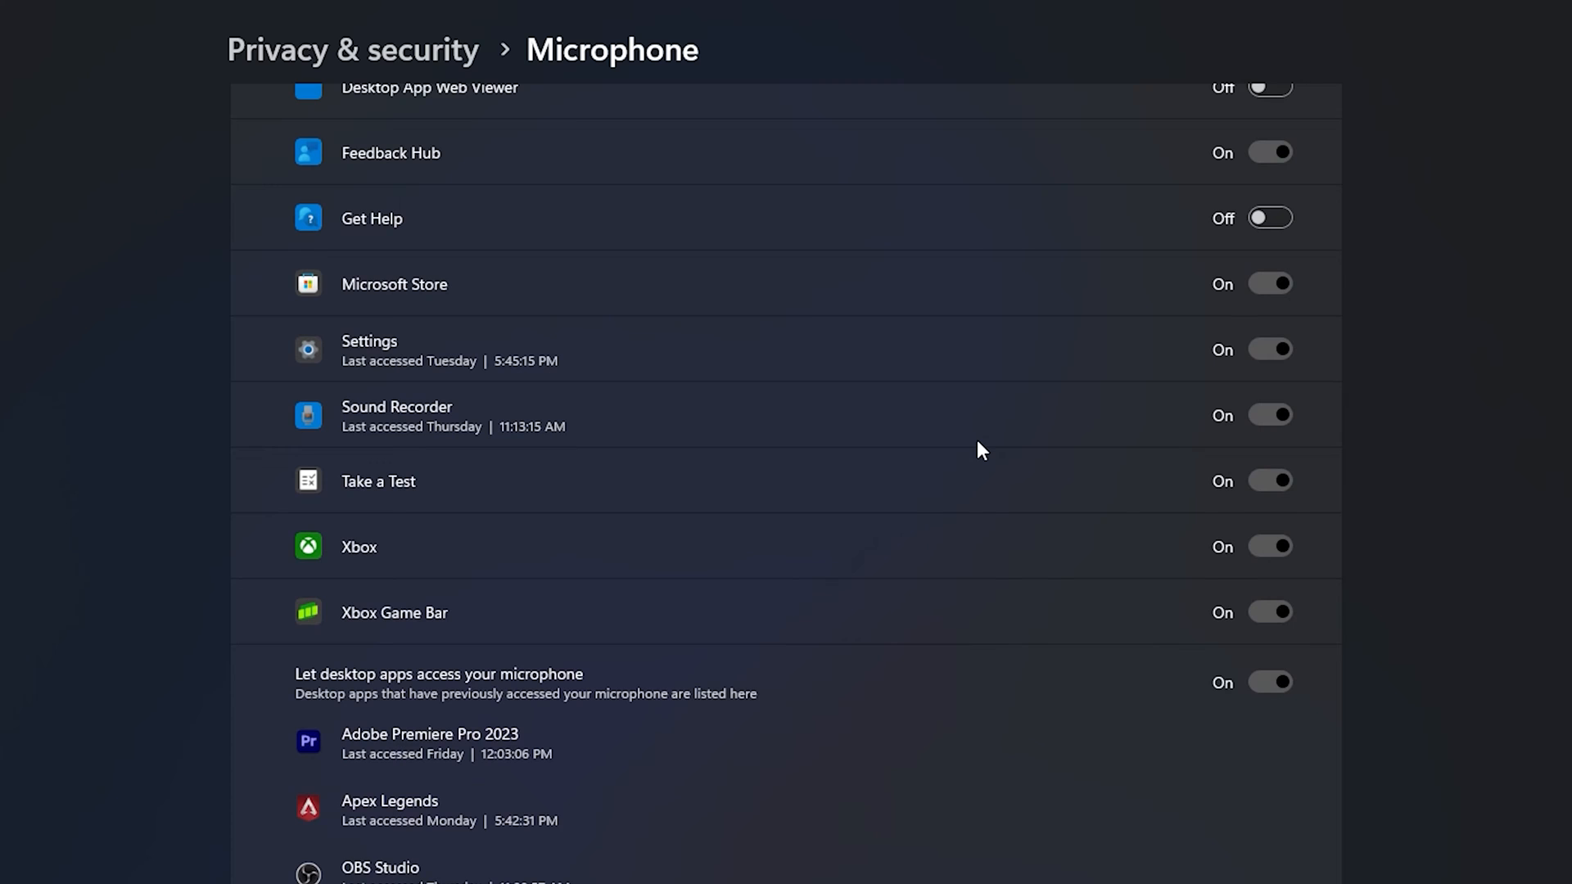
scroll(down, 3)
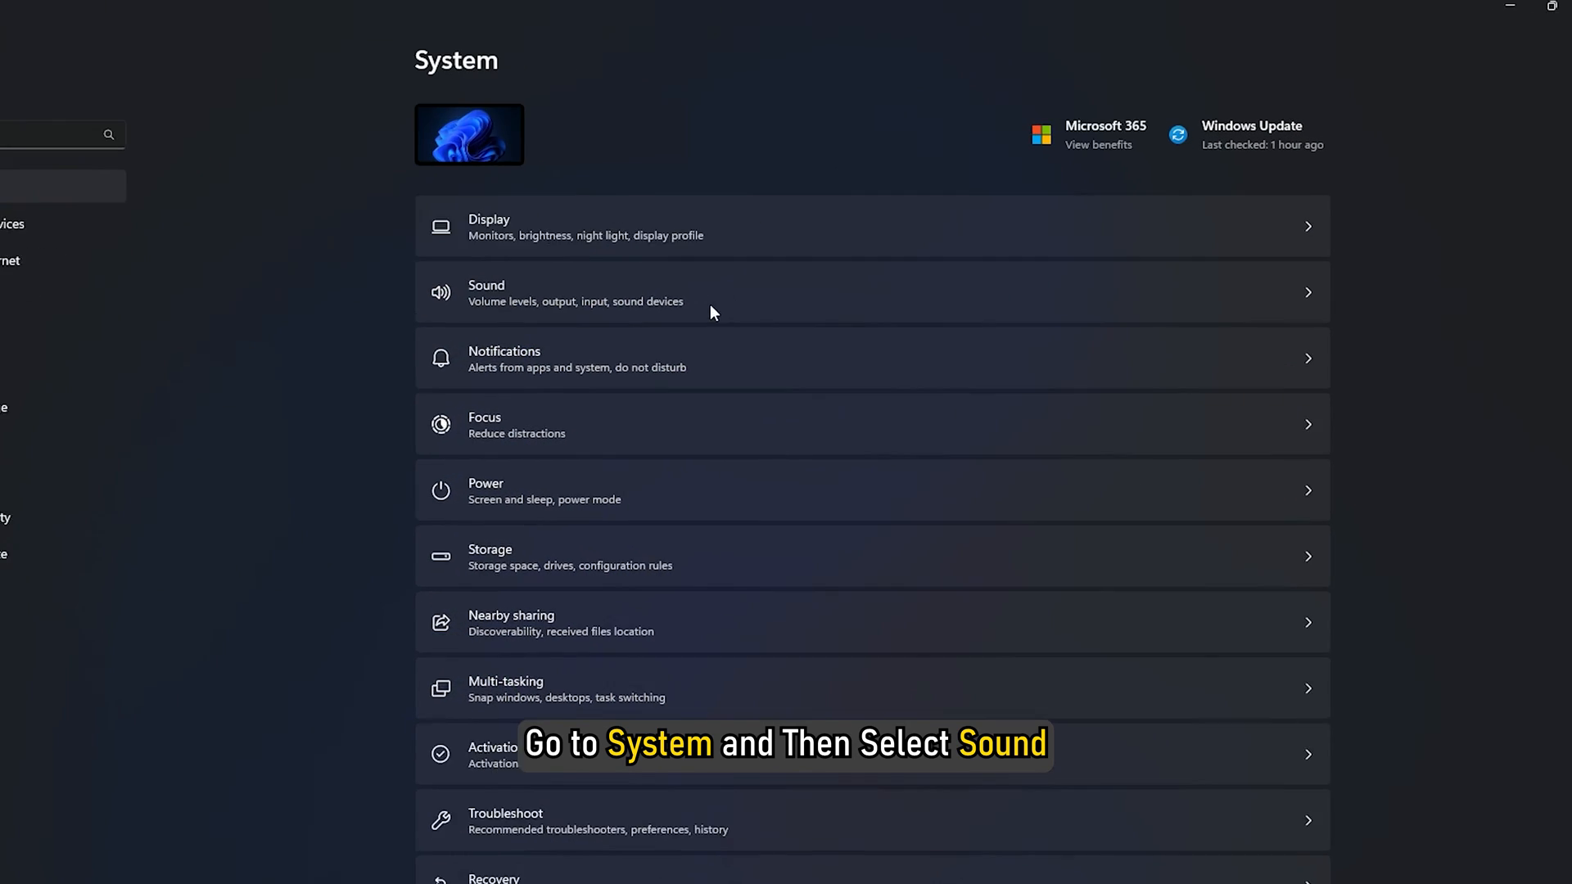
- Review the Sound page under System, checking the Microphone in the Input section
click(703, 291)
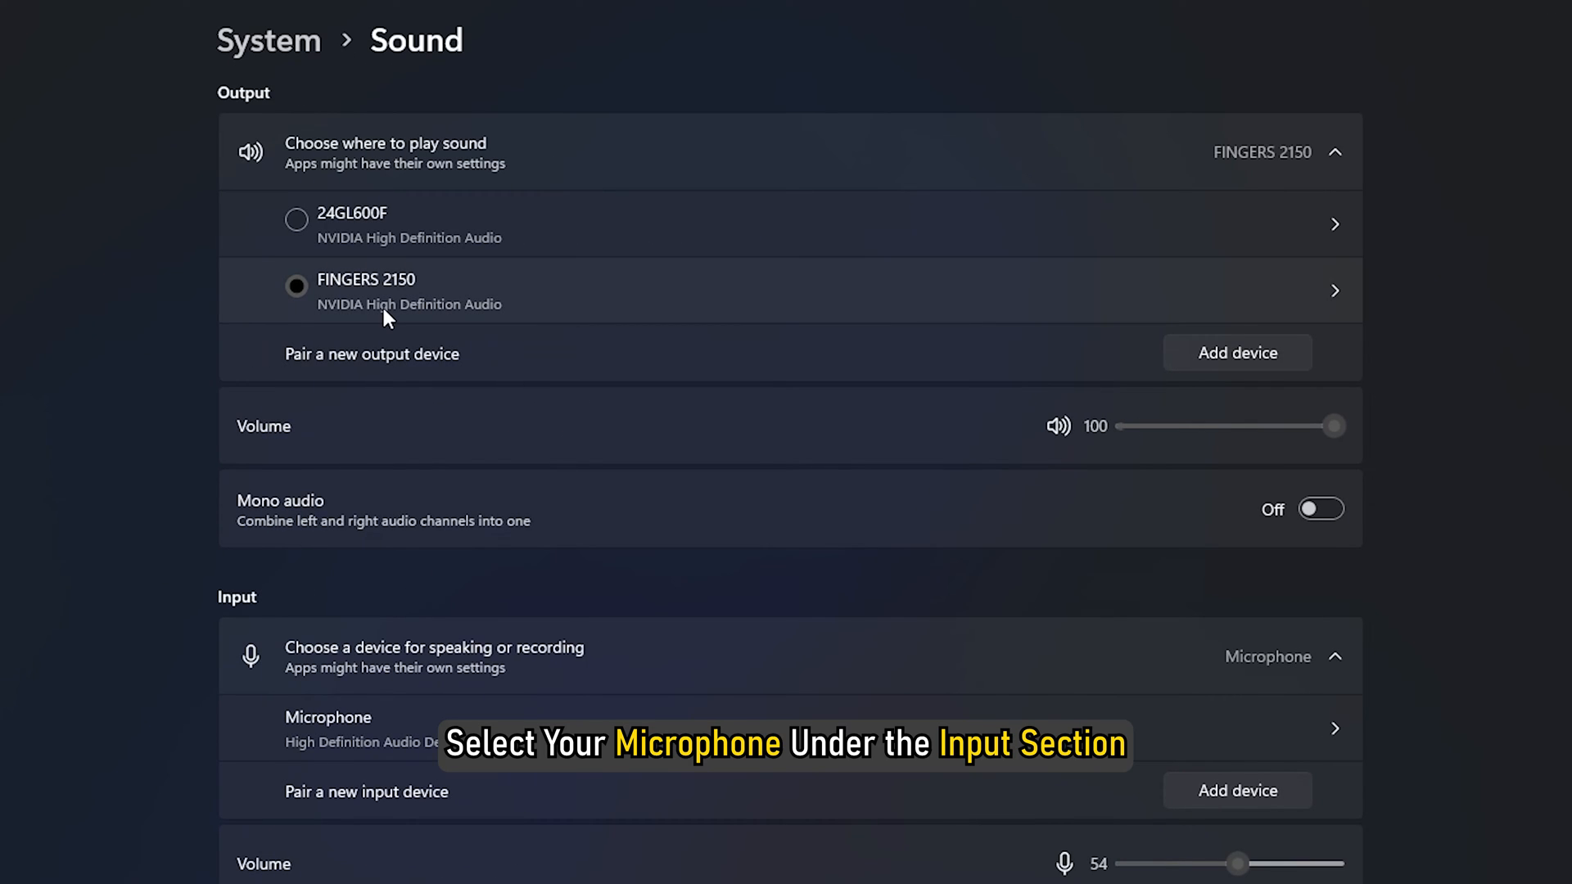
scroll(down, 3)
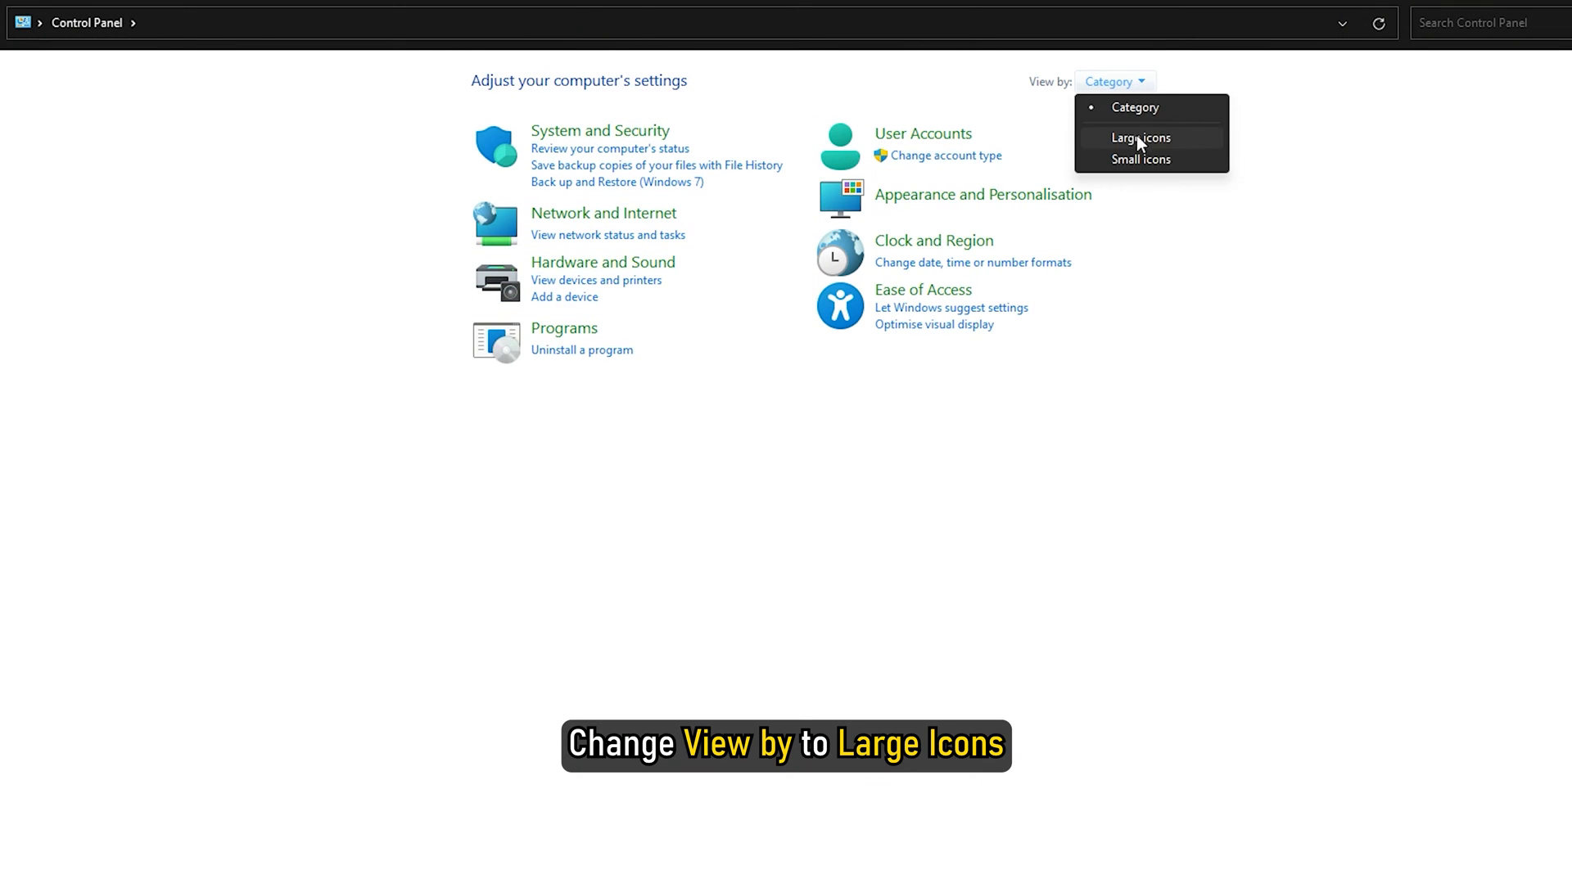
- Show Control Panel as large icons, then in Sound's Recording tab disable the unused second microphone
click(1140, 137)
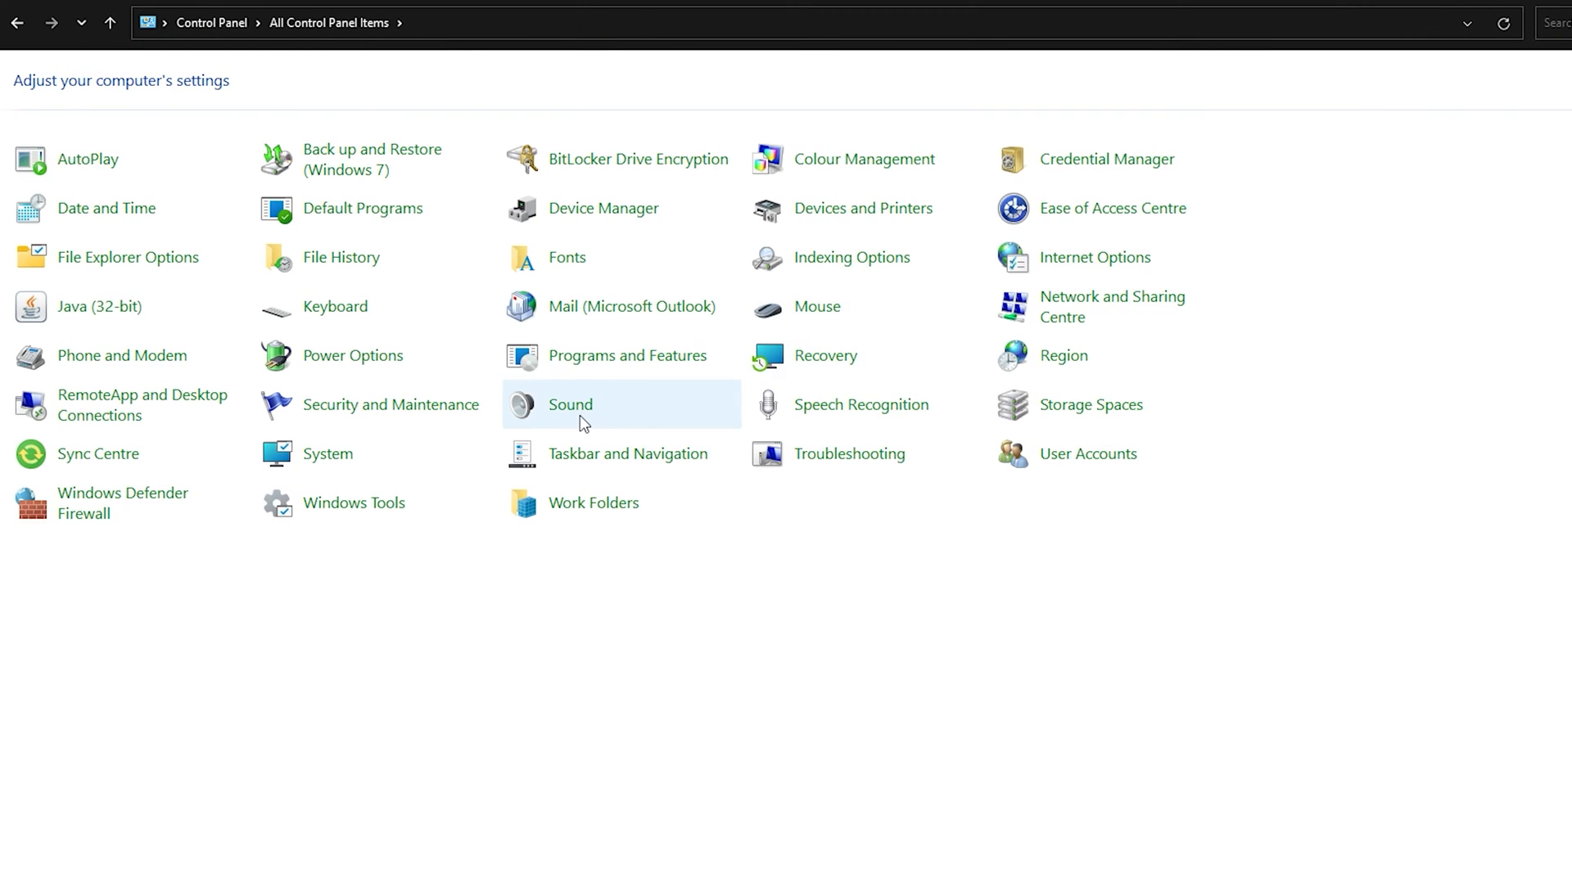
double_click(569, 404)
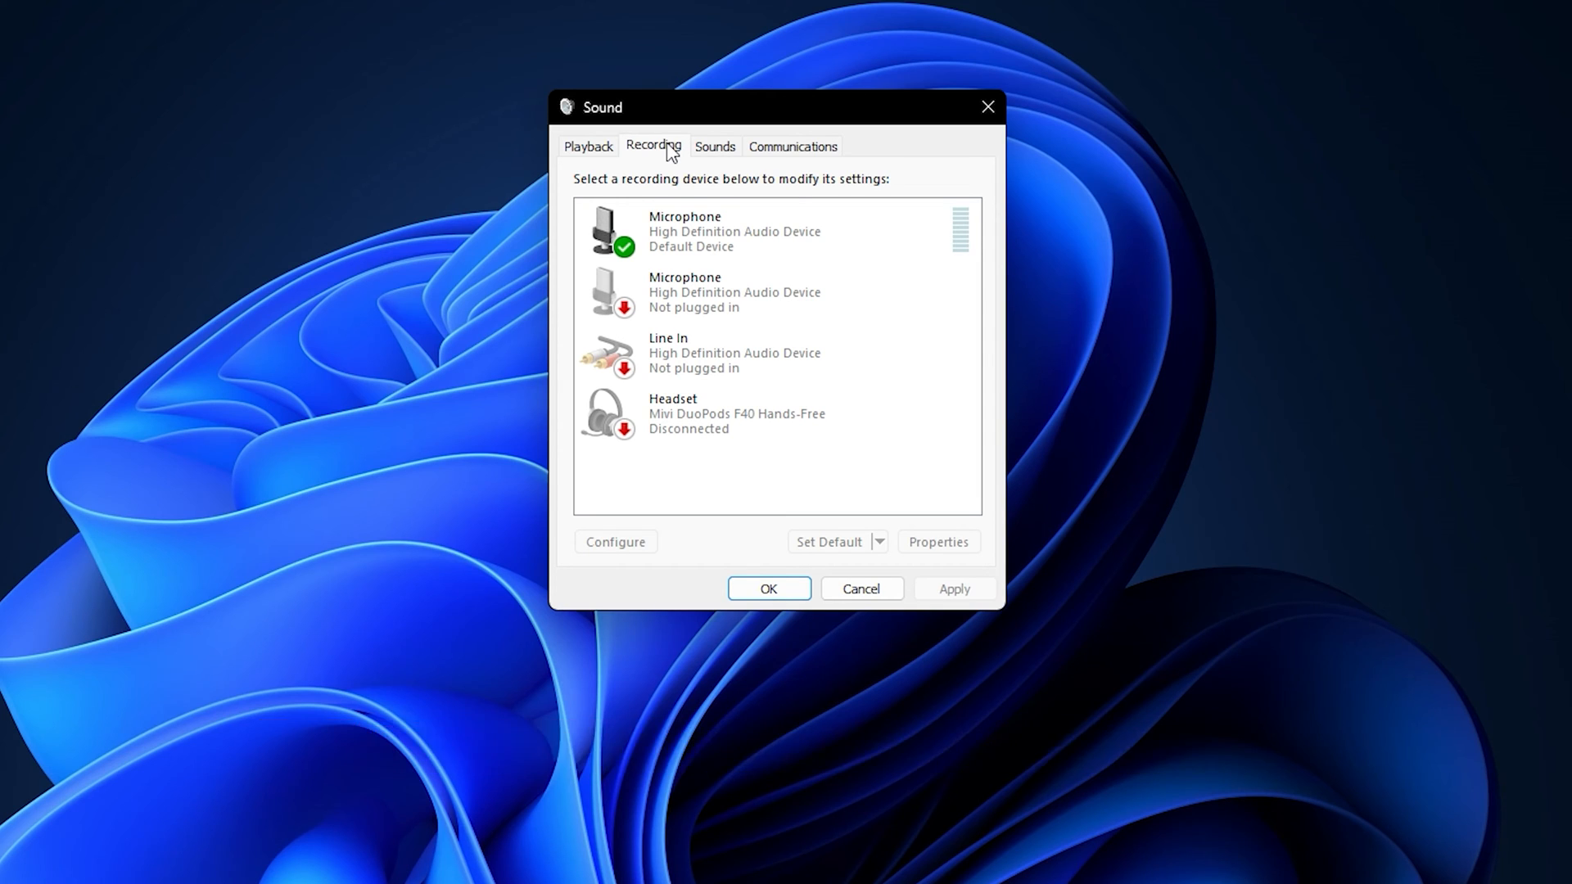
right_click(703, 291)
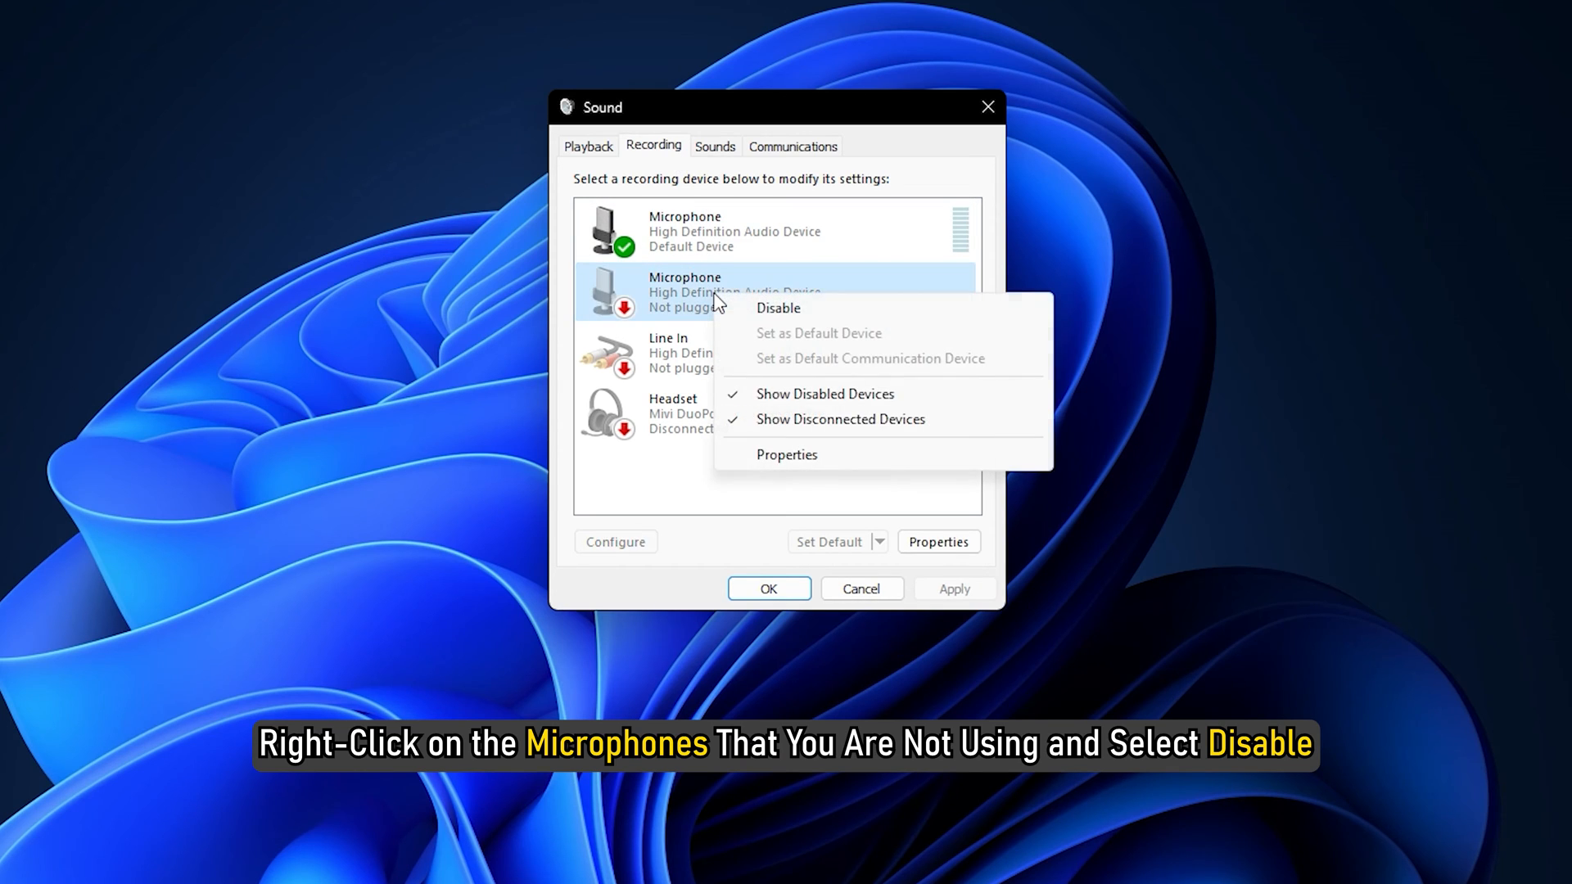
click(779, 307)
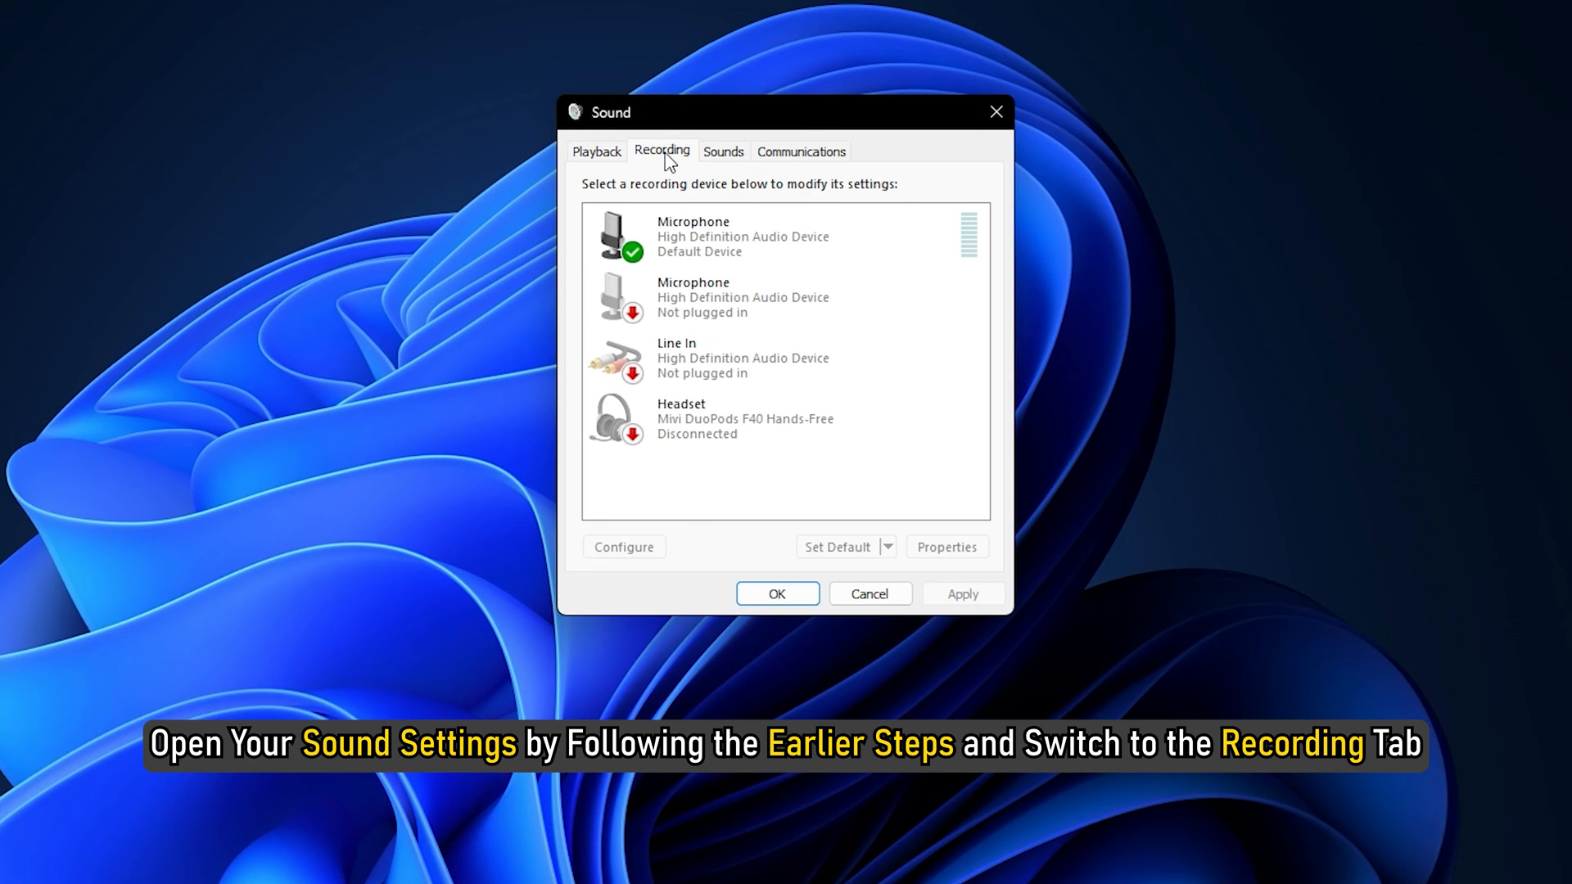
- Disable the default Microphone on the Recording tab, then enable it again
click(780, 236)
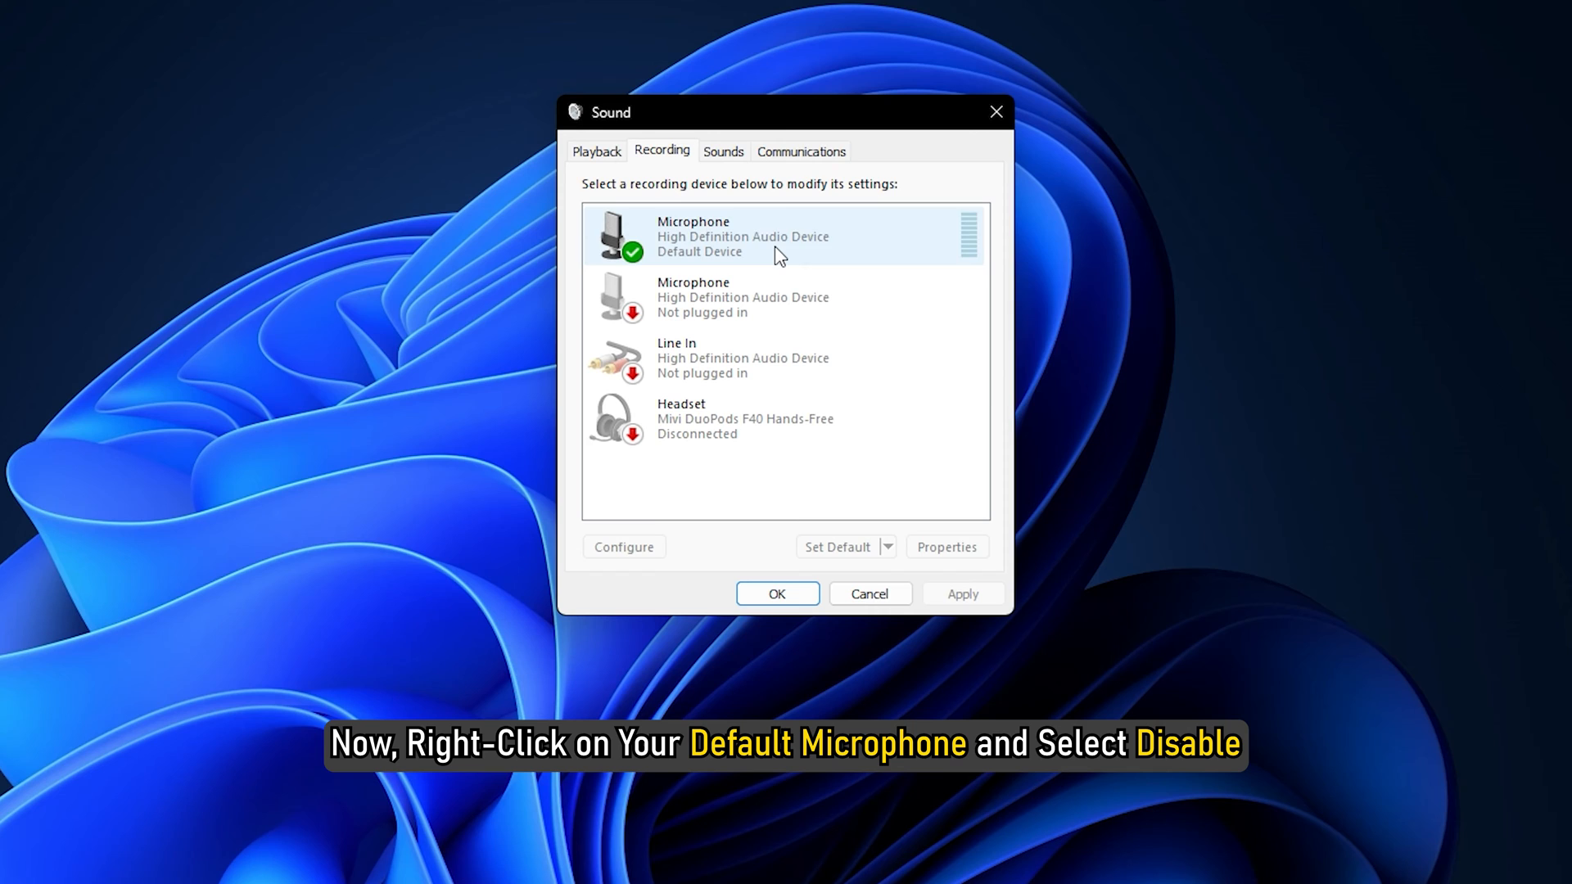
right_click(742, 236)
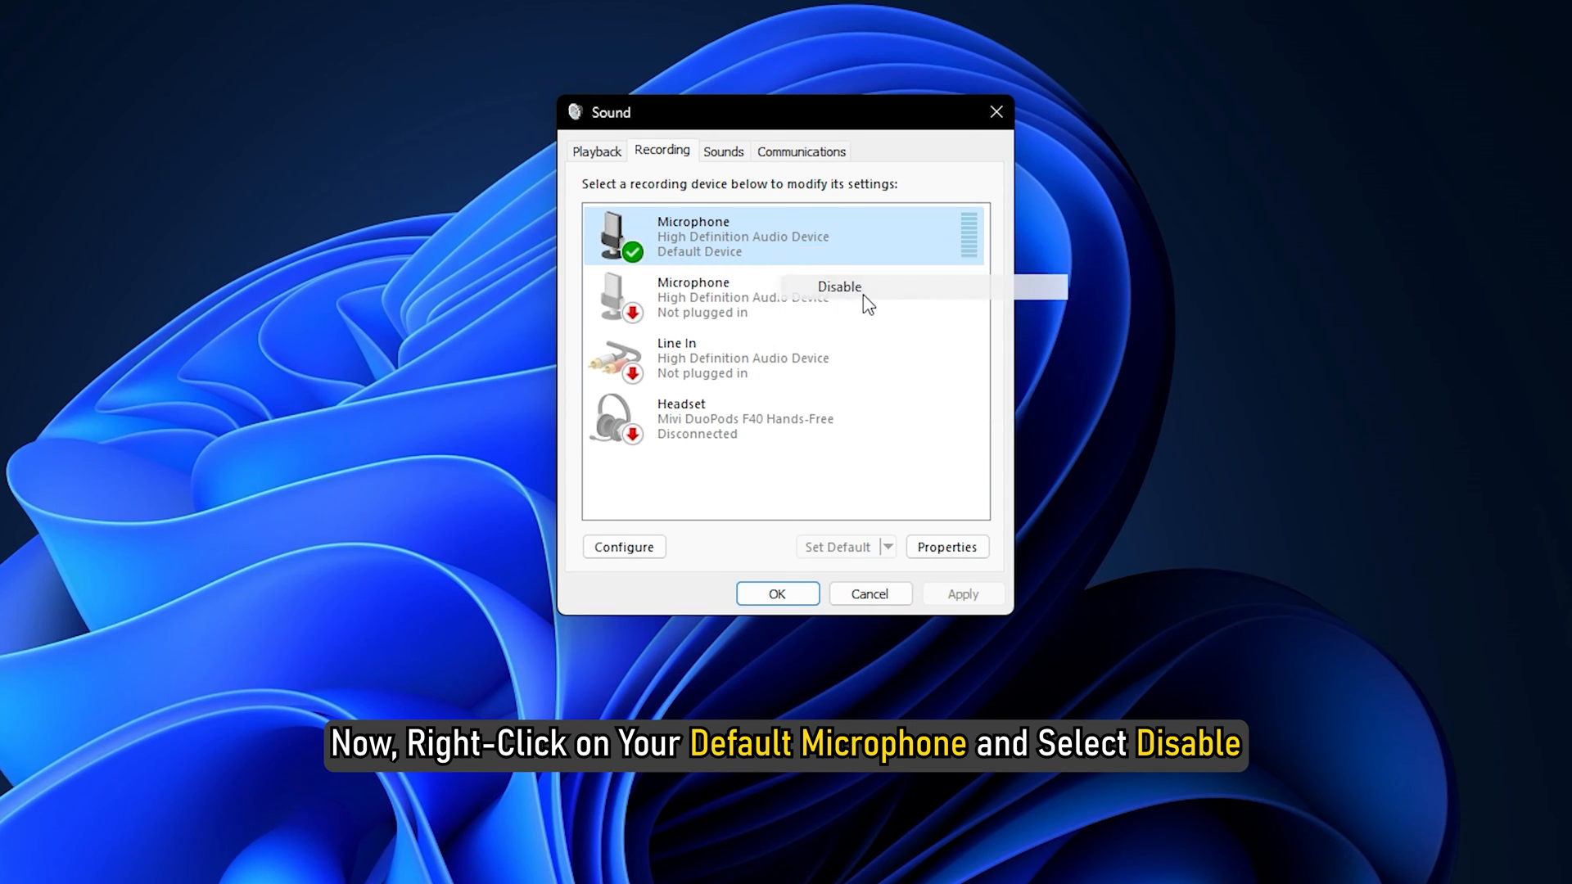
click(839, 287)
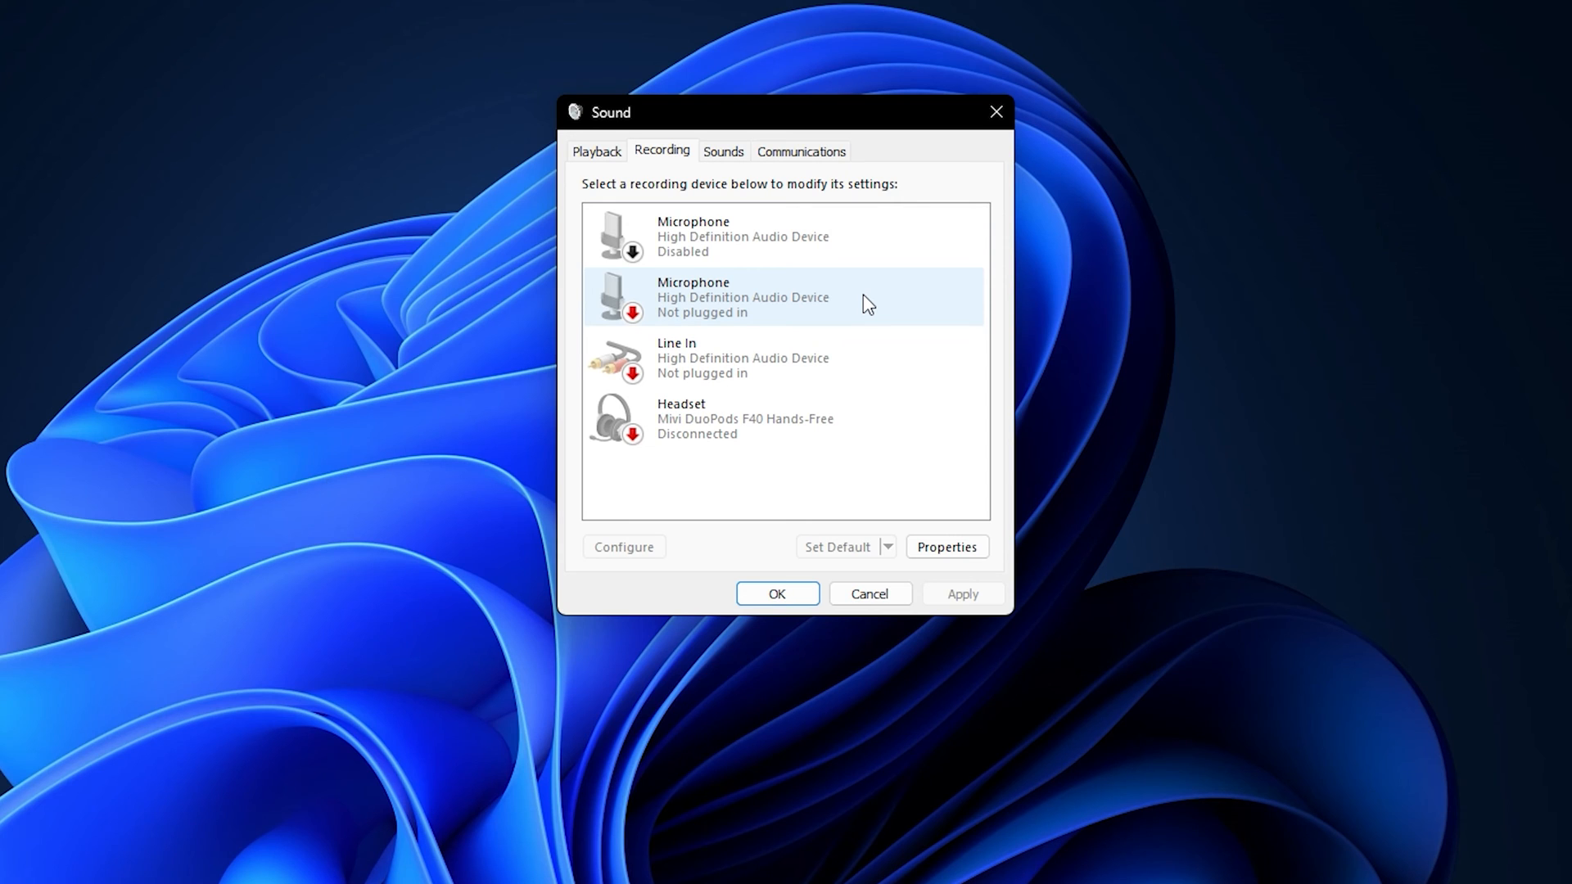
right_click(691, 236)
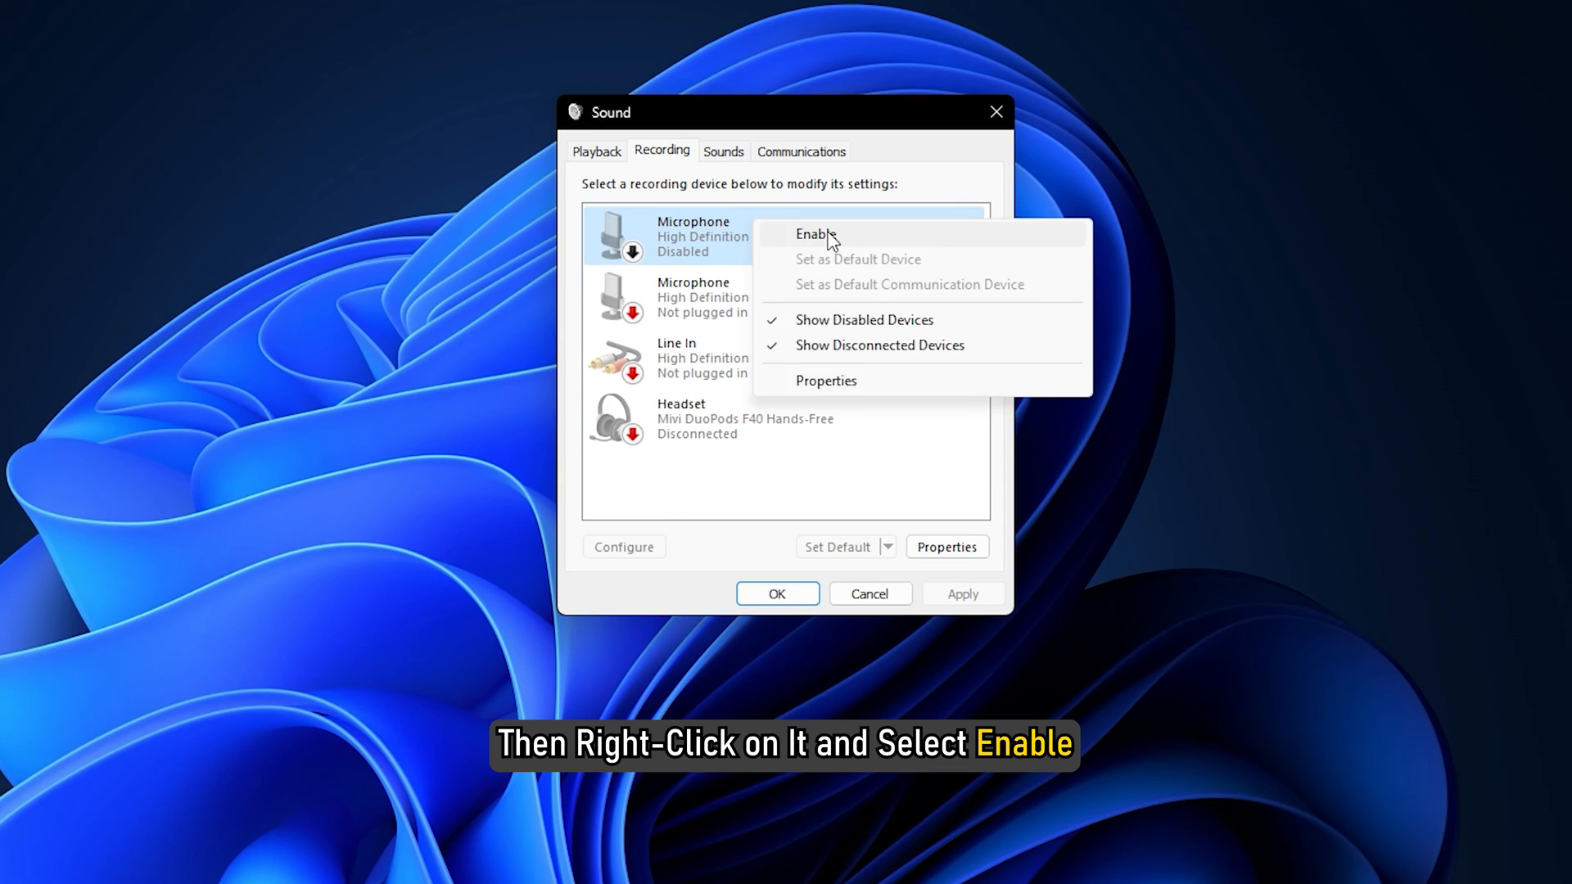
click(816, 234)
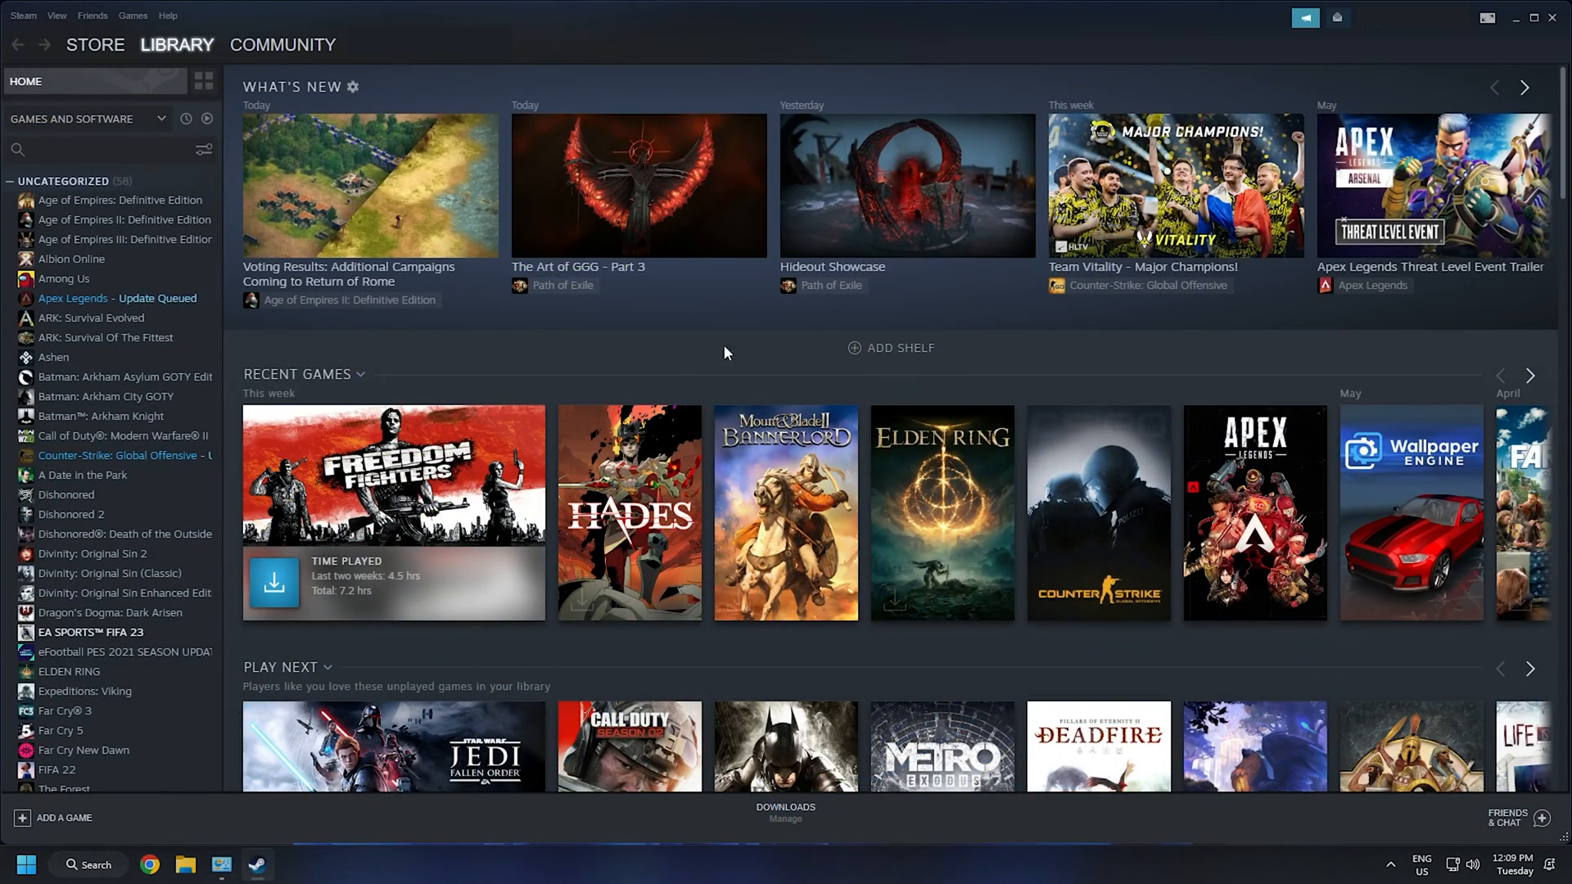
- Show the Friends List window from Steam's Friends menu
click(91, 15)
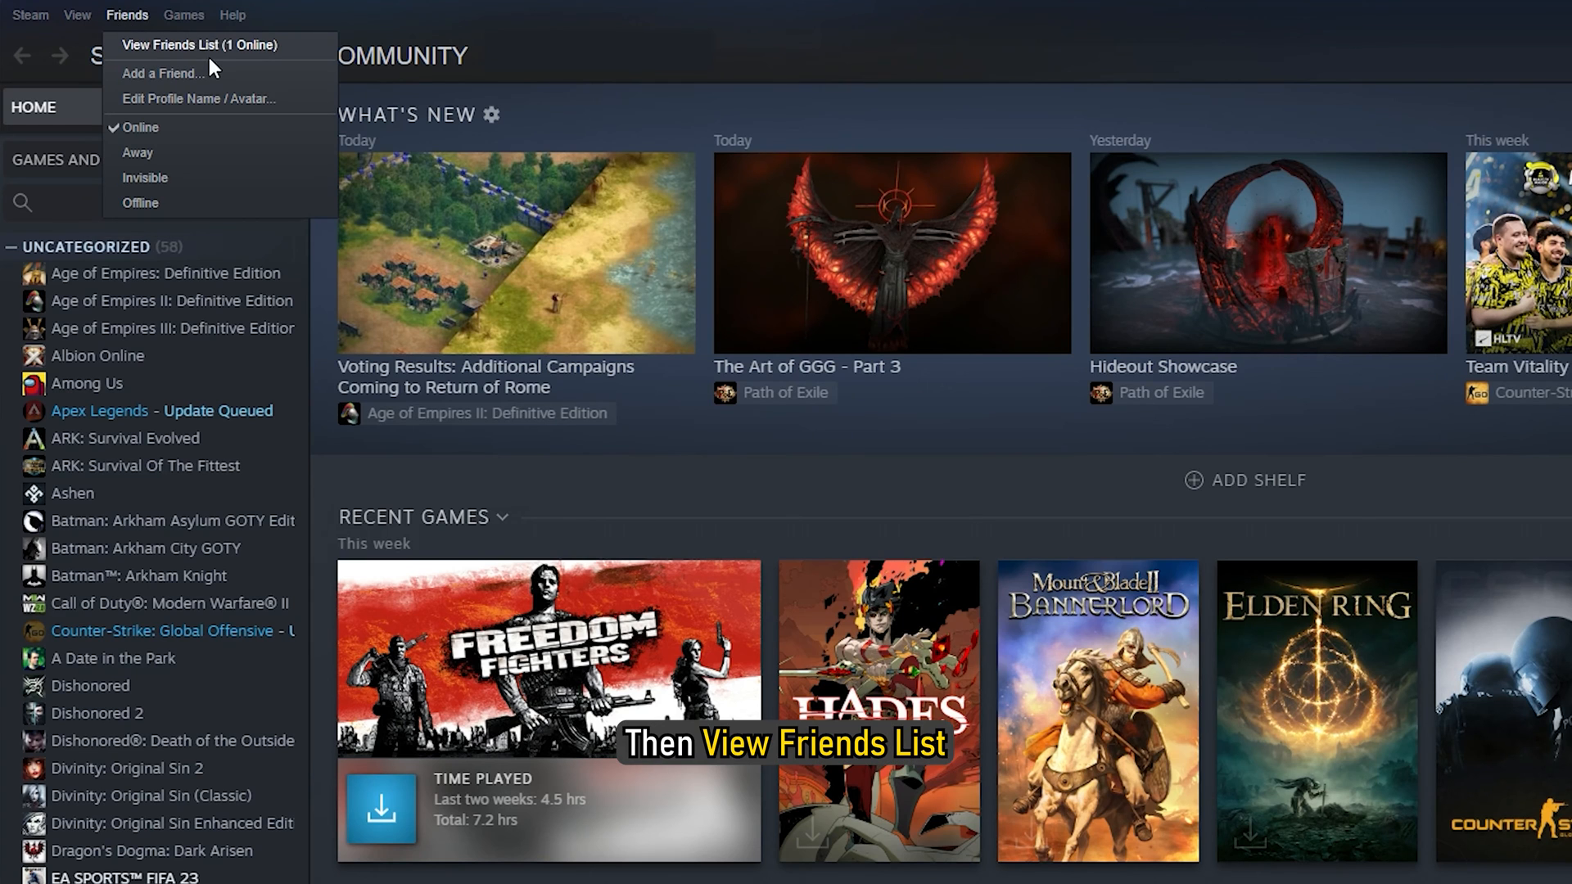
click(200, 45)
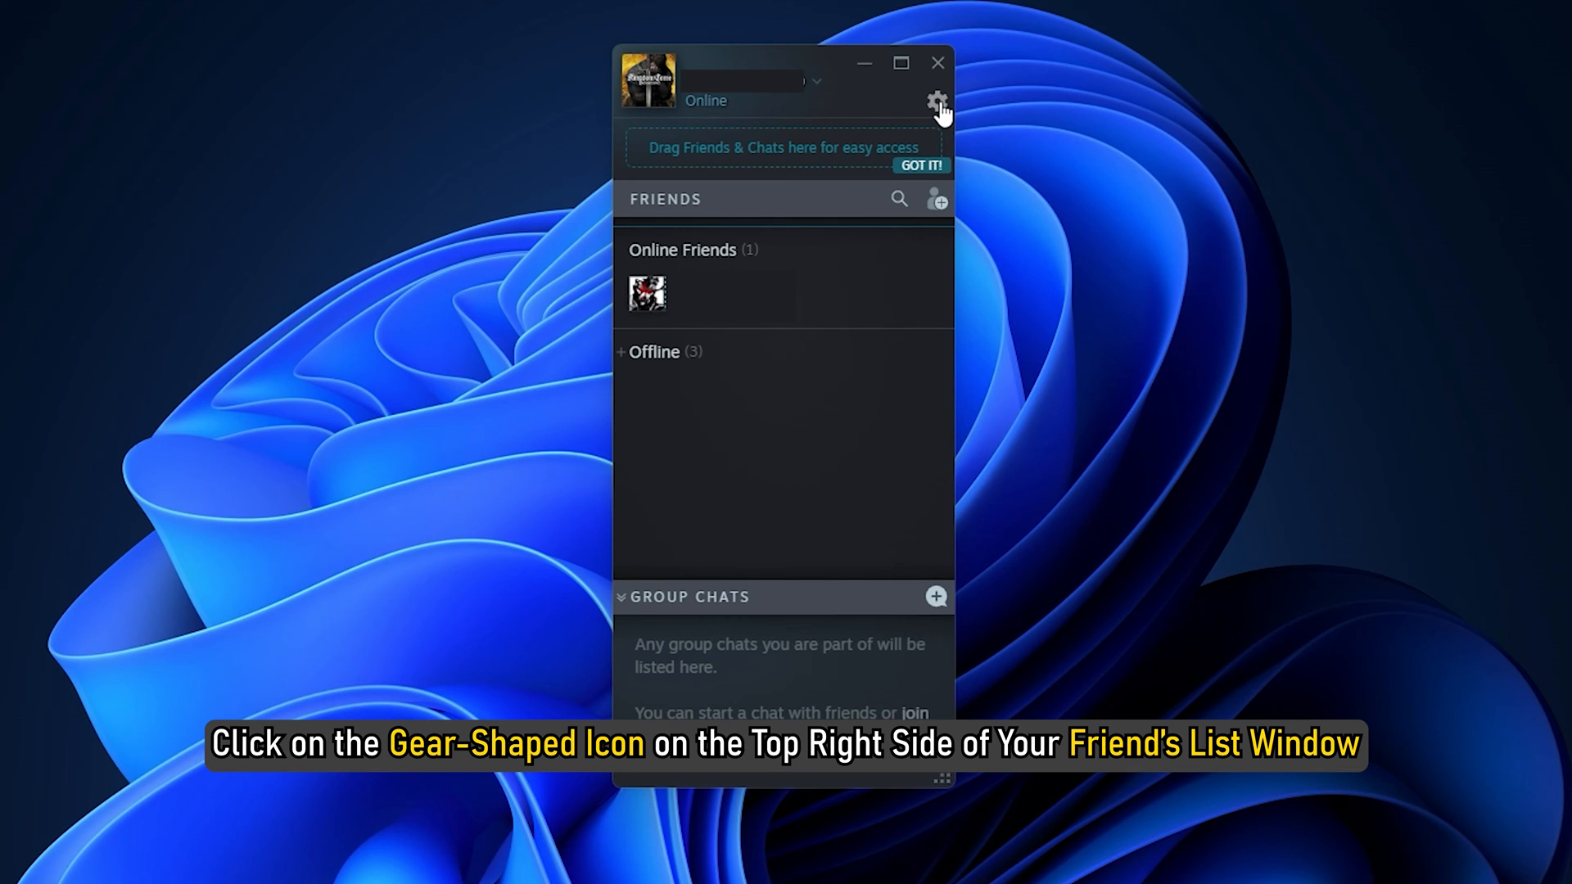
- In Friends List Settings > Voice, use the High Definition Audio microphone and raise the input gain
click(937, 102)
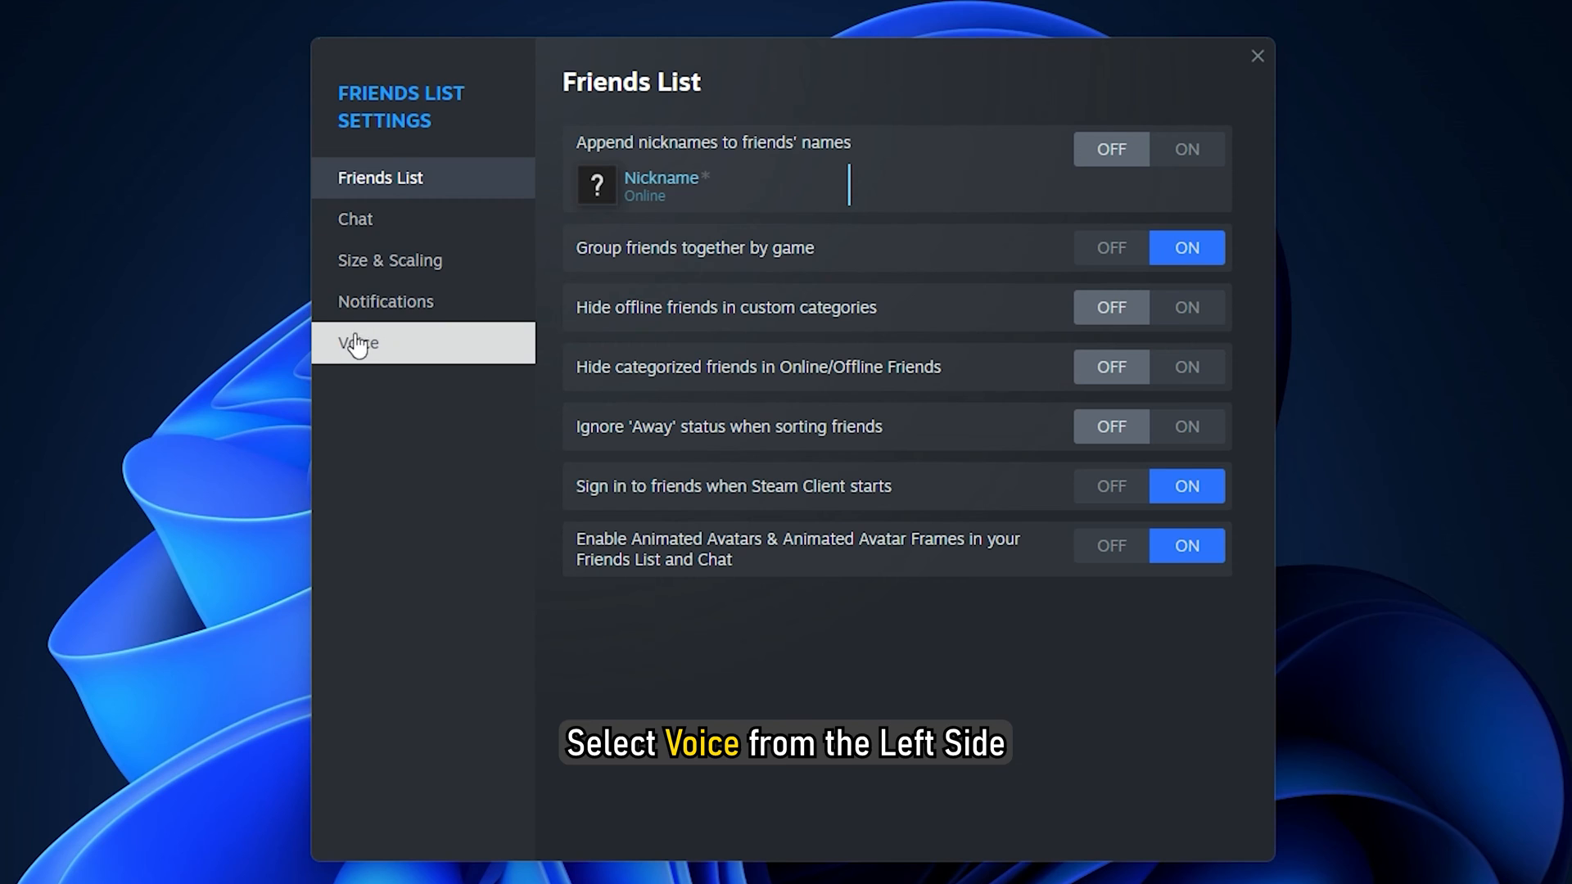
click(359, 342)
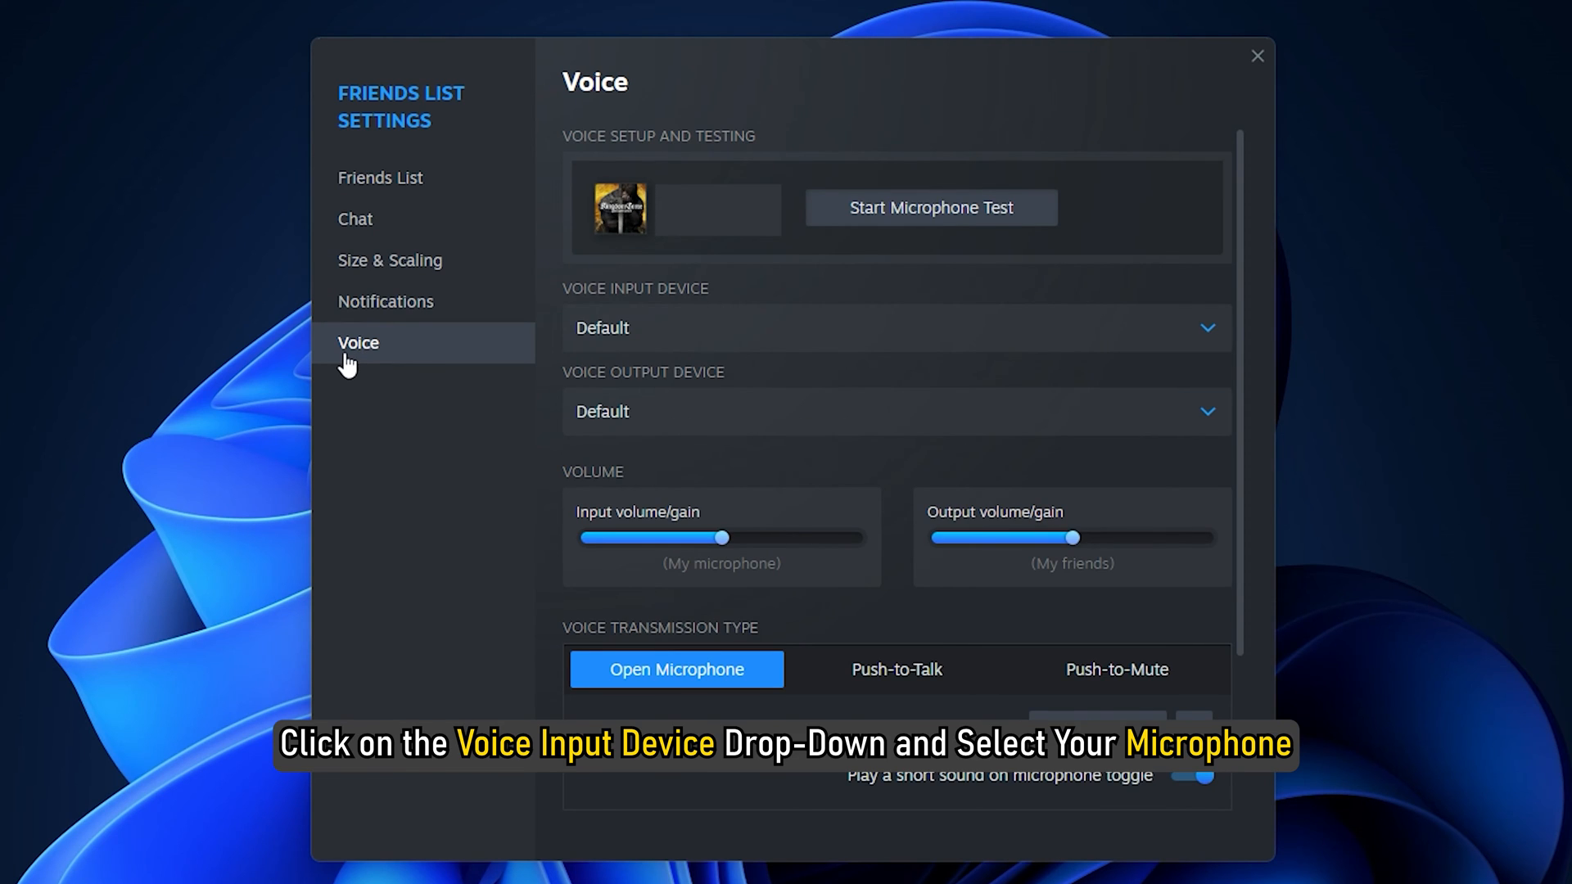
mouse_move(750, 327)
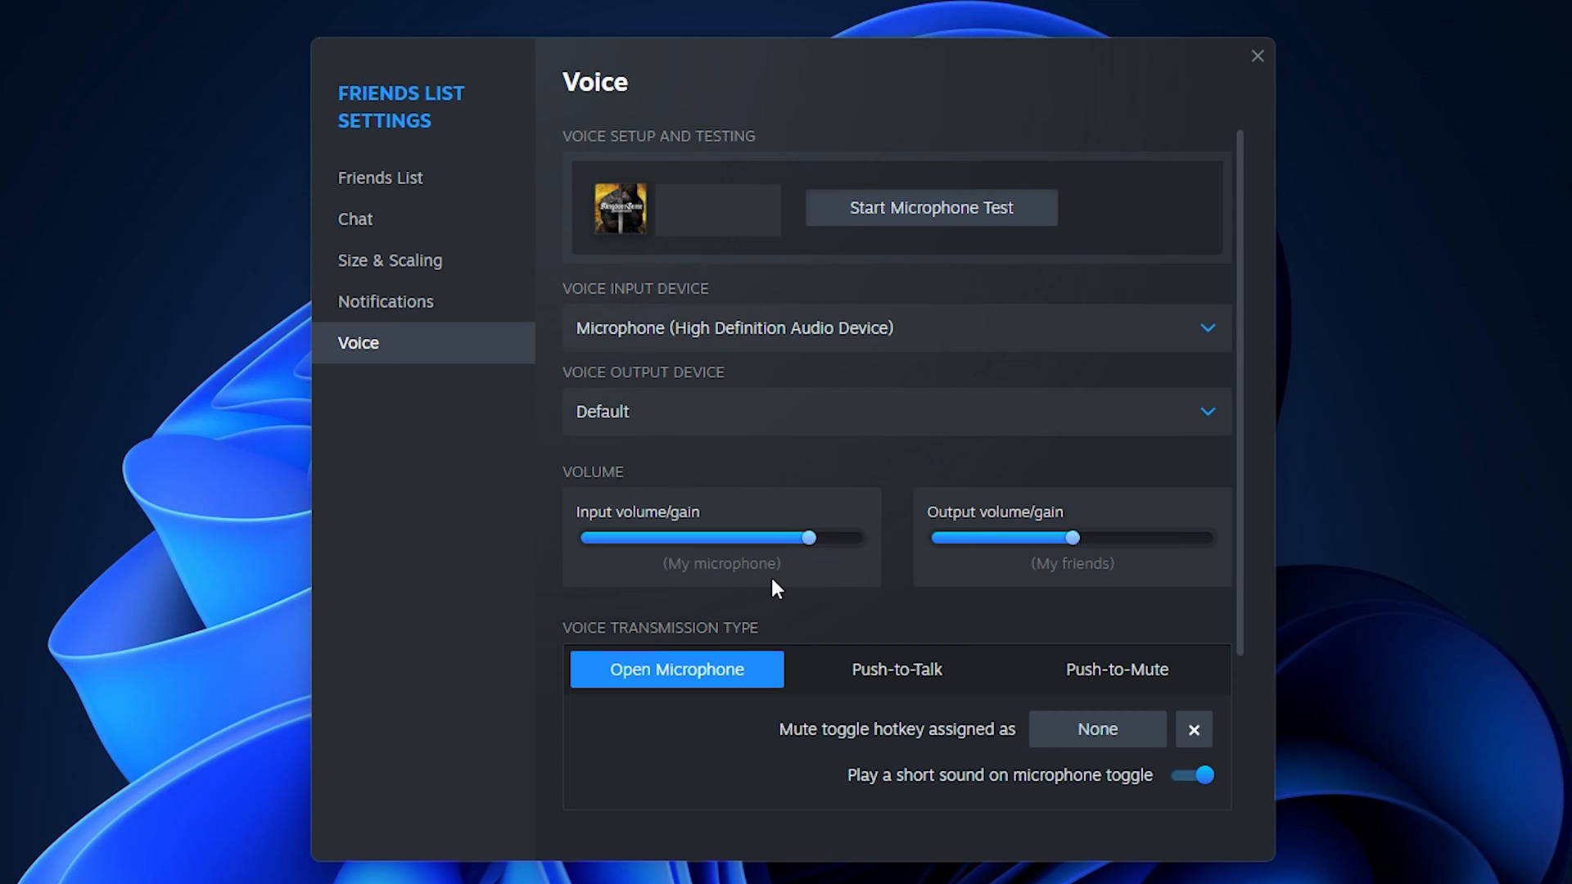
mouse_move(730, 642)
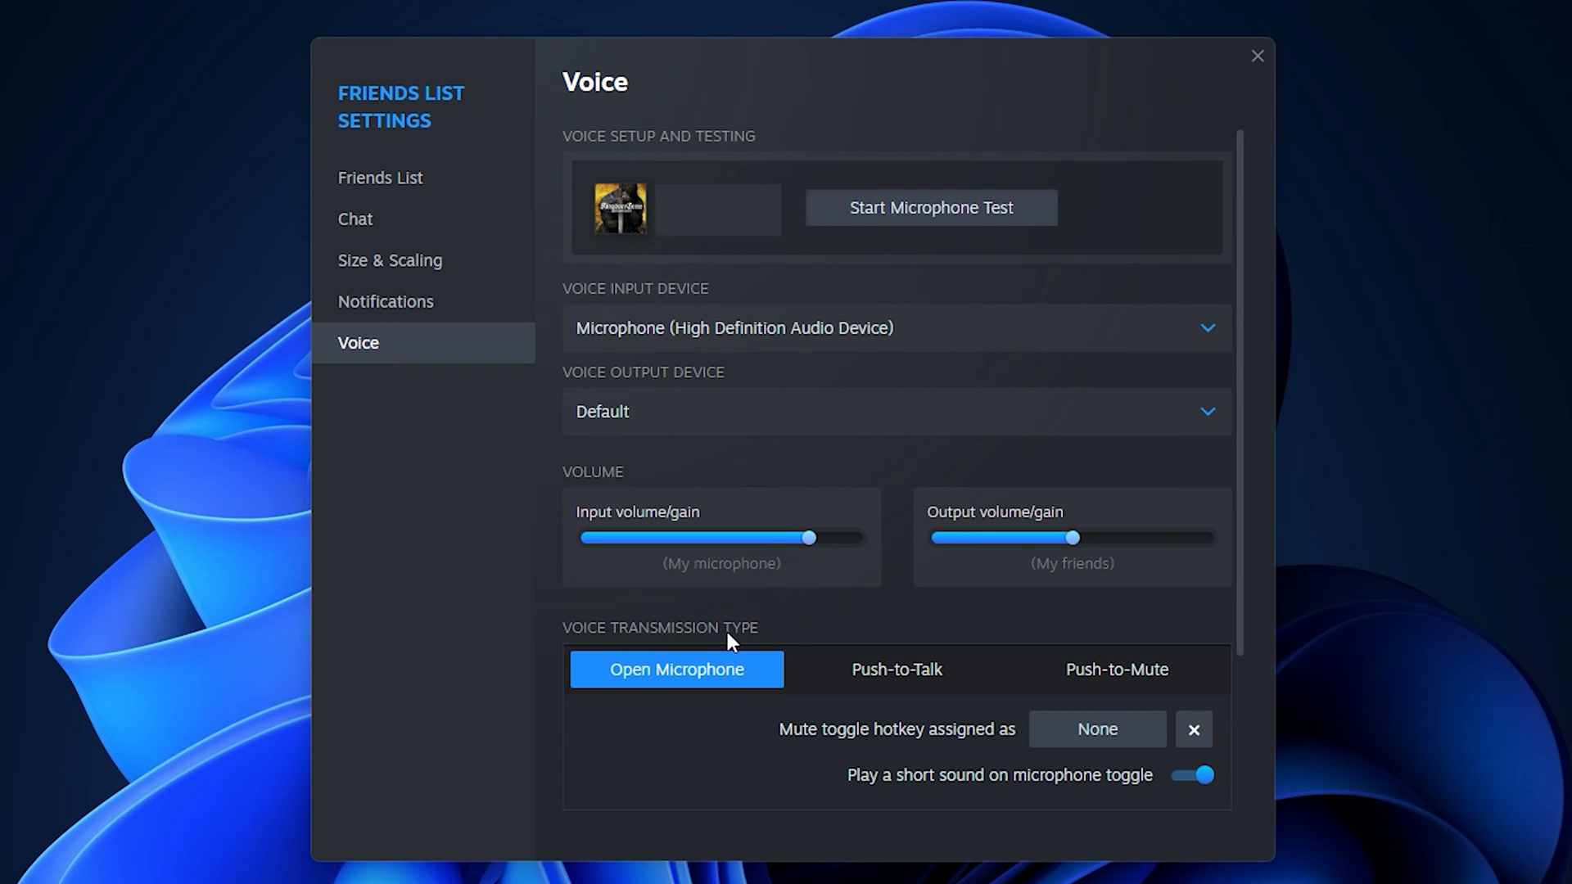
click(896, 668)
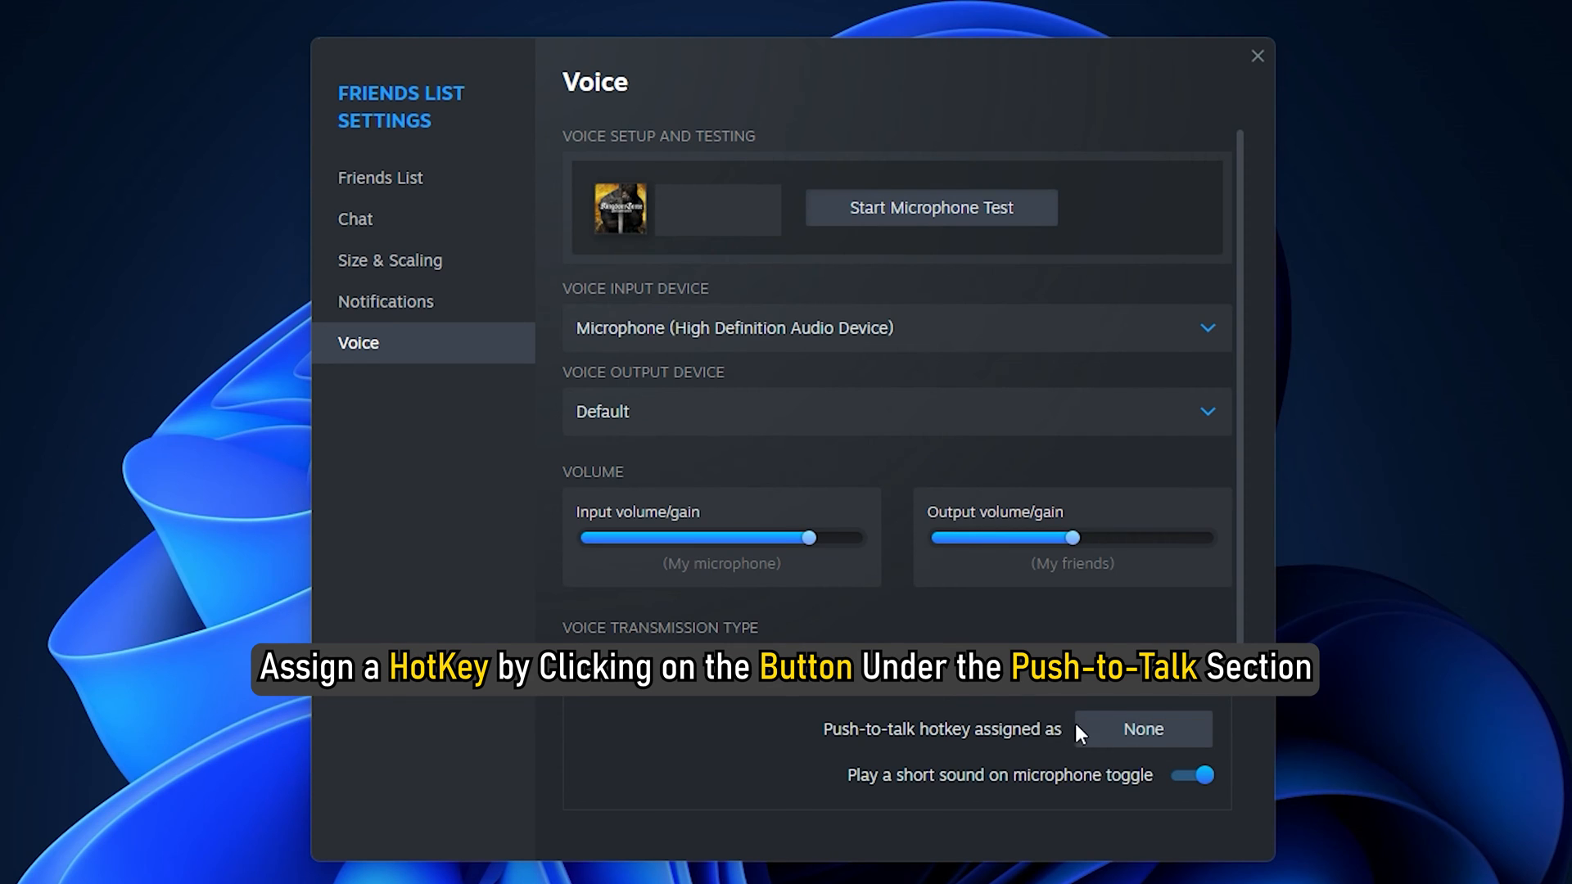
- Assign a Push-to-Talk hotkey and start the microphone test
click(1142, 729)
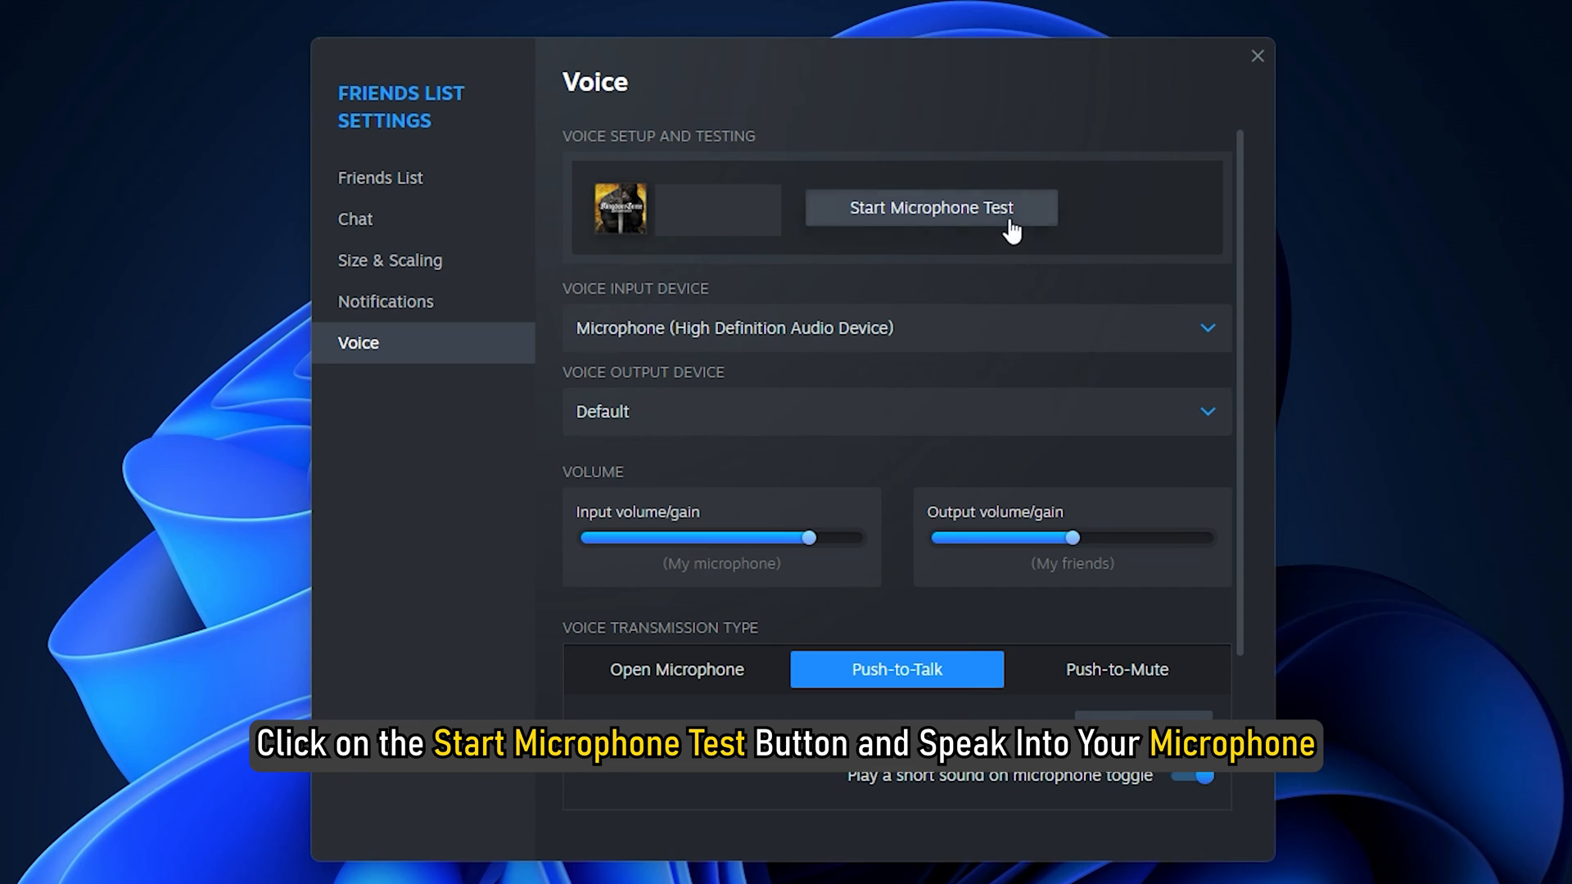
click(932, 208)
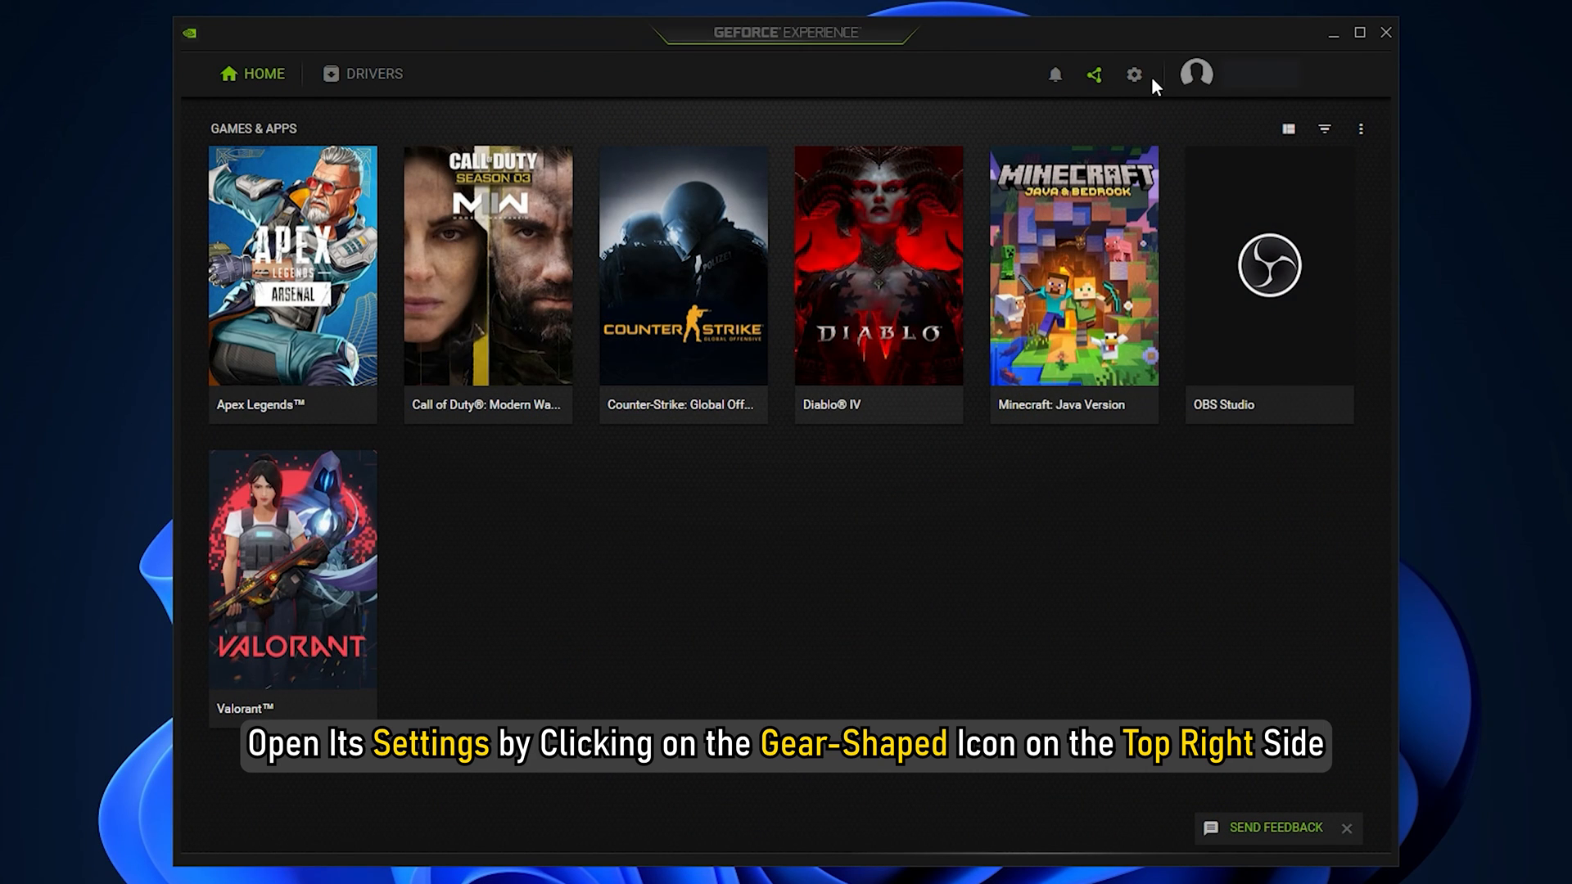
mouse_move(1133, 73)
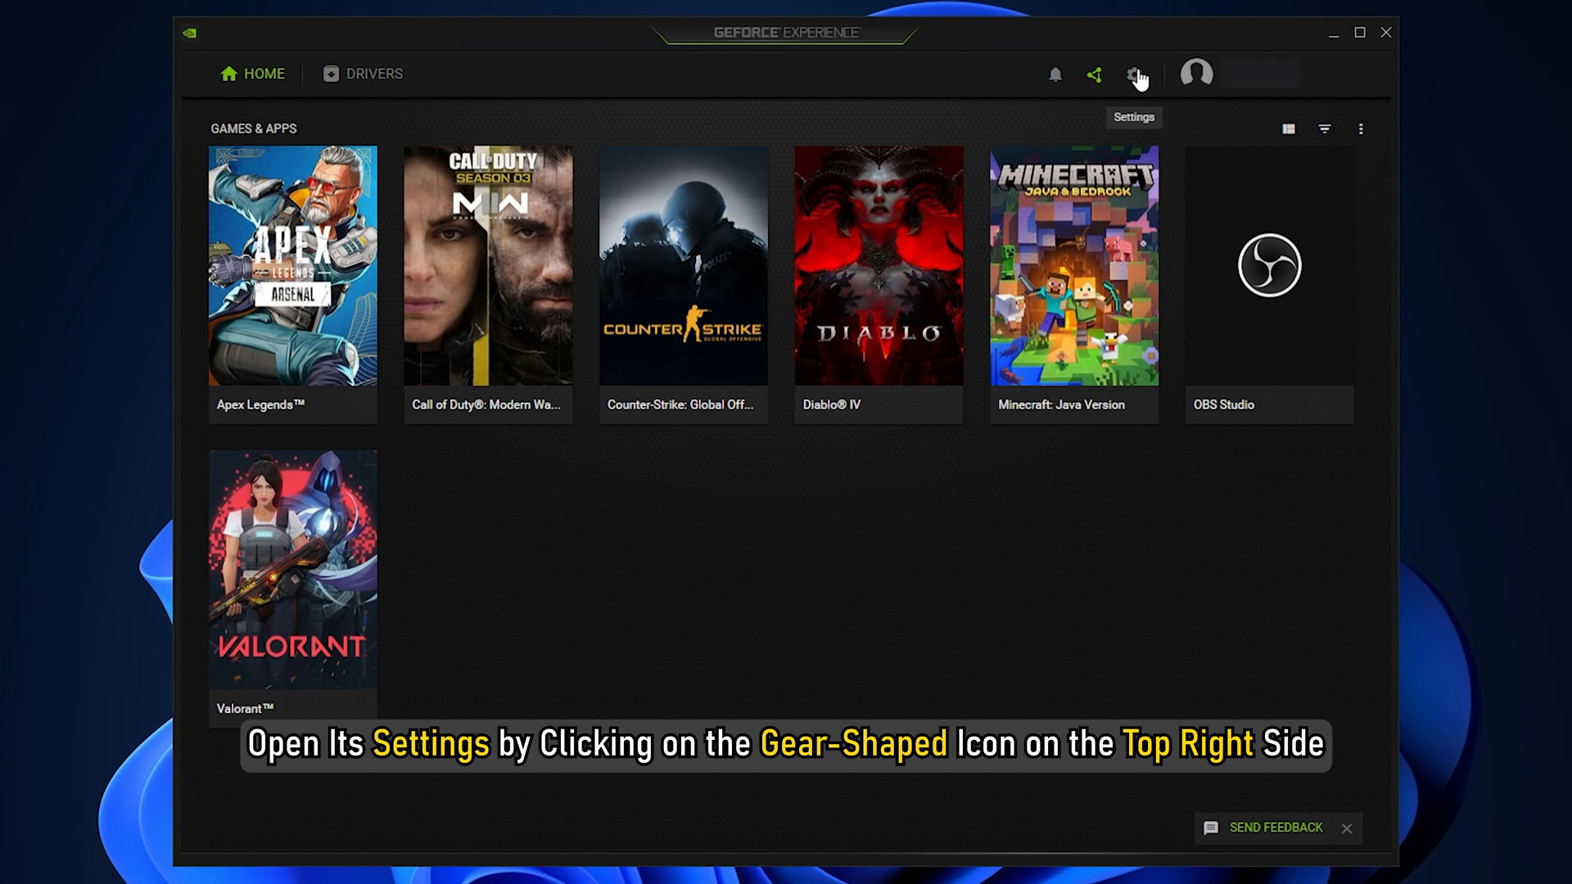
- Turn off the In-Game Overlay in GeForce Experience's General settings and close the window
click(1137, 74)
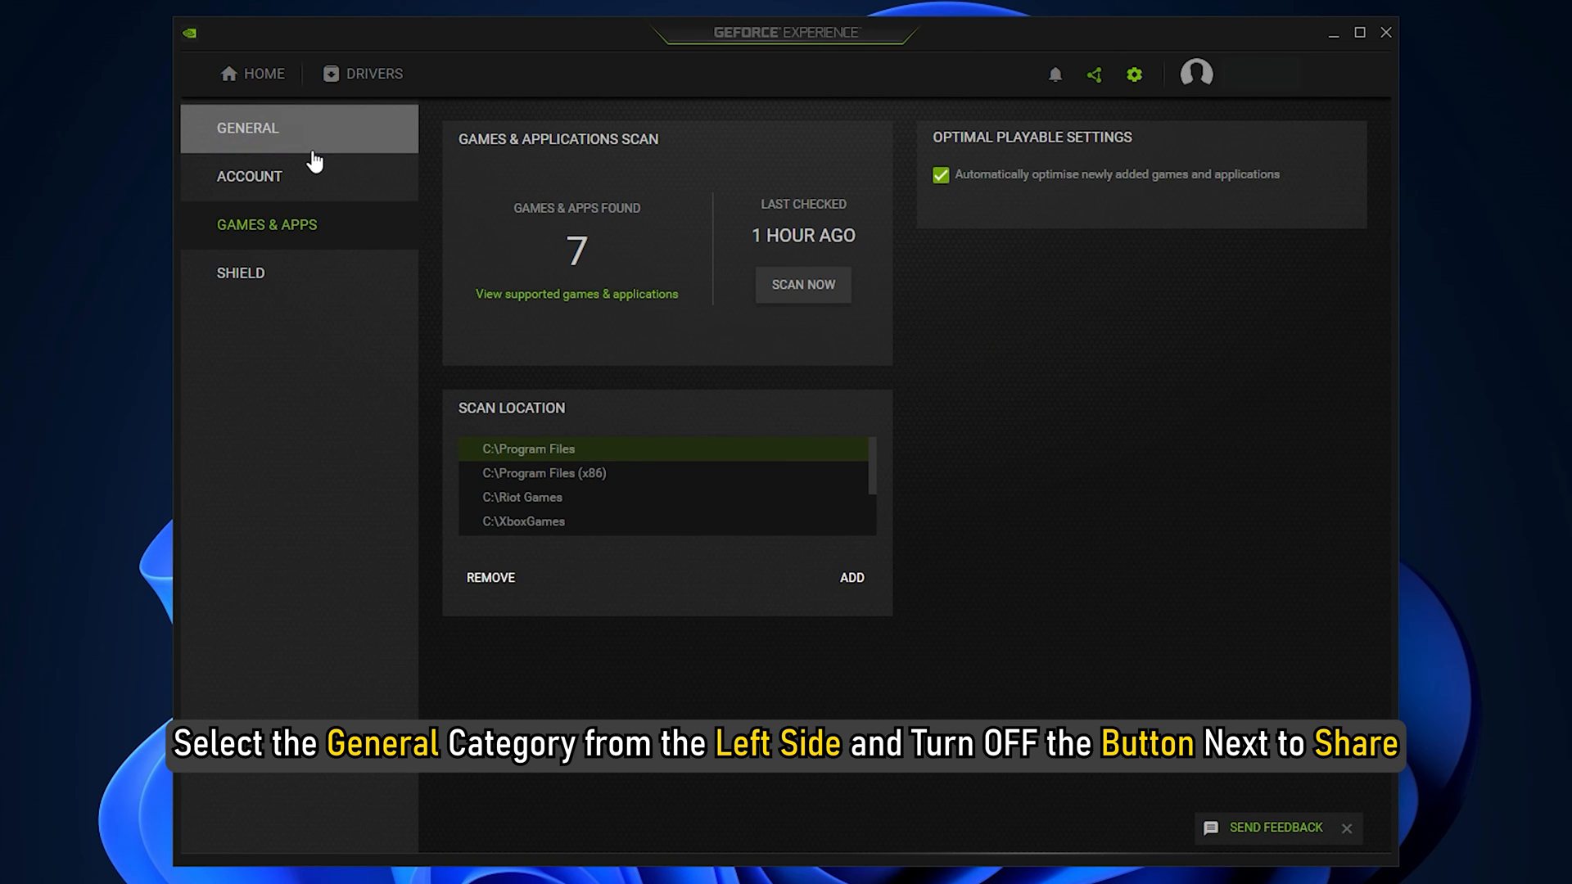
click(247, 127)
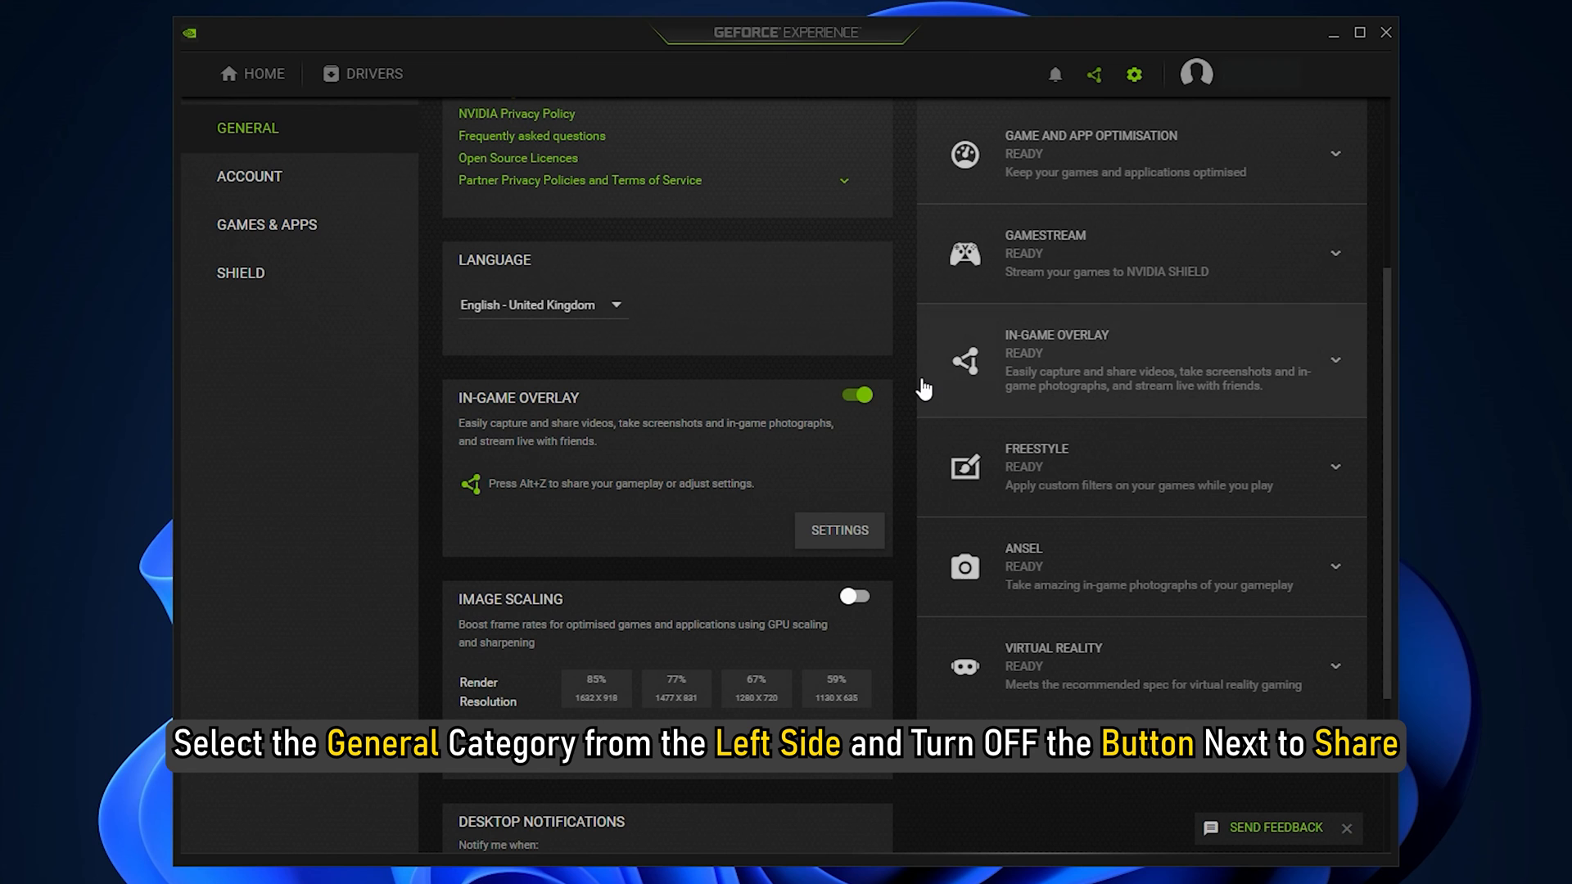
click(856, 395)
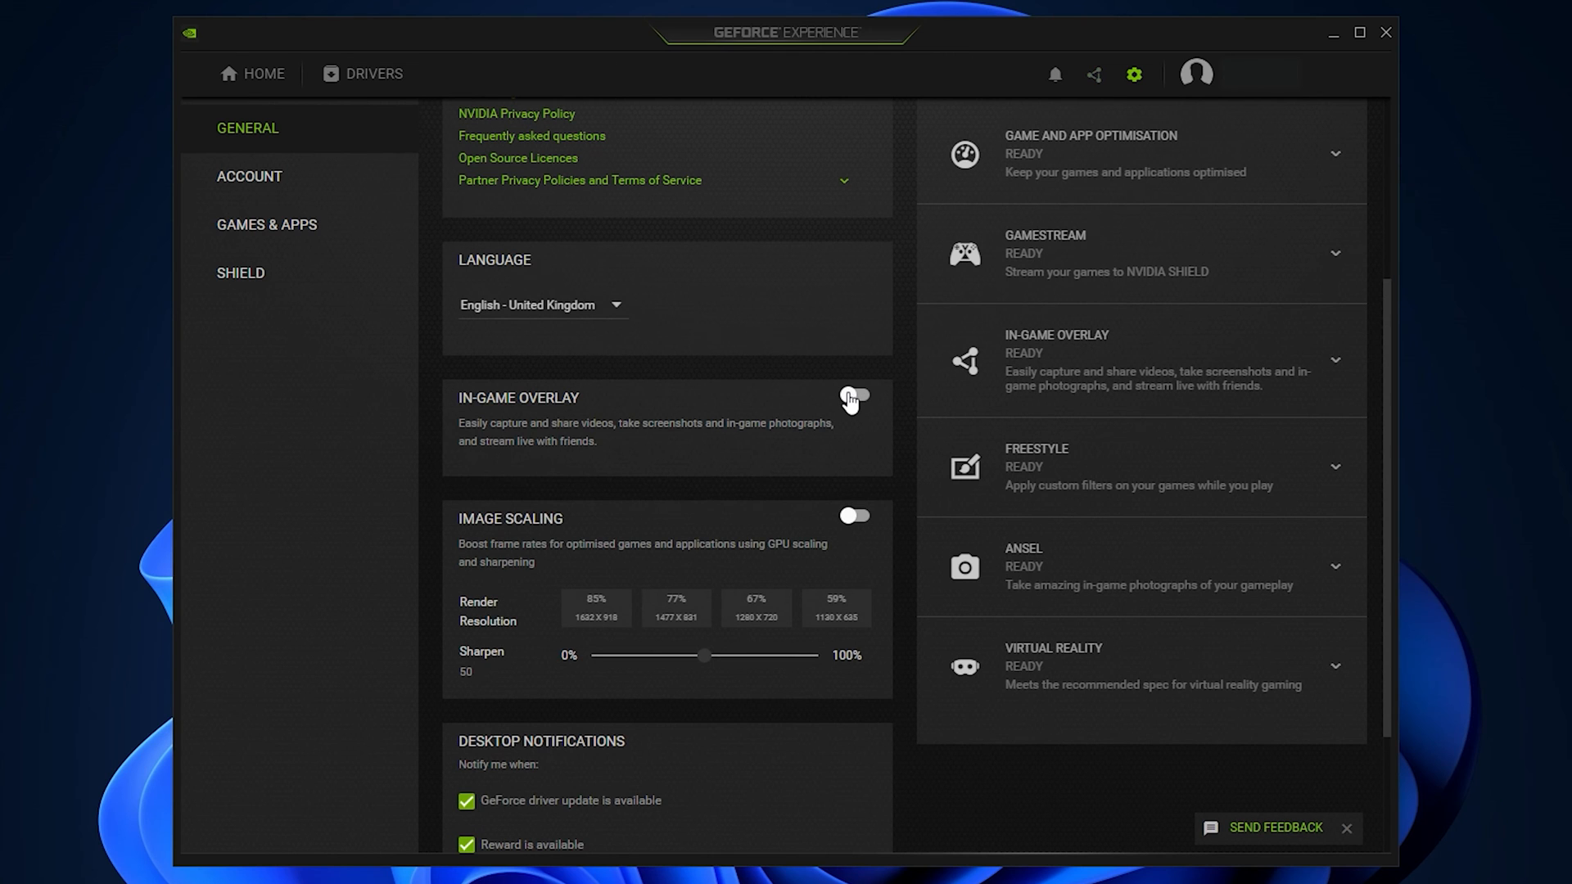
click(1387, 33)
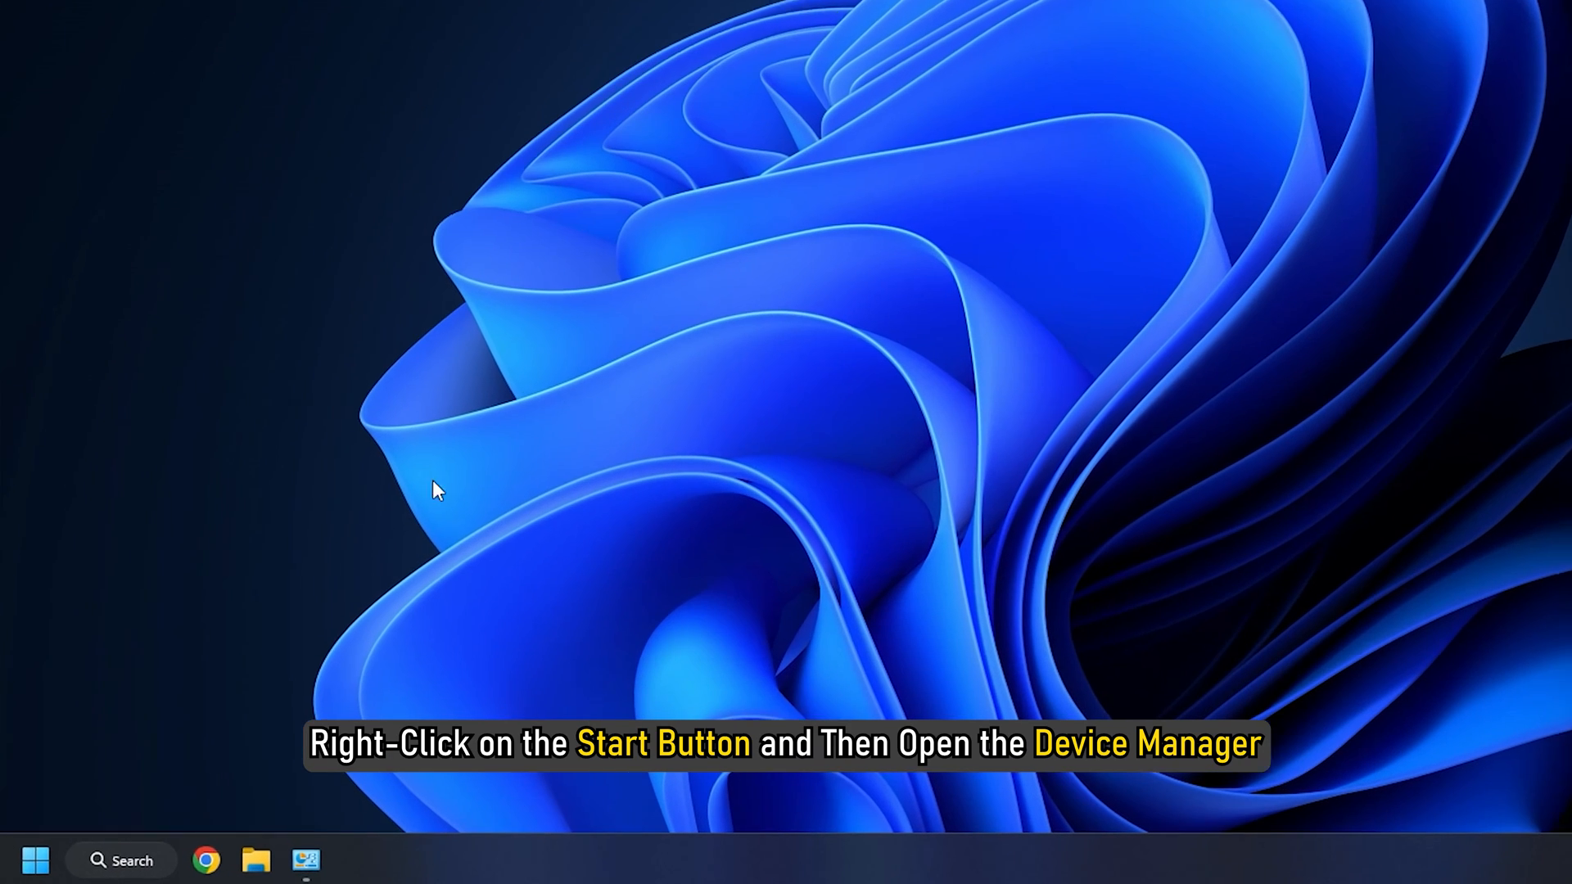
- Launch Device Manager from the Start button's Quick Link menu
right_click(36, 859)
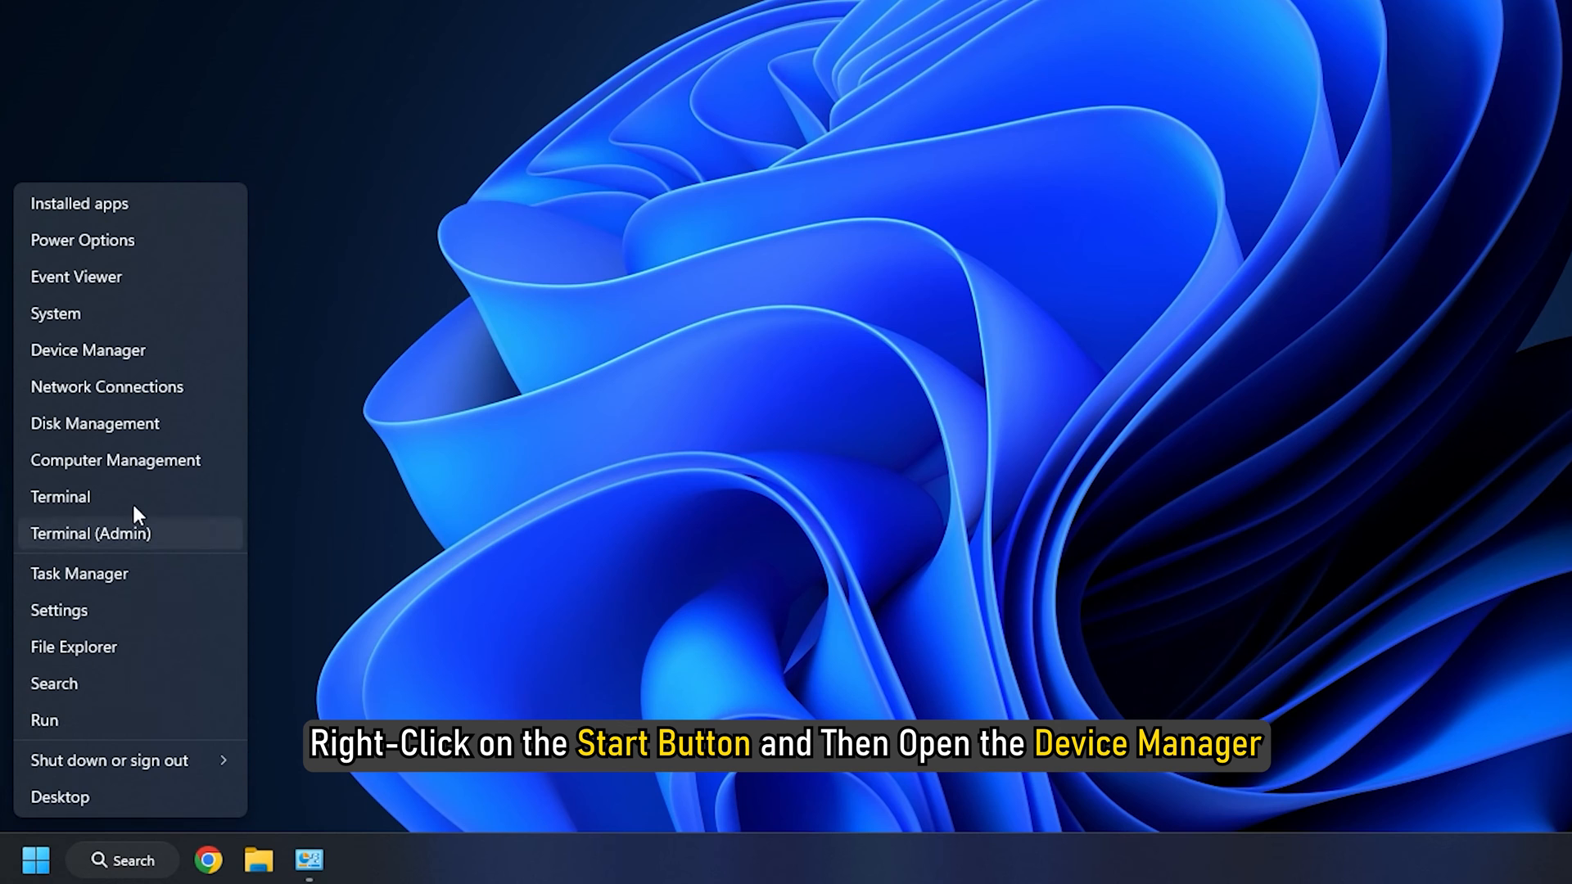
click(88, 350)
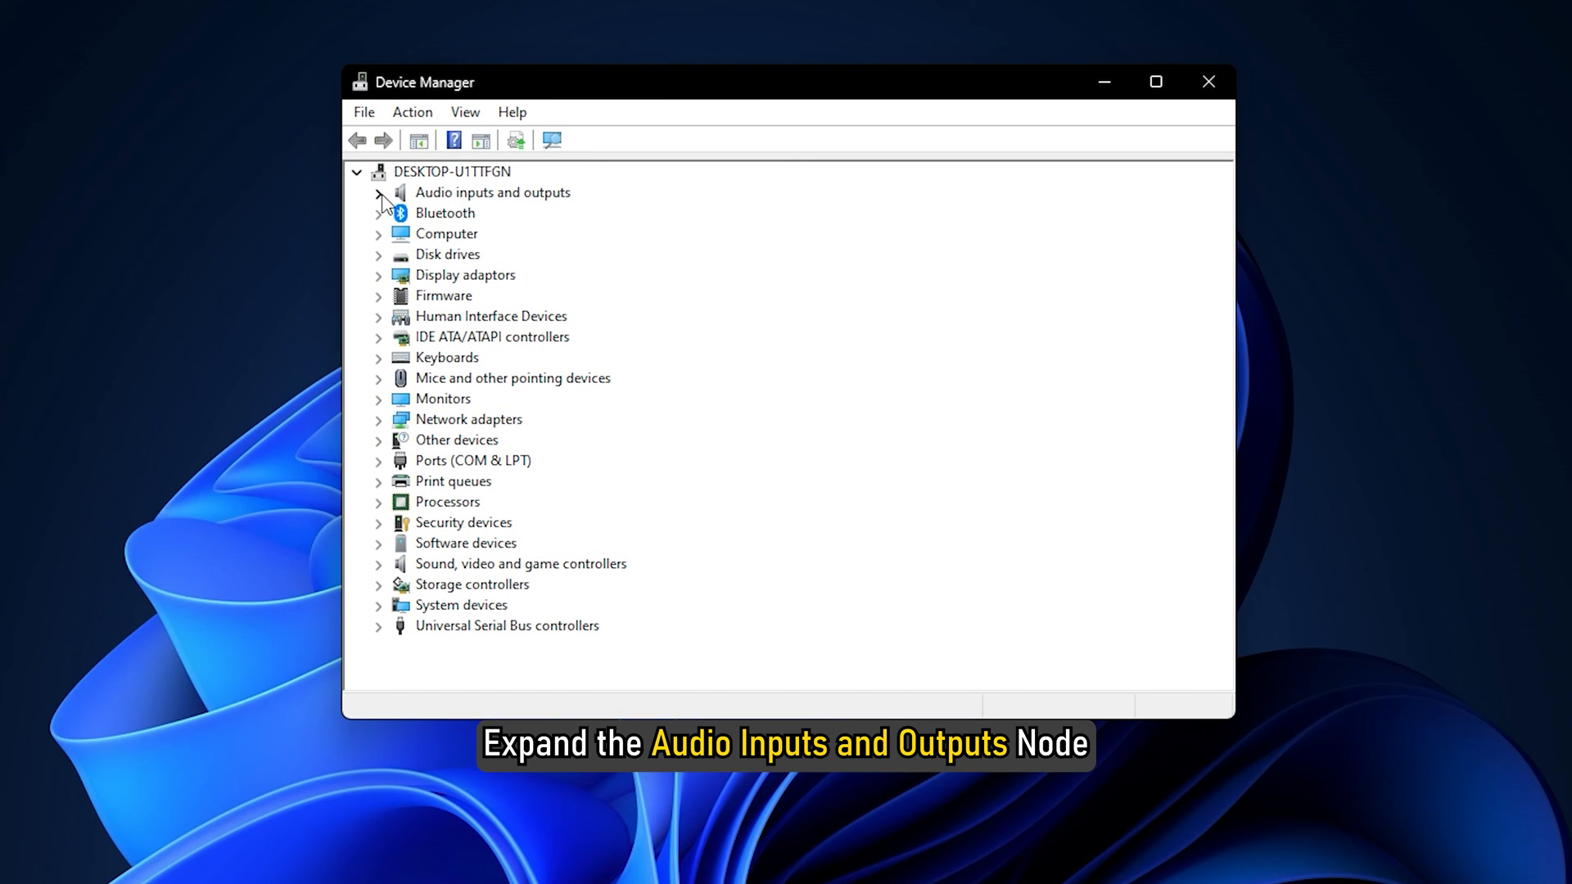
- Uninstall the Microphone (High Definition Audio Device) under Audio inputs and outputs and confirm
click(379, 191)
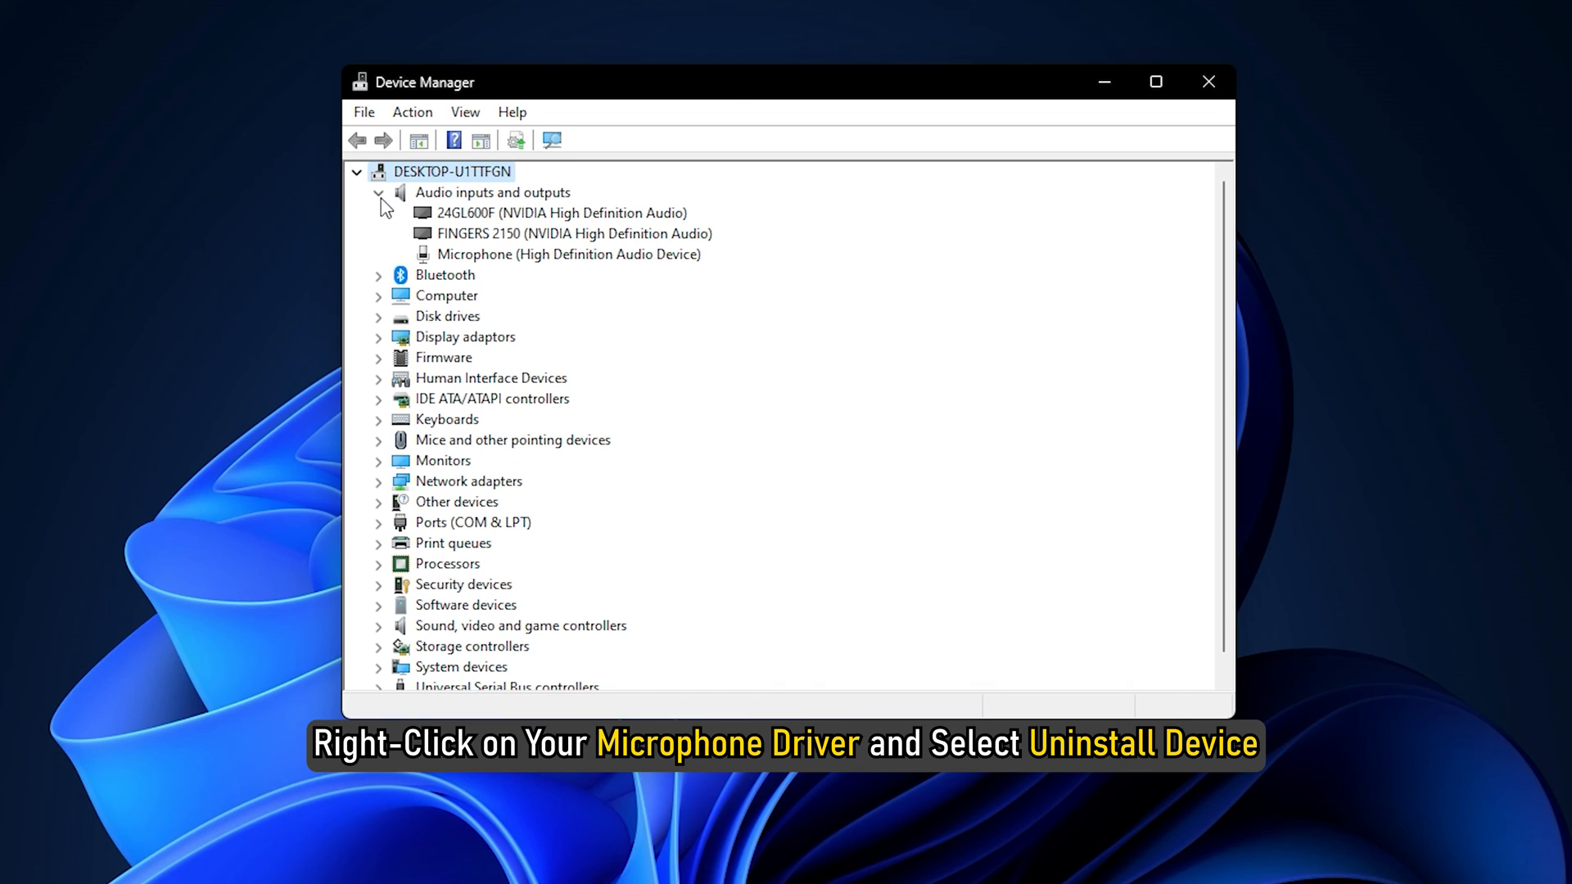
right_click(568, 253)
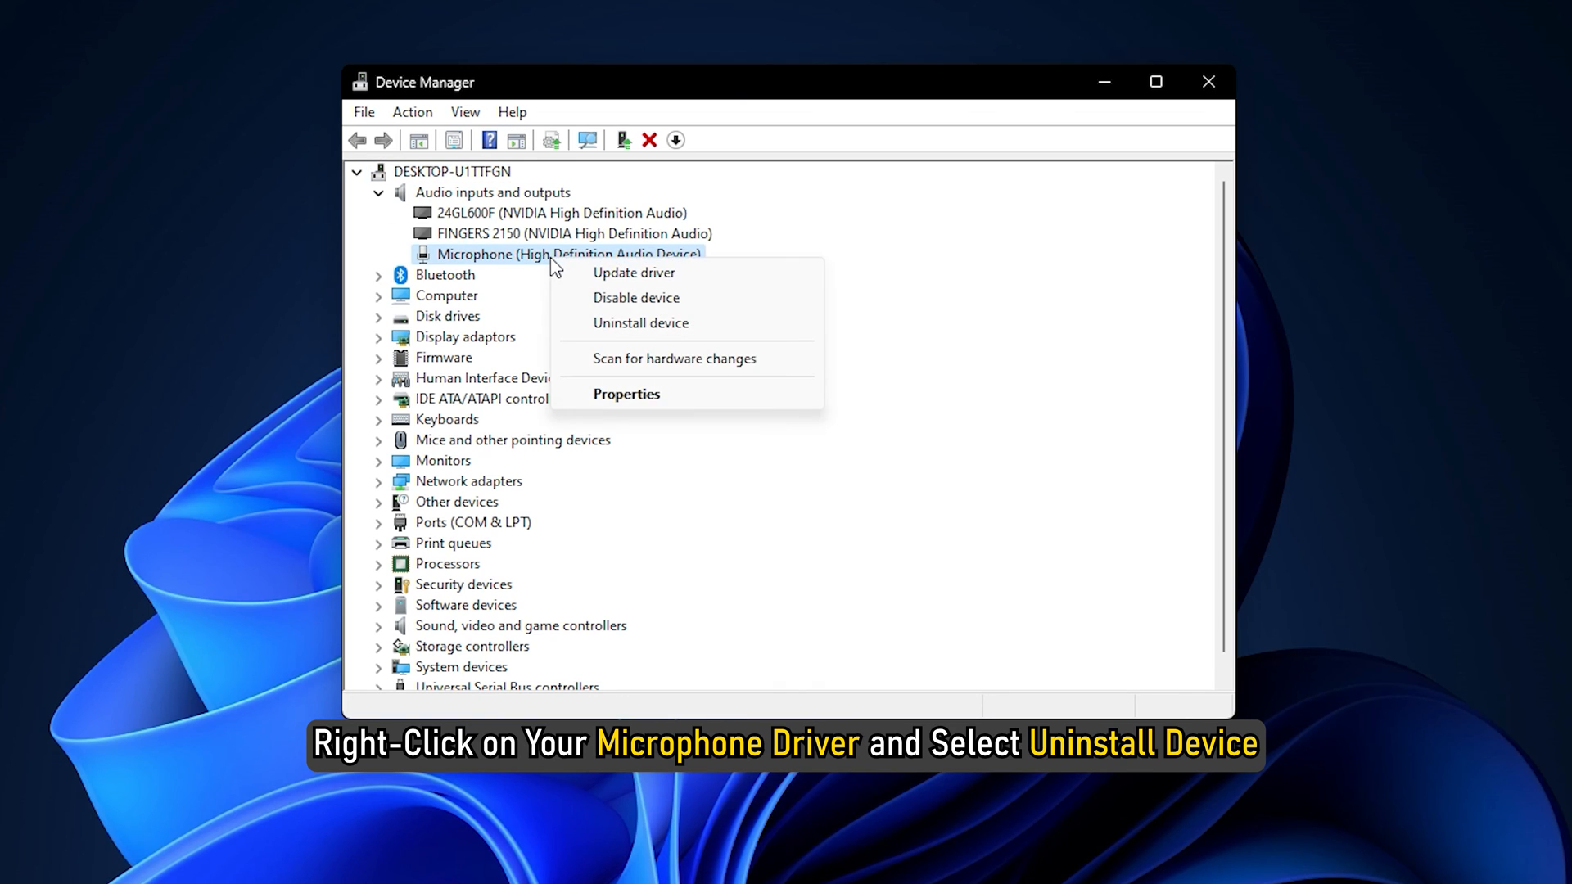
click(640, 323)
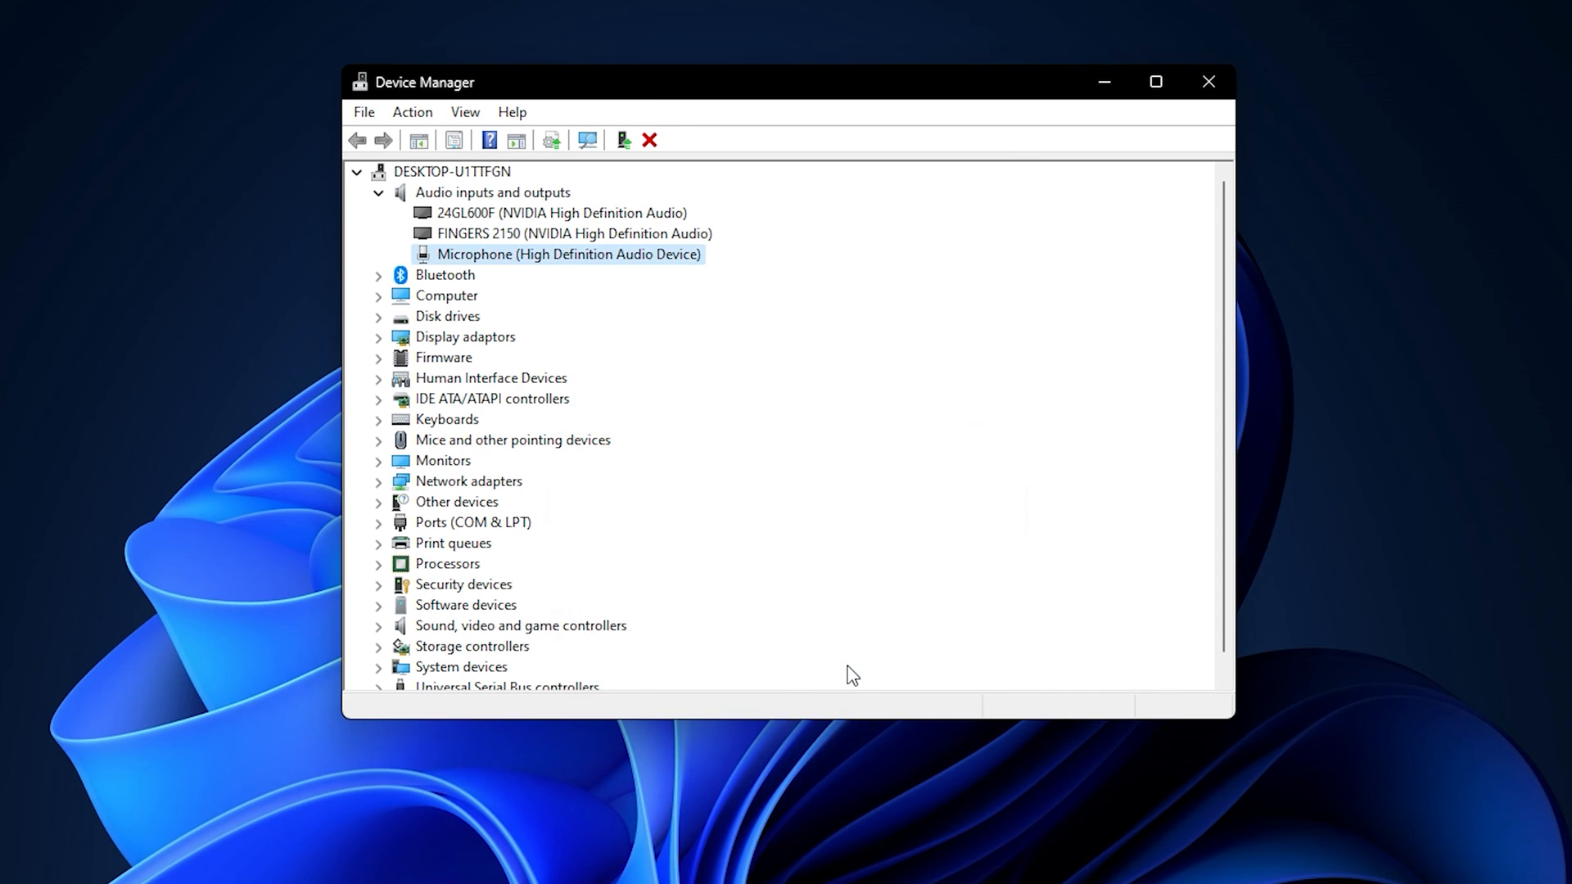
click(649, 139)
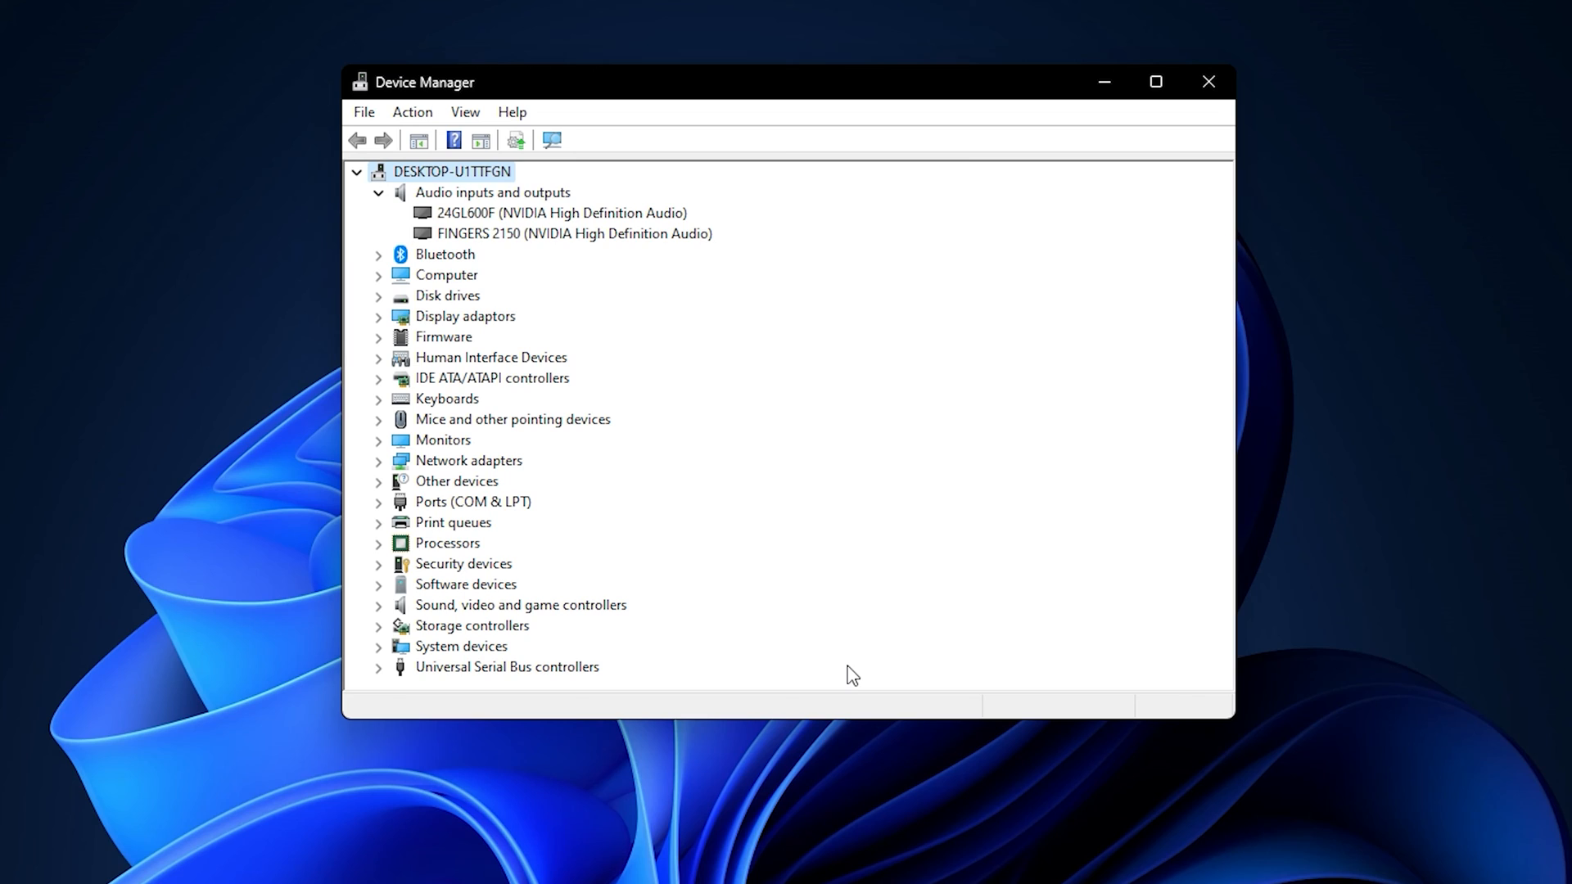
click(1208, 82)
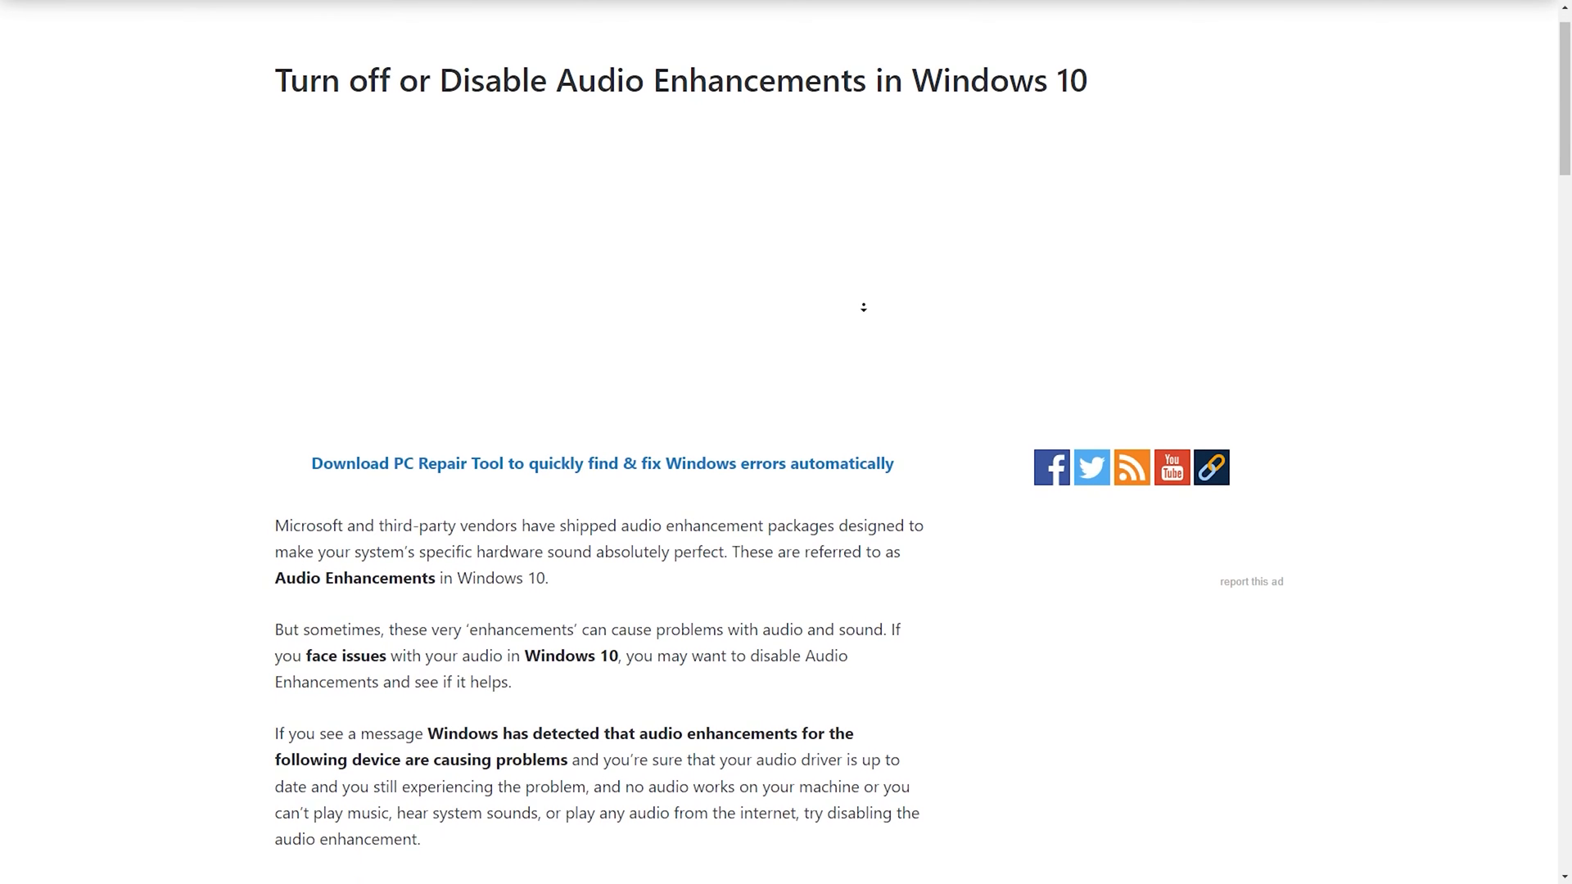
- Scroll down through the article on turning off audio enhancements in Windows 10
scroll(down, 3)
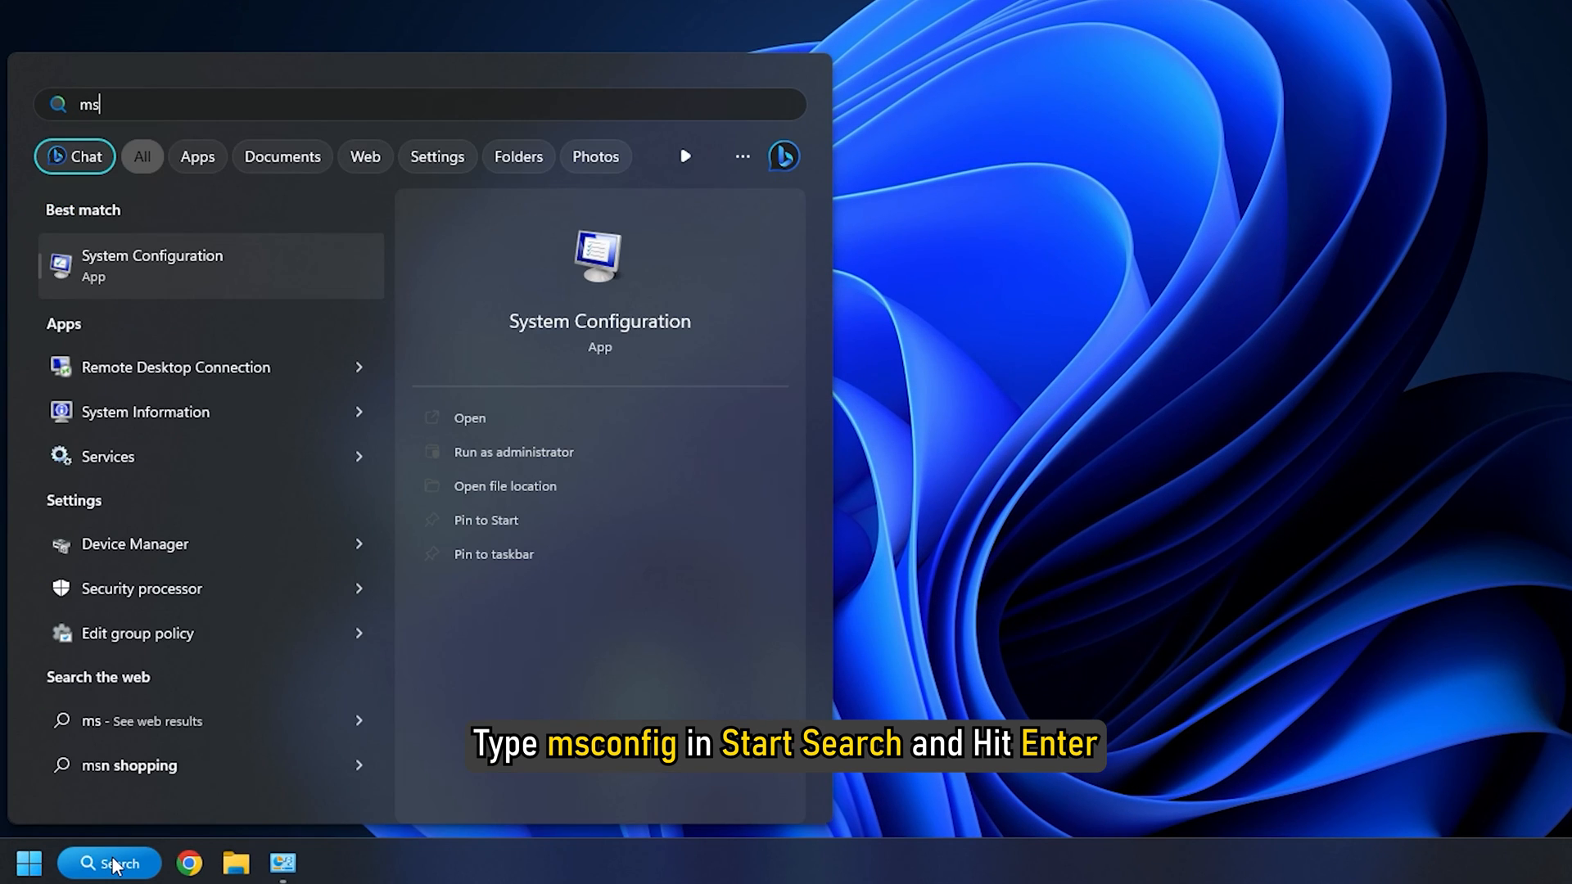
- Search Start for 'config' so System Configuration appears as the best match
text(config)
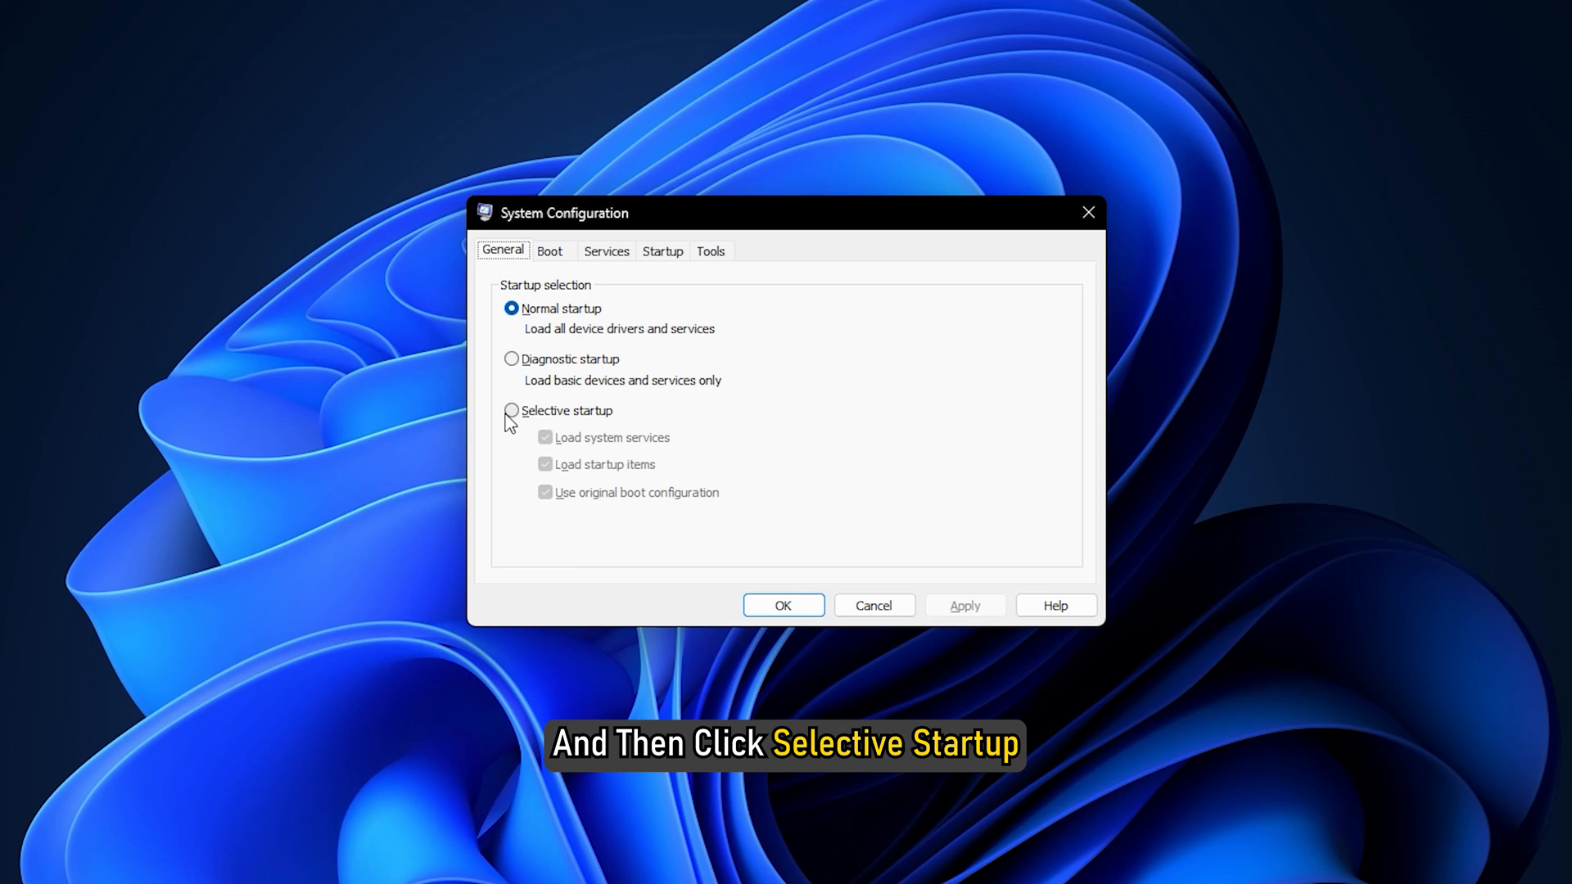
- Choose Selective startup with Load startup items cleared and system services still loading
click(511, 411)
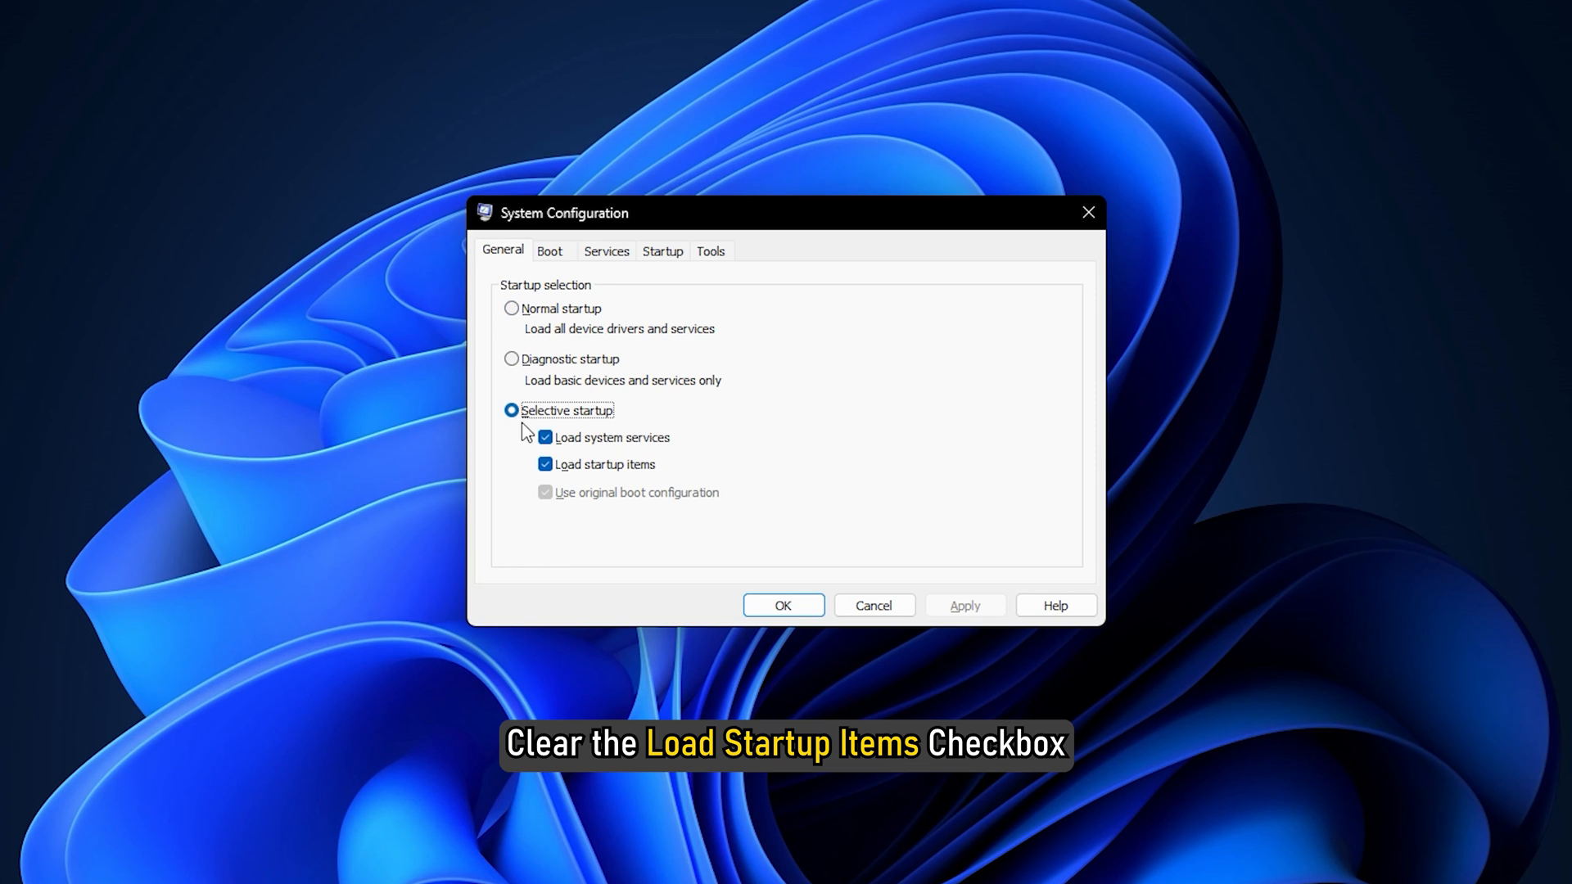
click(546, 464)
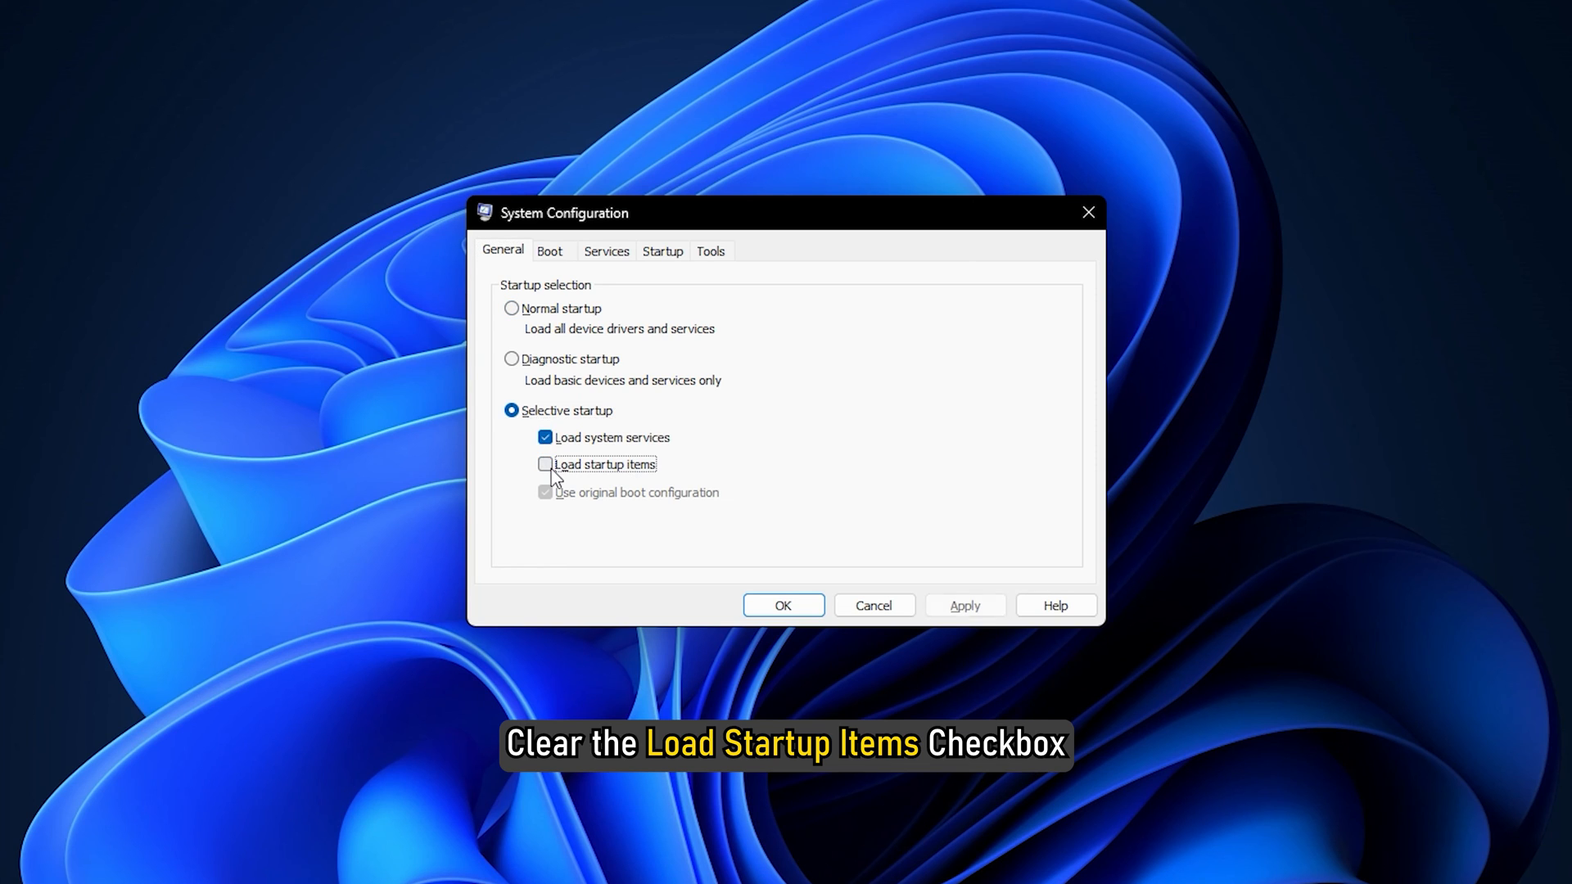
click(545, 464)
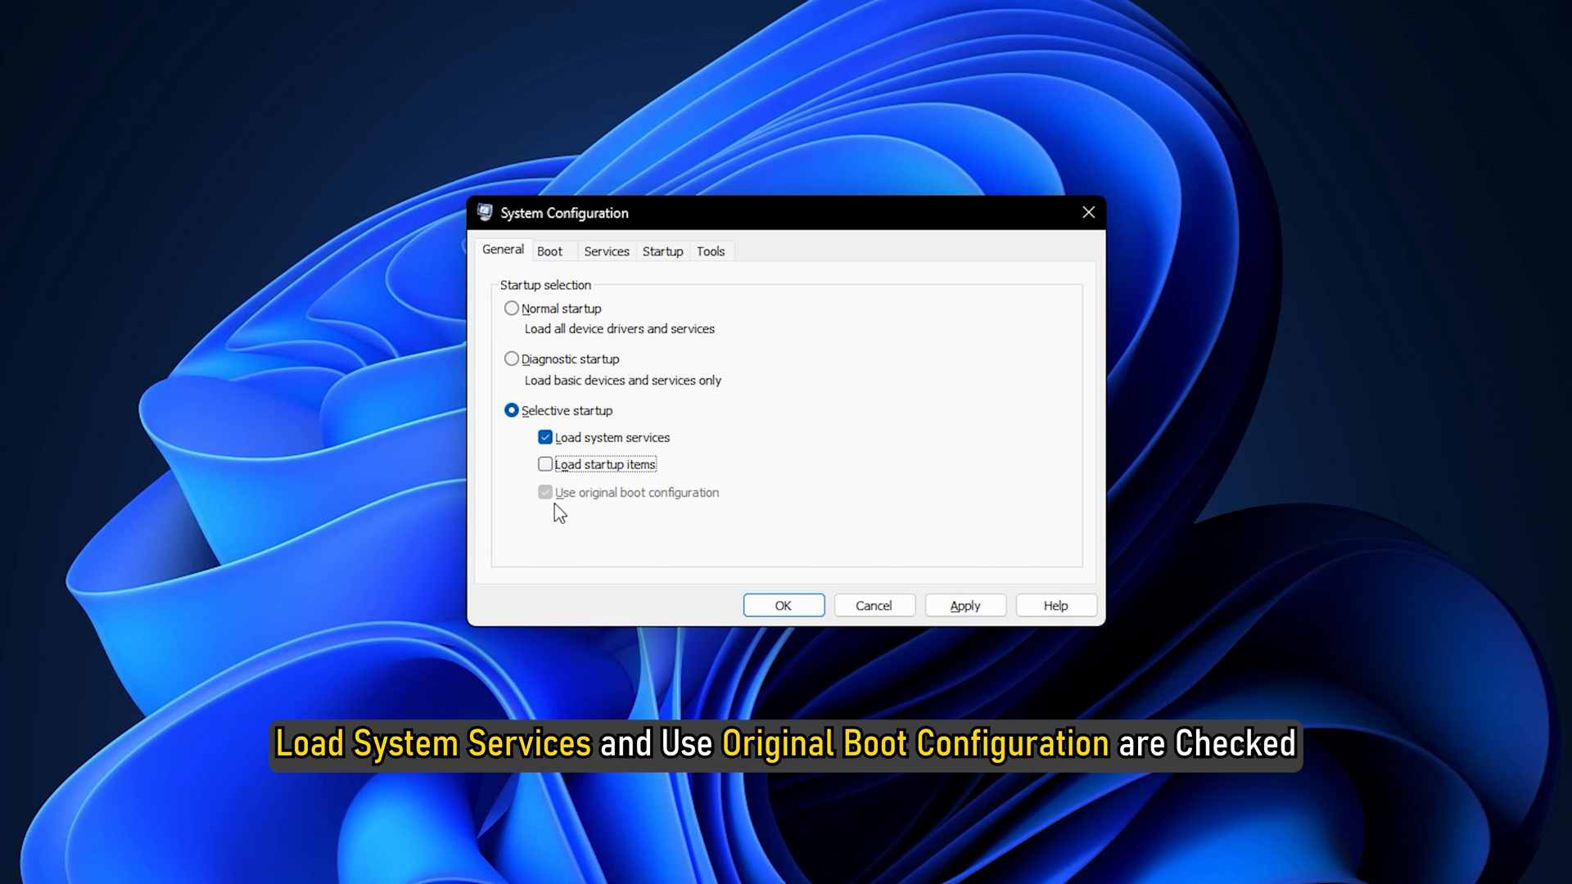
mouse_move(727, 516)
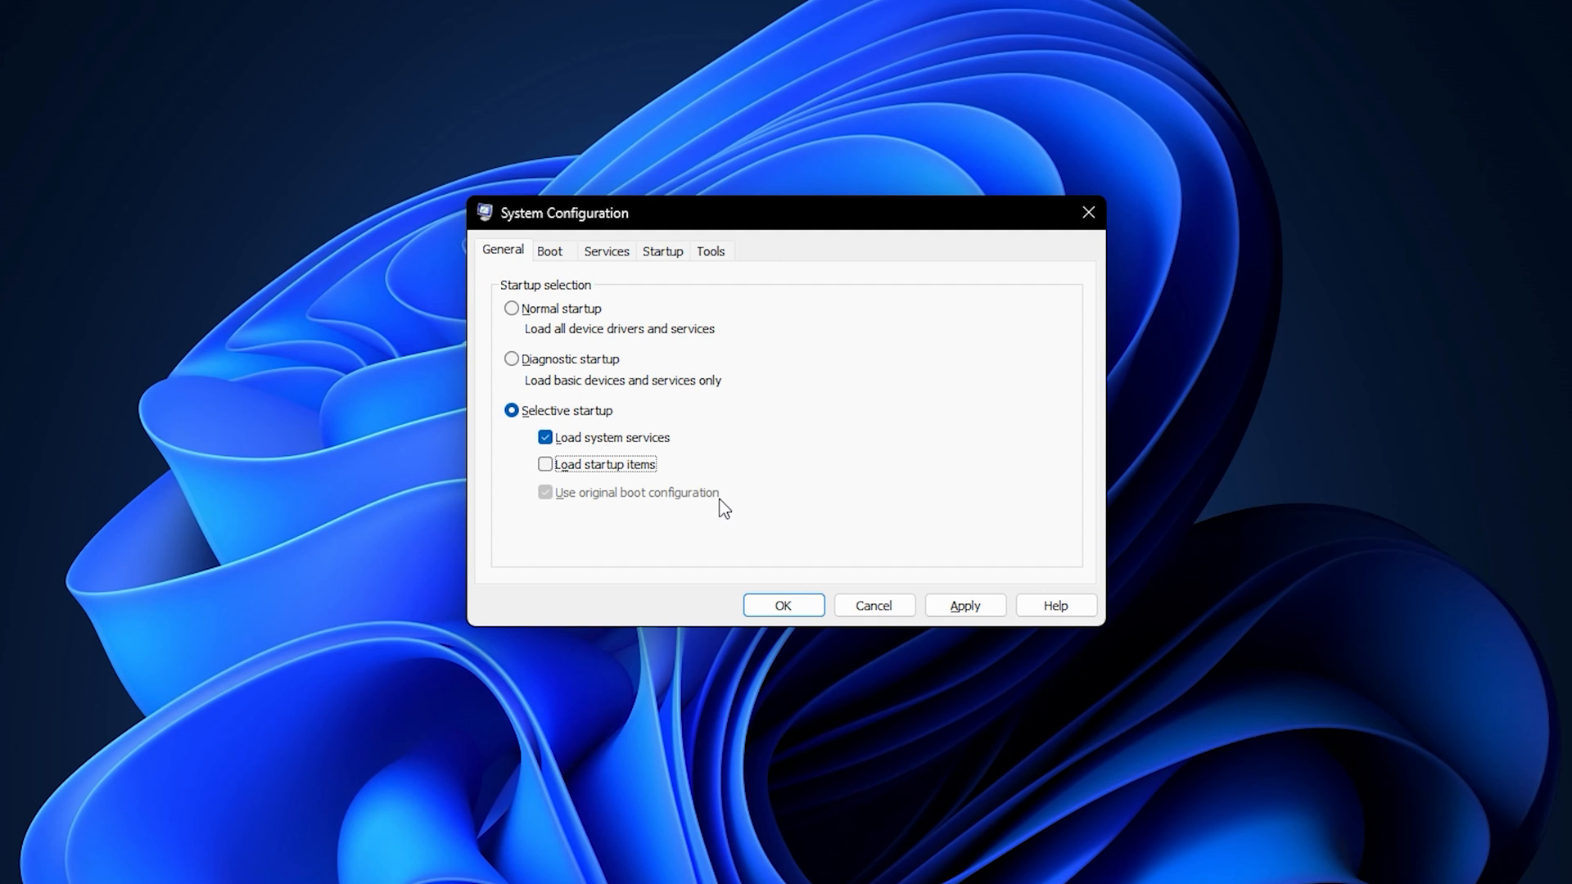
click(606, 251)
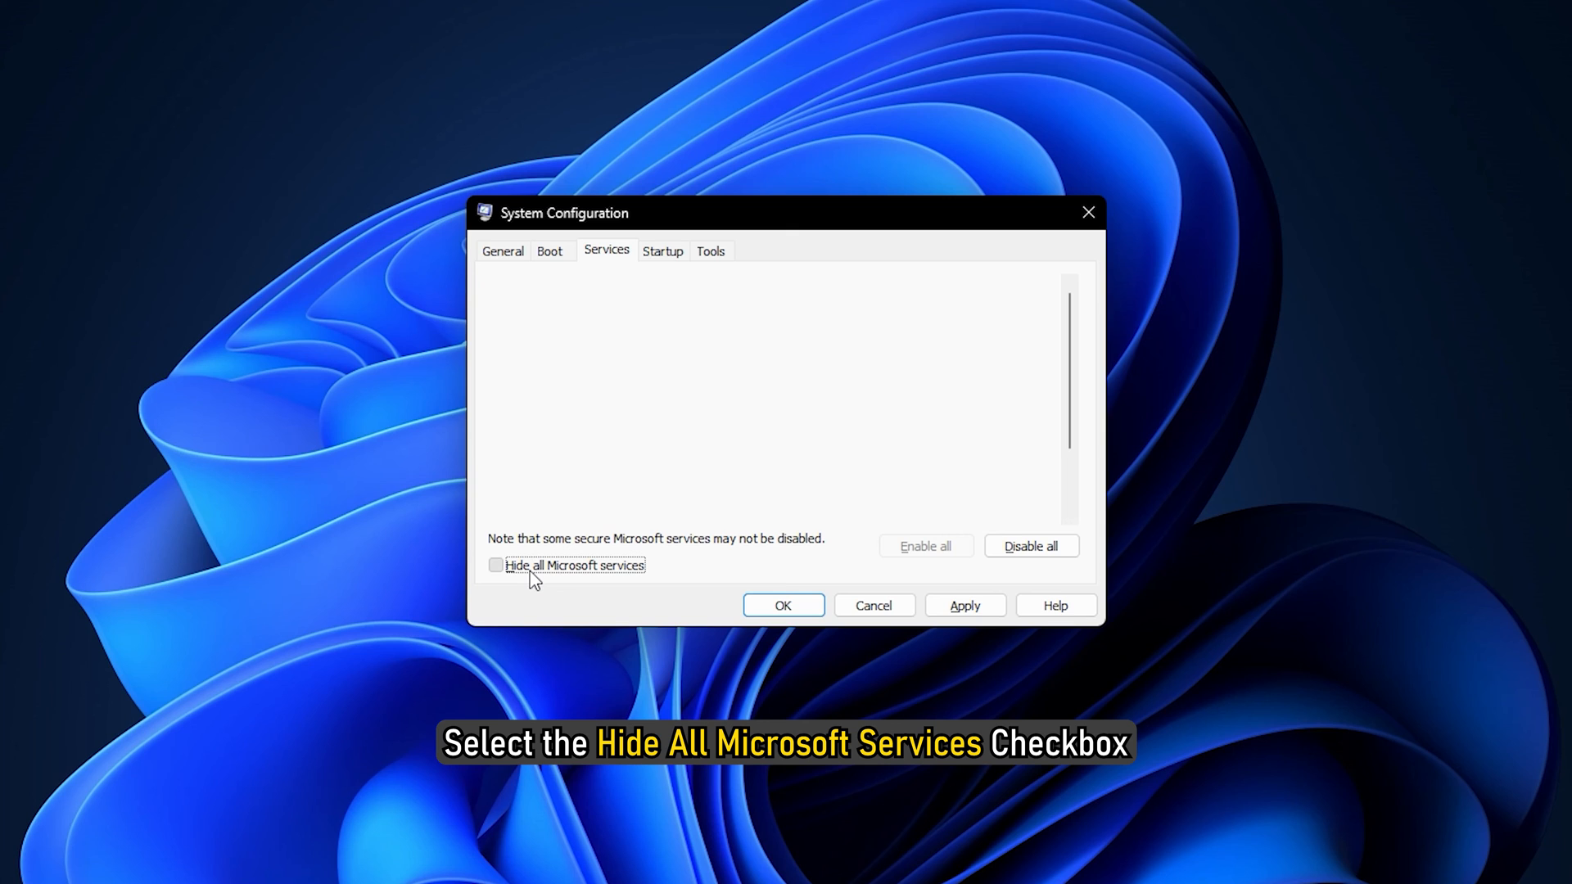
- Hide all Microsoft services, disable every remaining third-party service and apply the changes
click(496, 565)
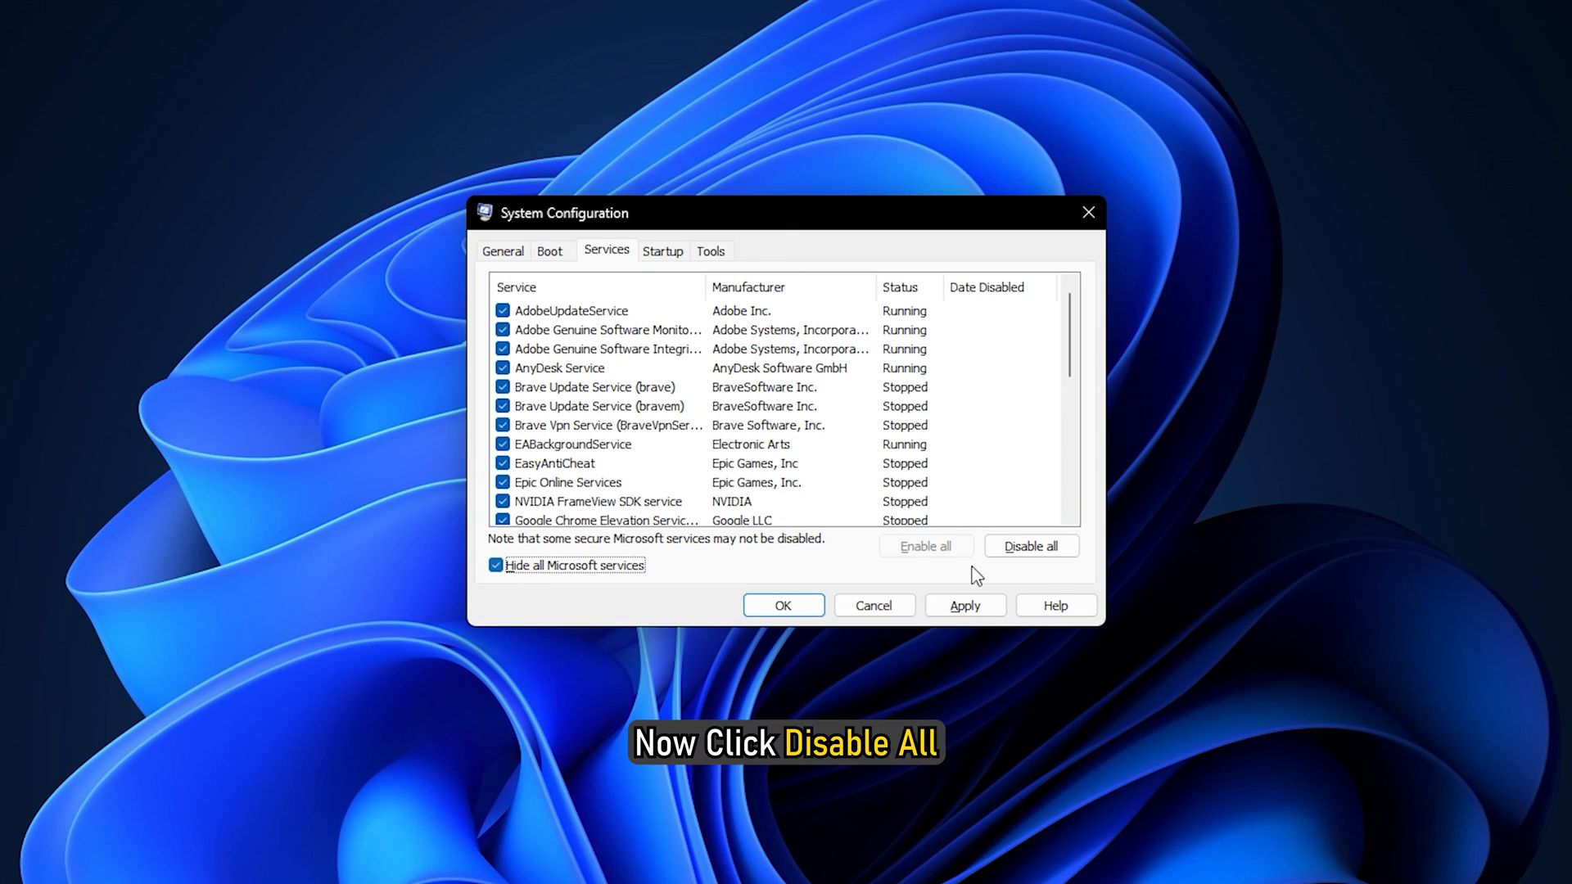
click(1030, 546)
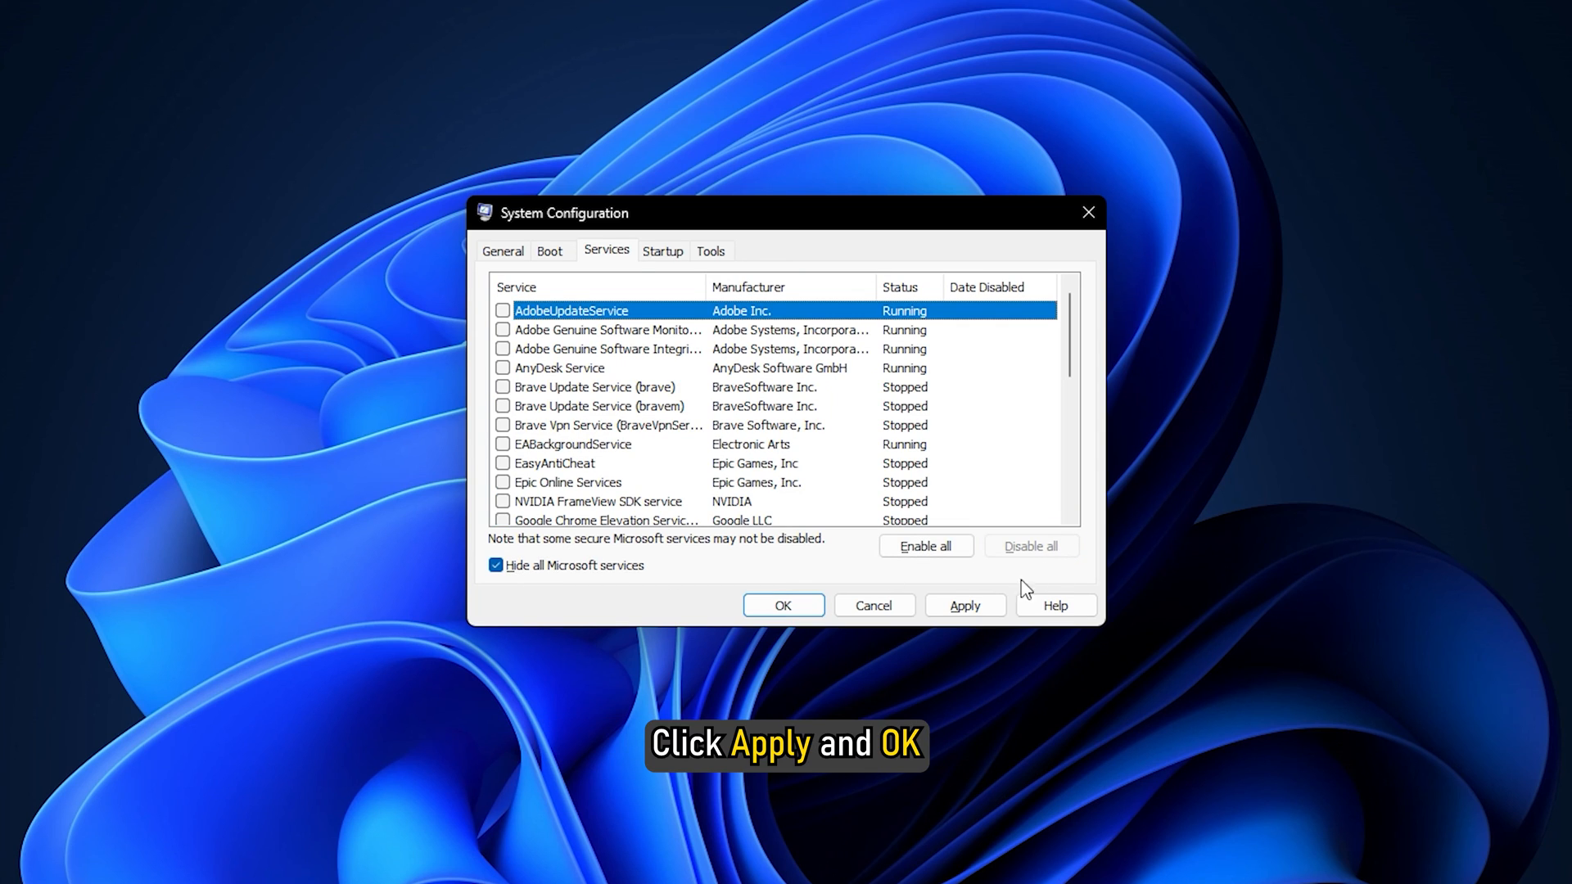
click(783, 605)
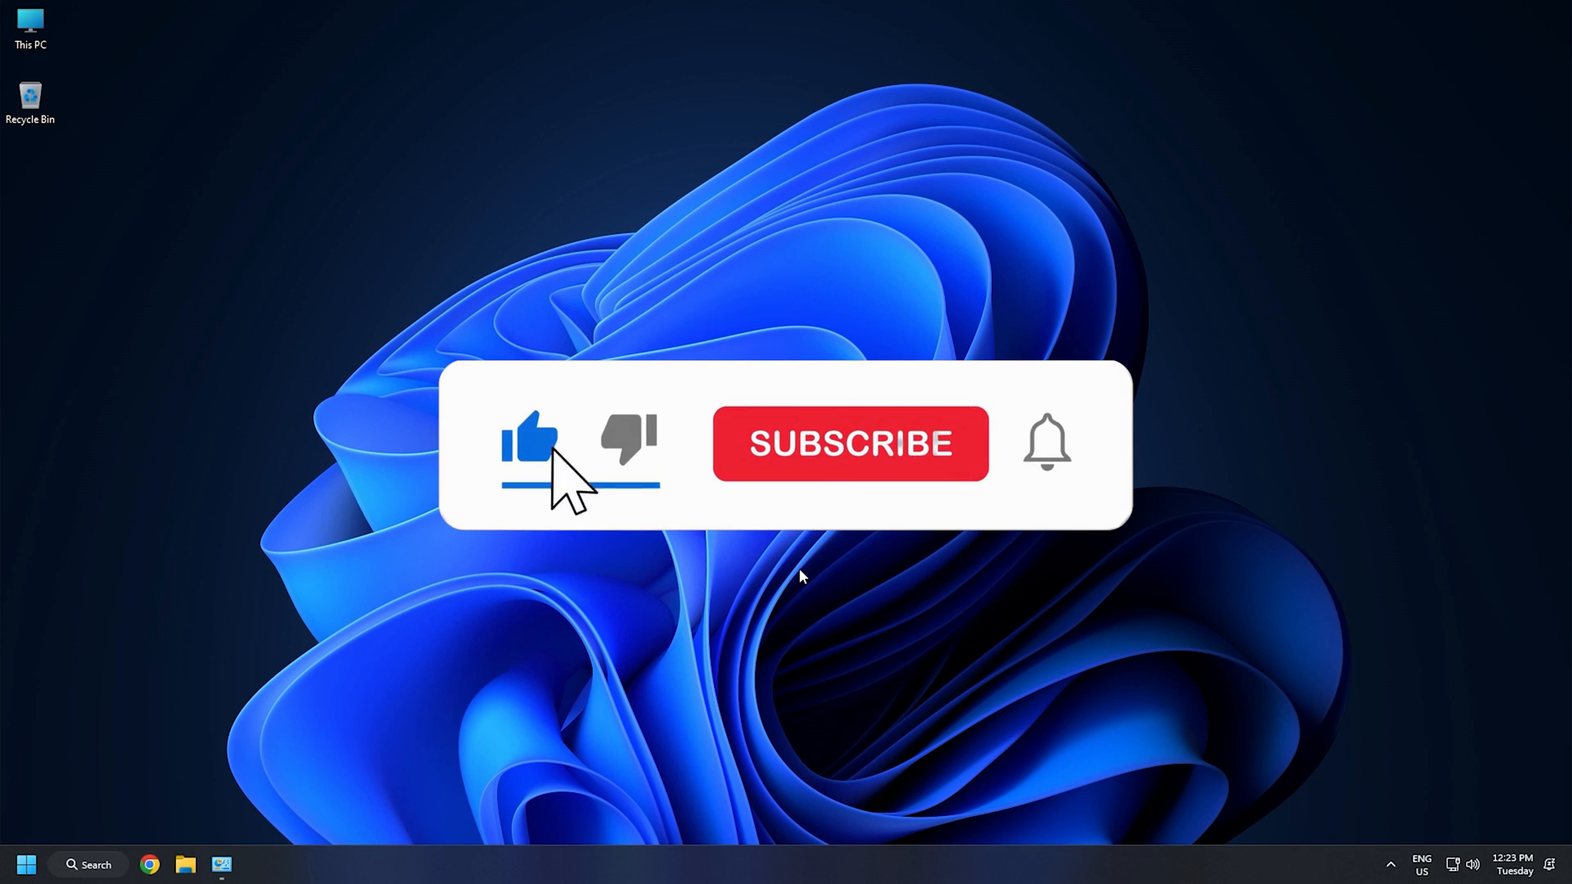
- Dismiss System Configuration and return to the Windows desktop
click(850, 444)
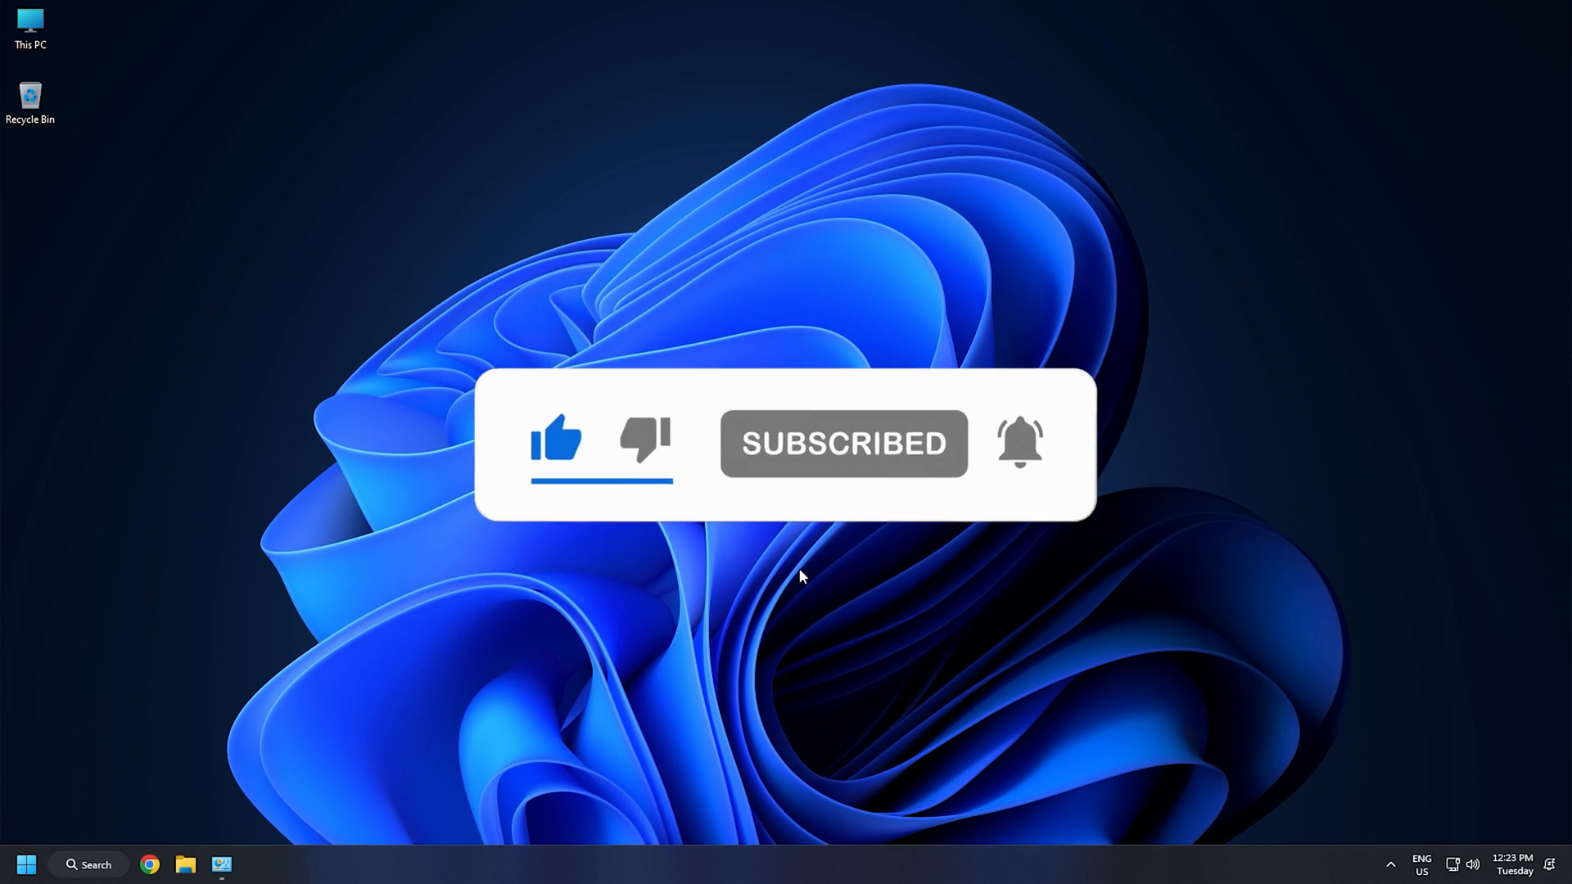